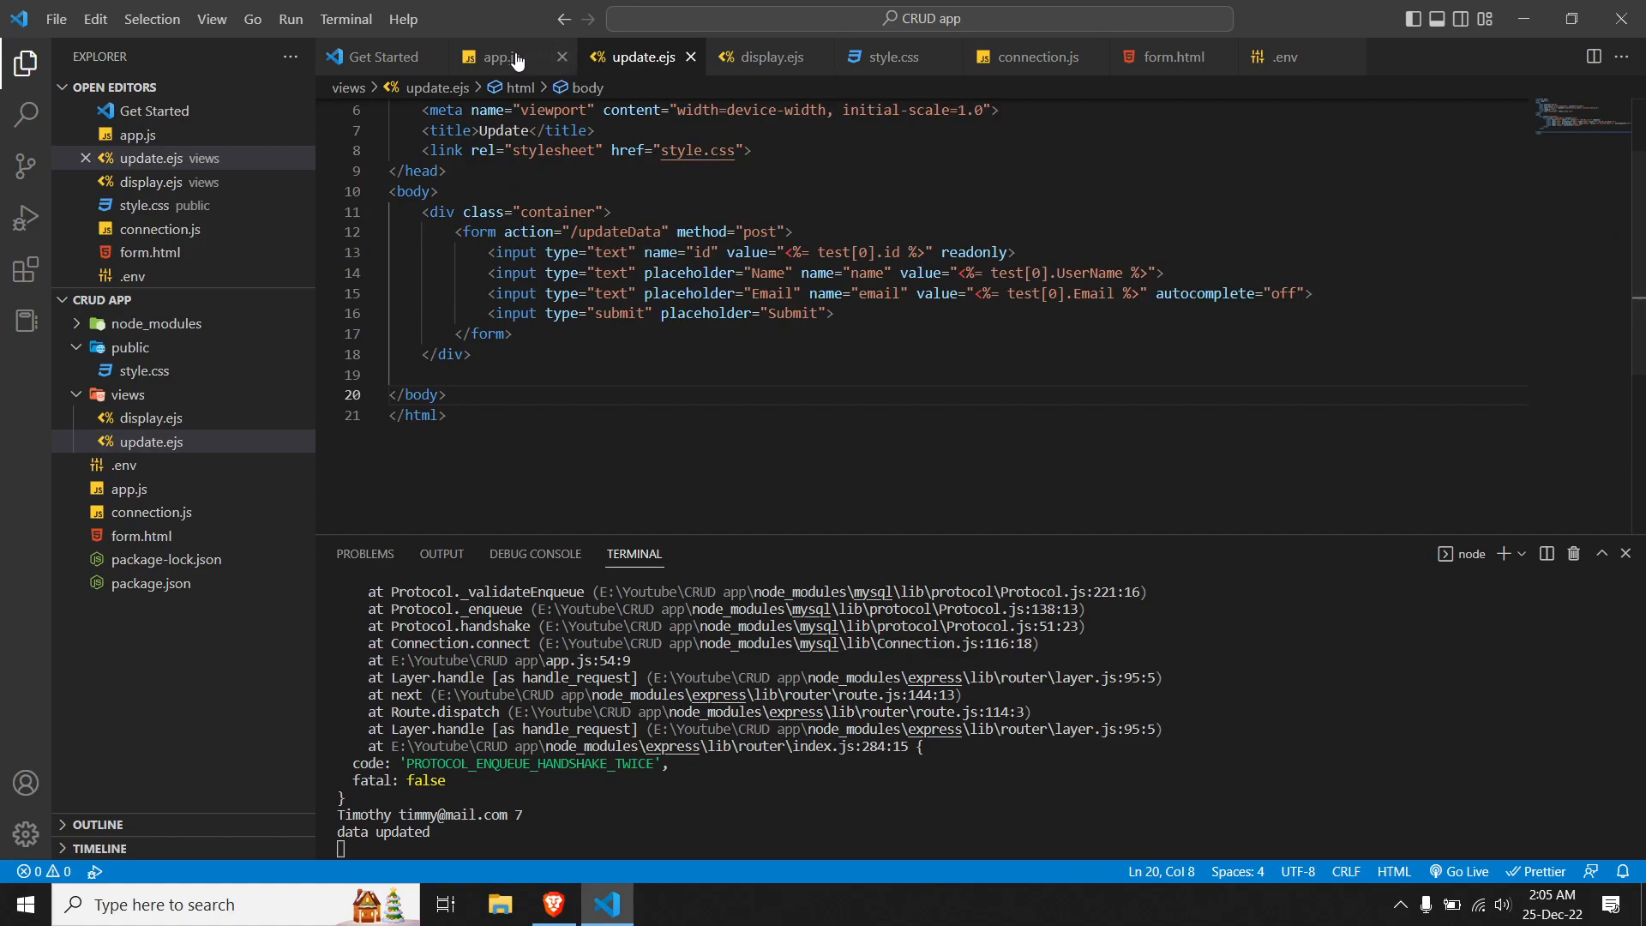
Step: Add an empty app.get("/delete", function(req,res){}) handler below the updateData route in app.js
left_click(495, 57)
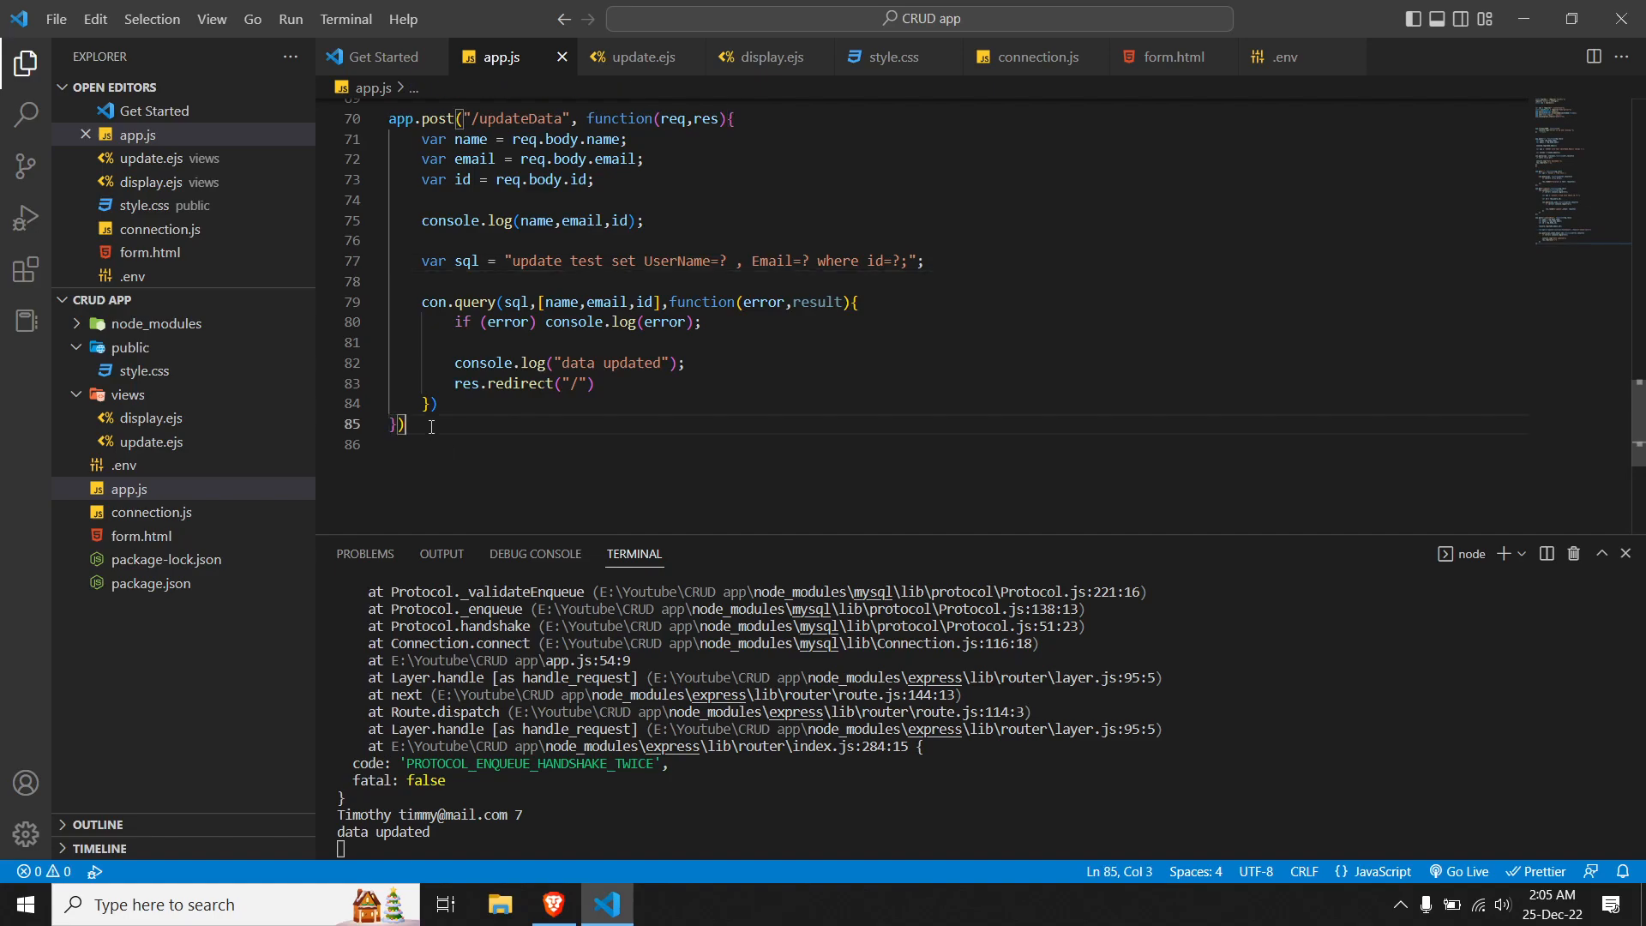
key("Enter")
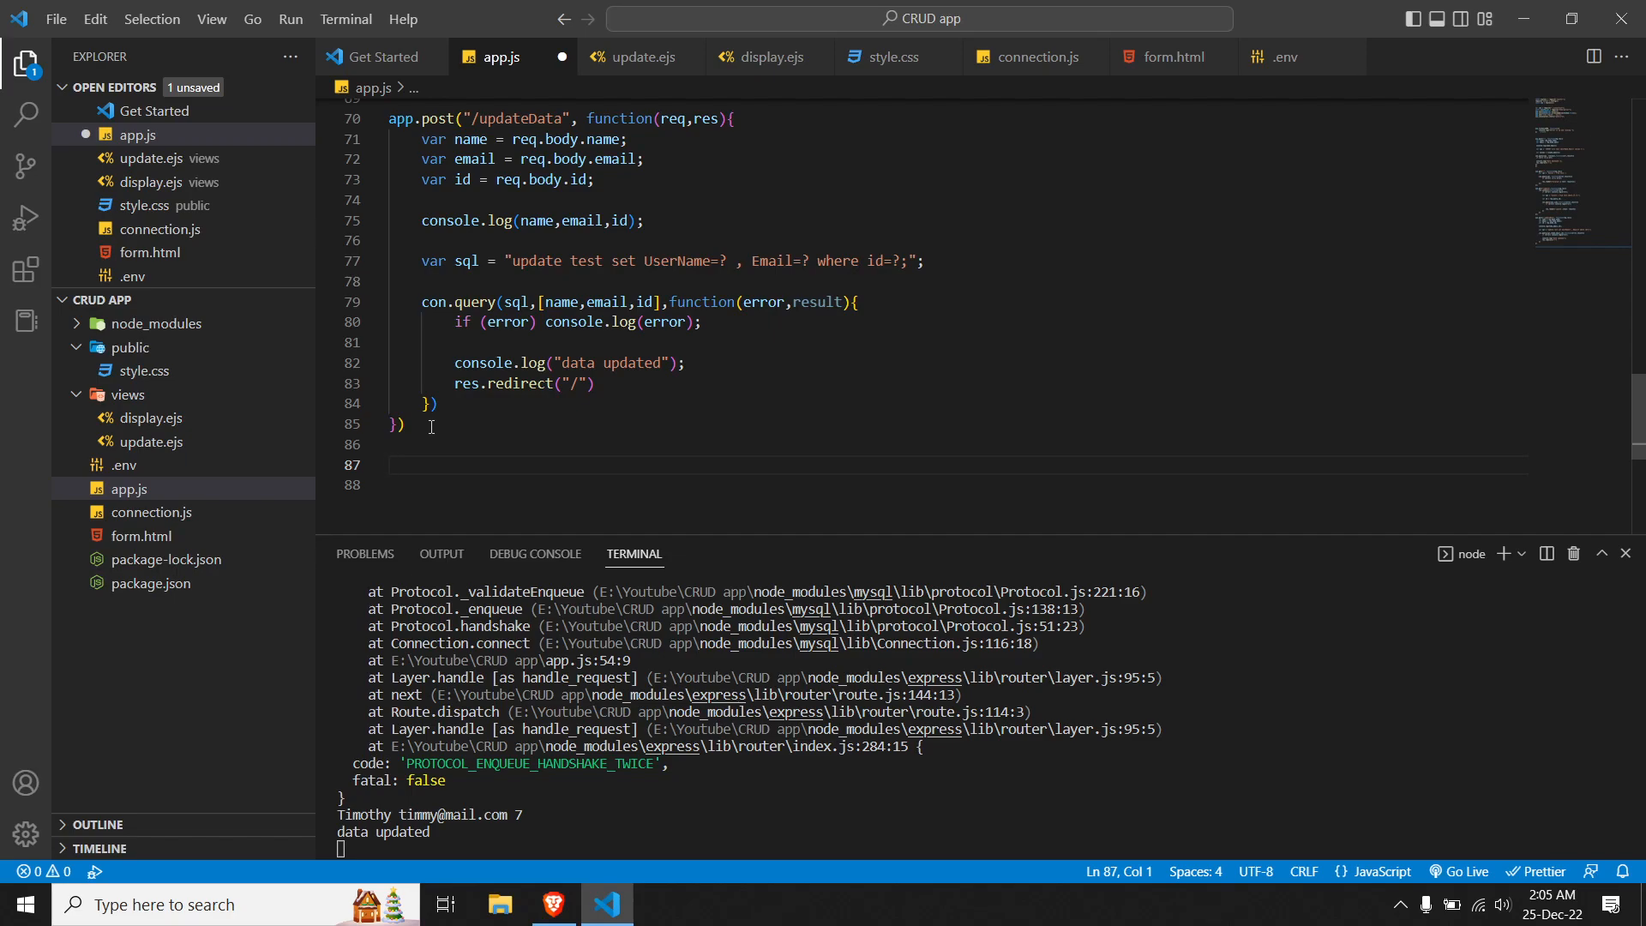
type("app.")
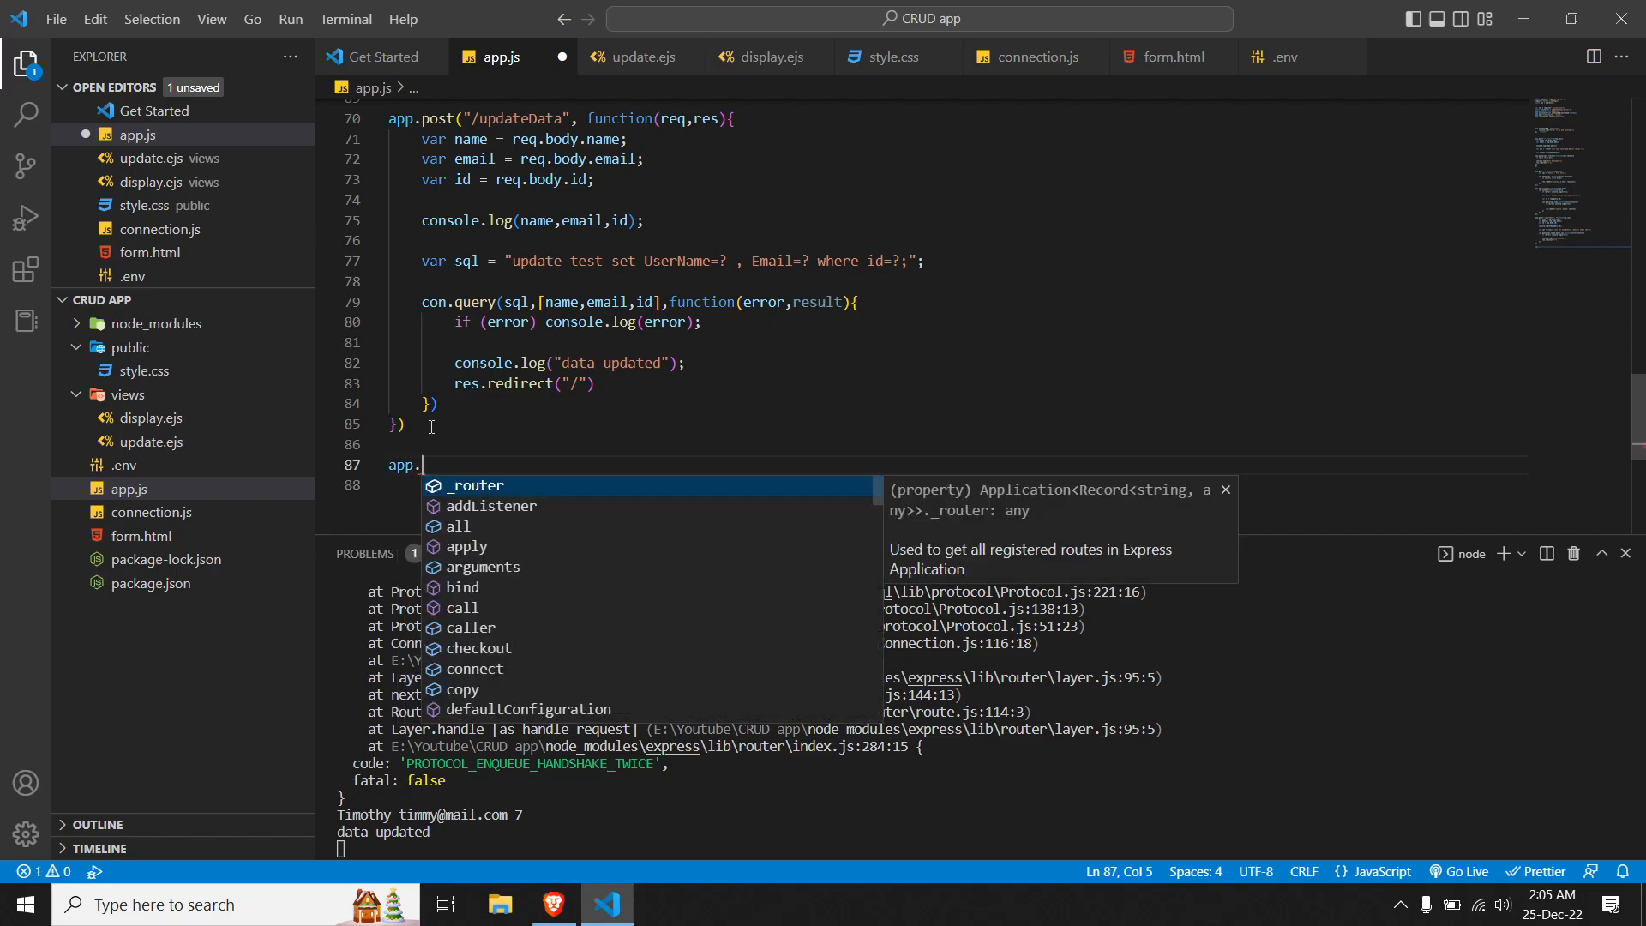
type("get(")
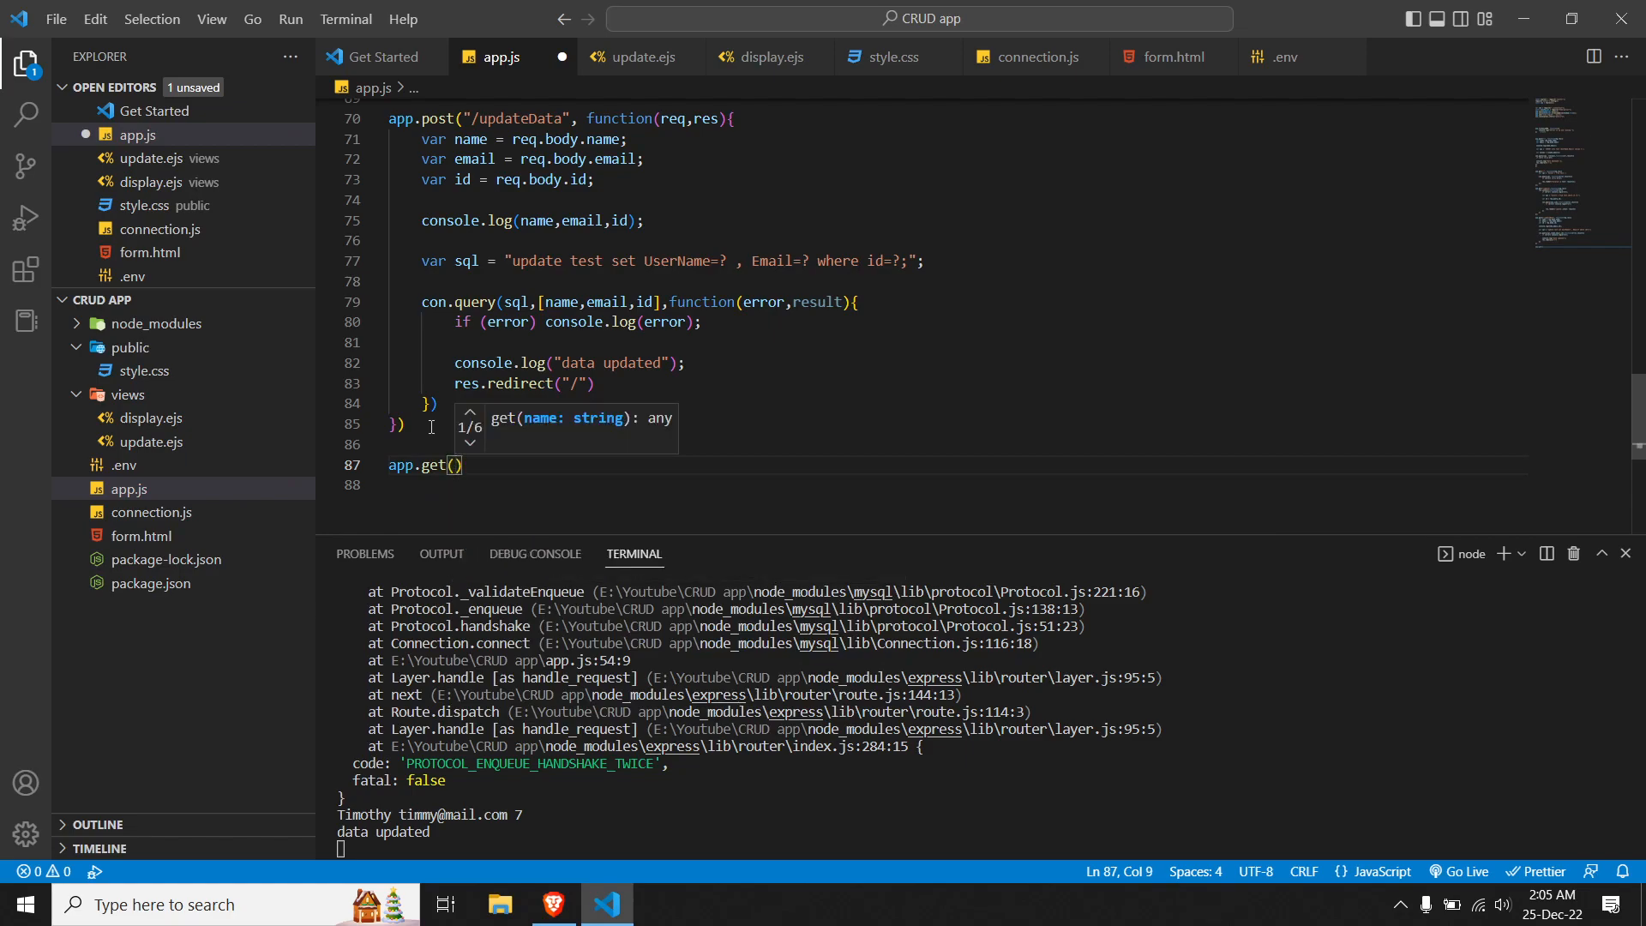
type("\"")
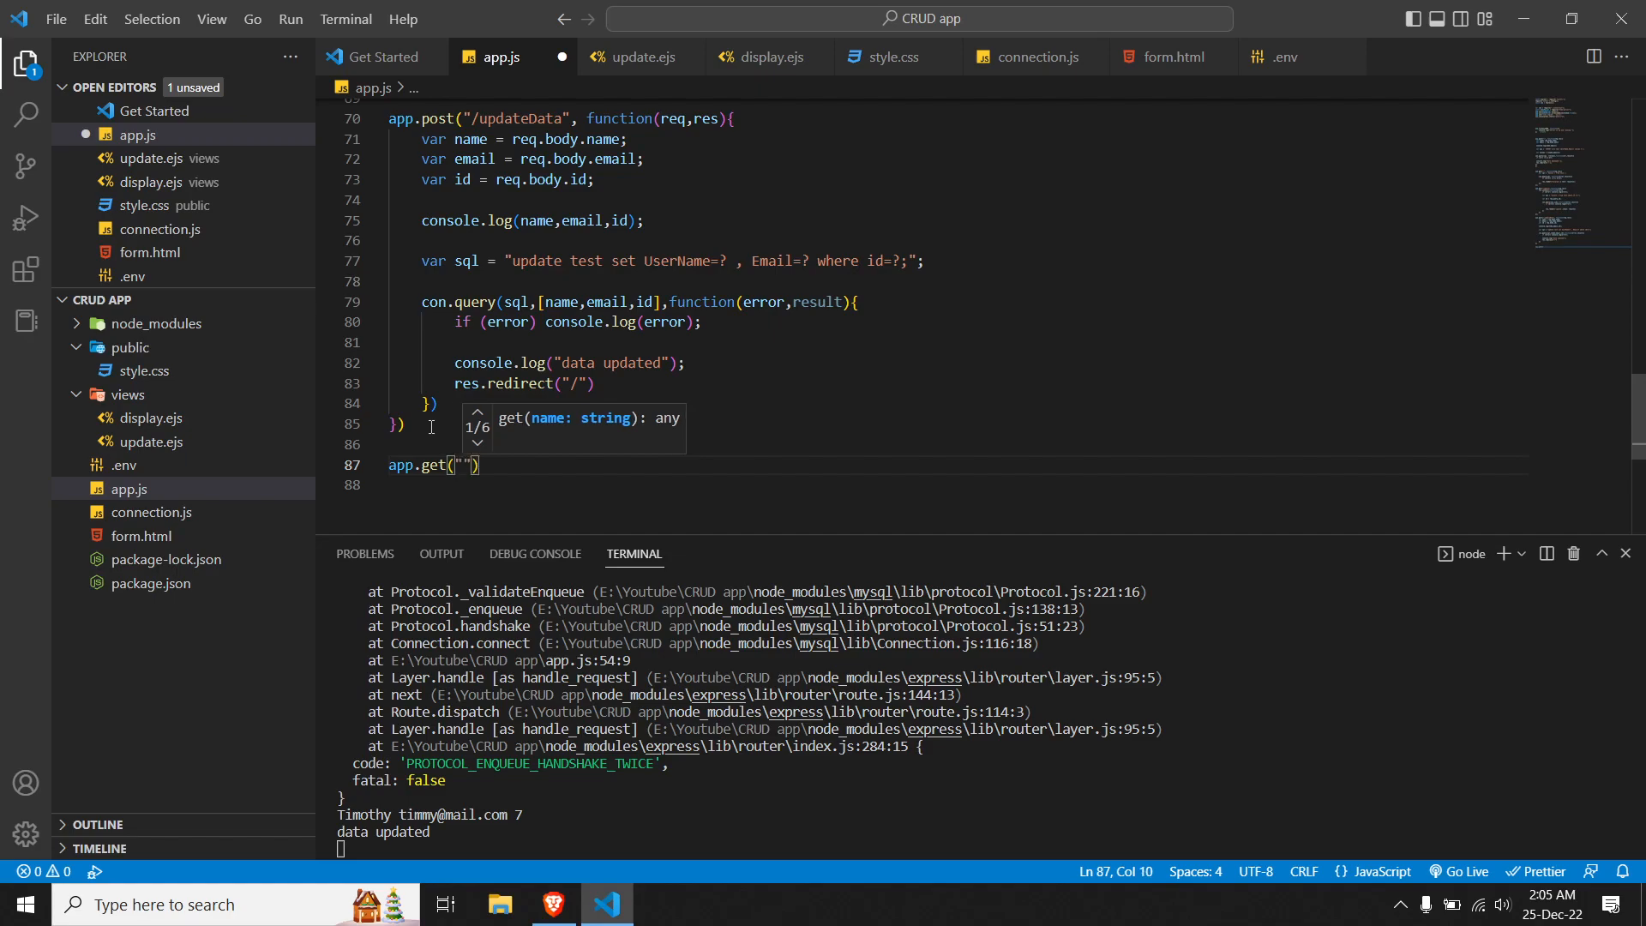
type("/delete")
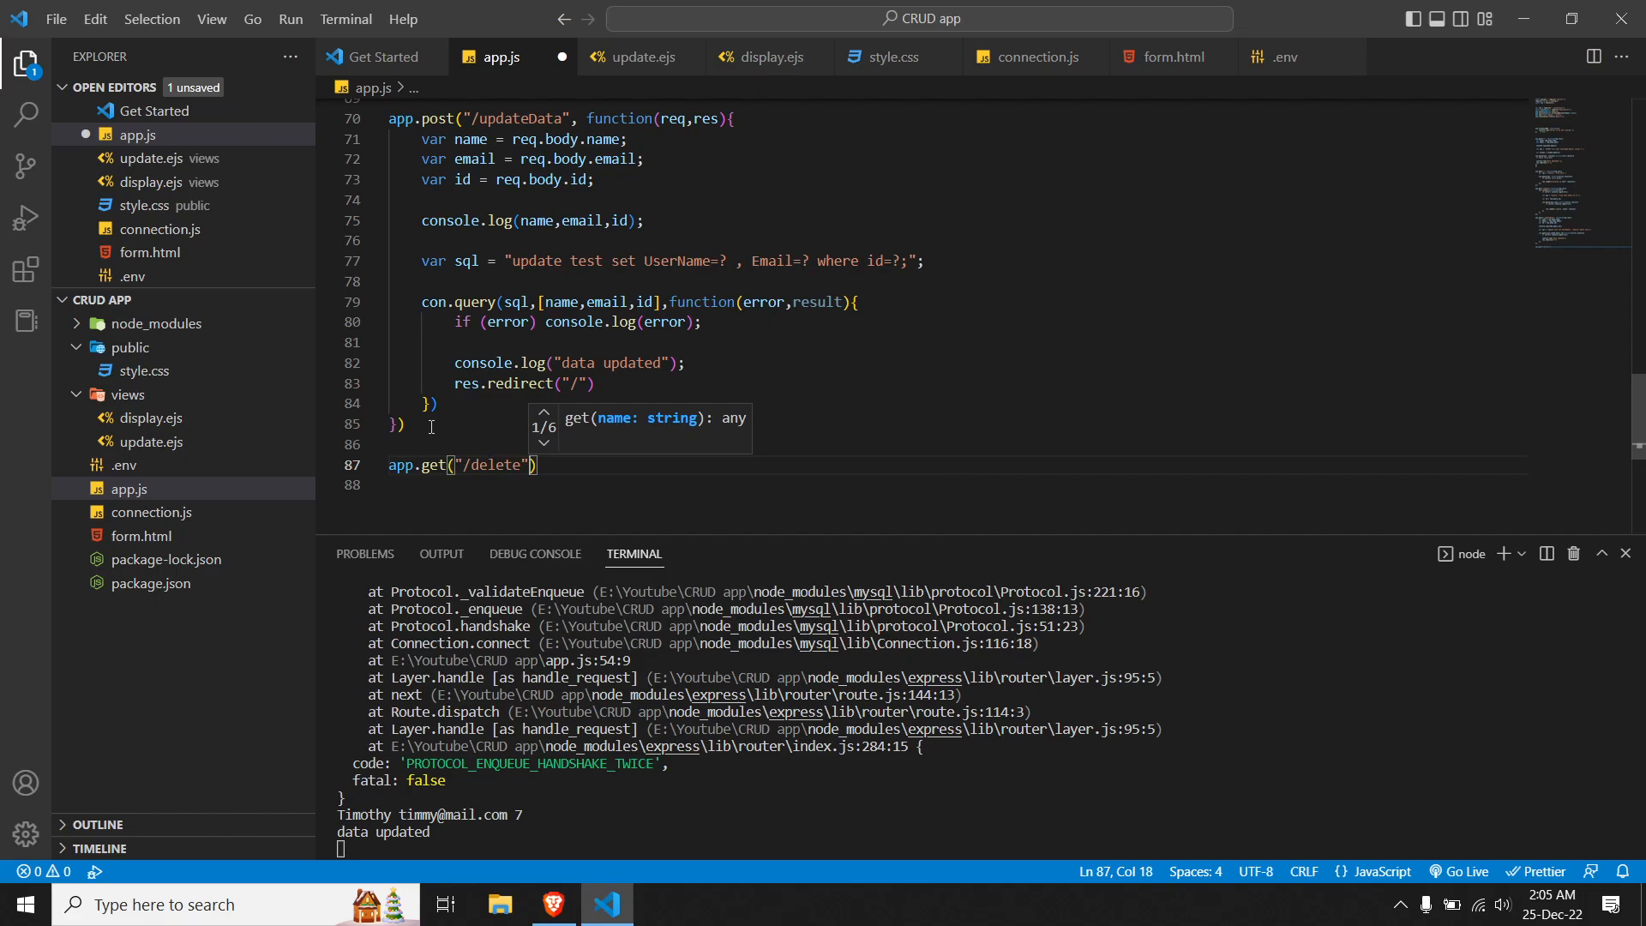
type(",")
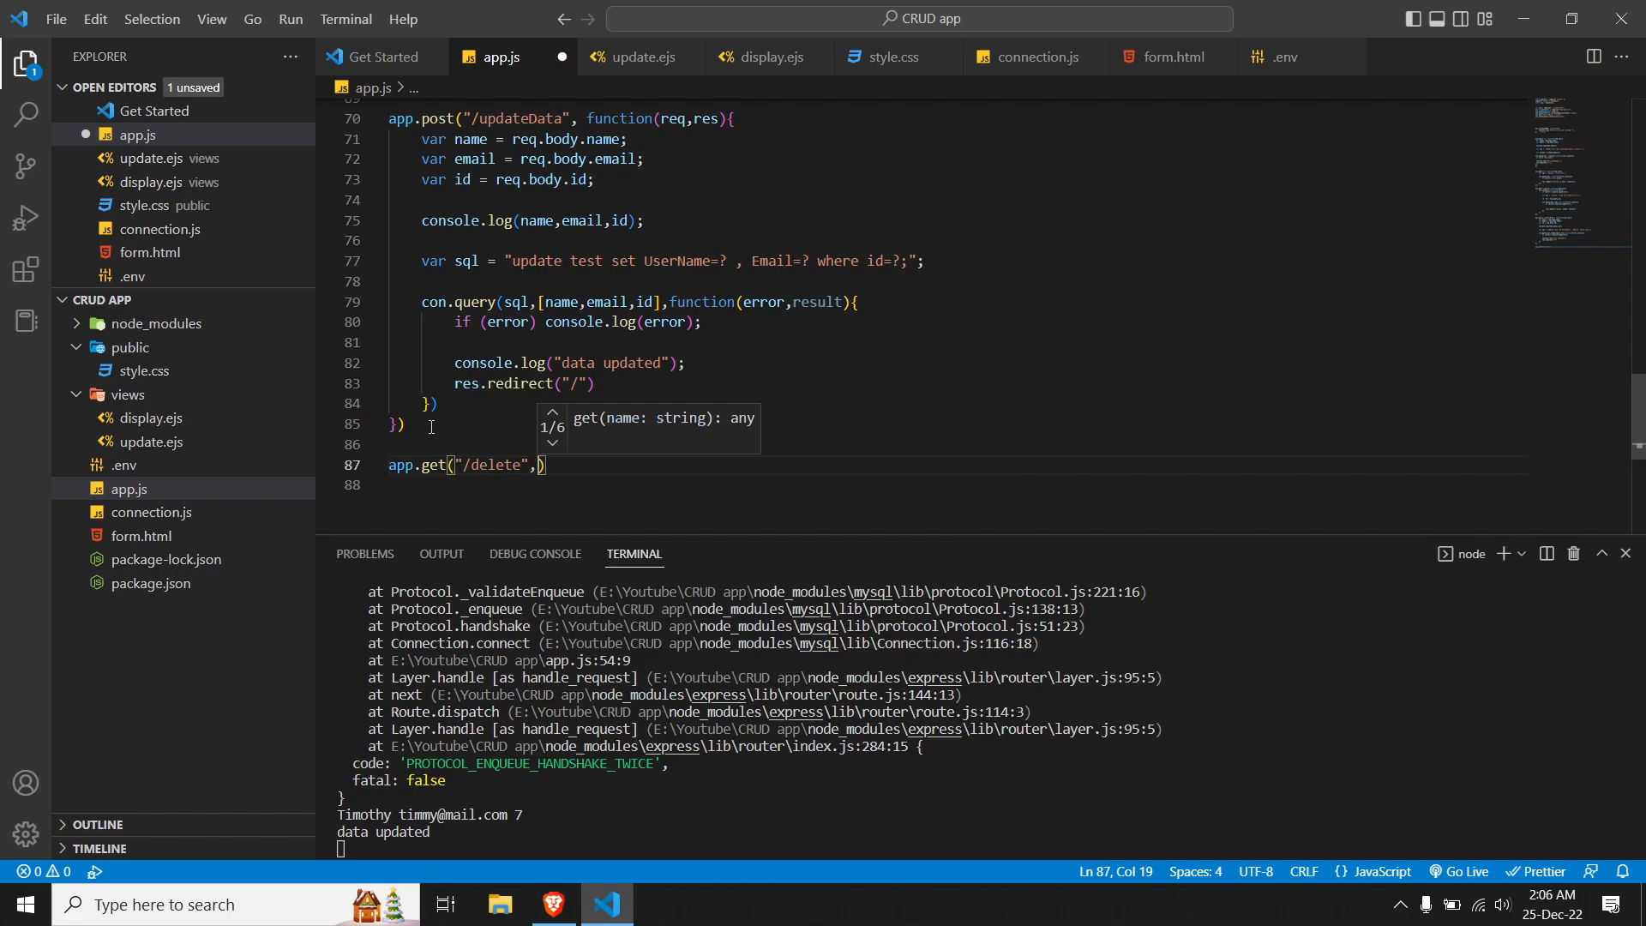
type("function")
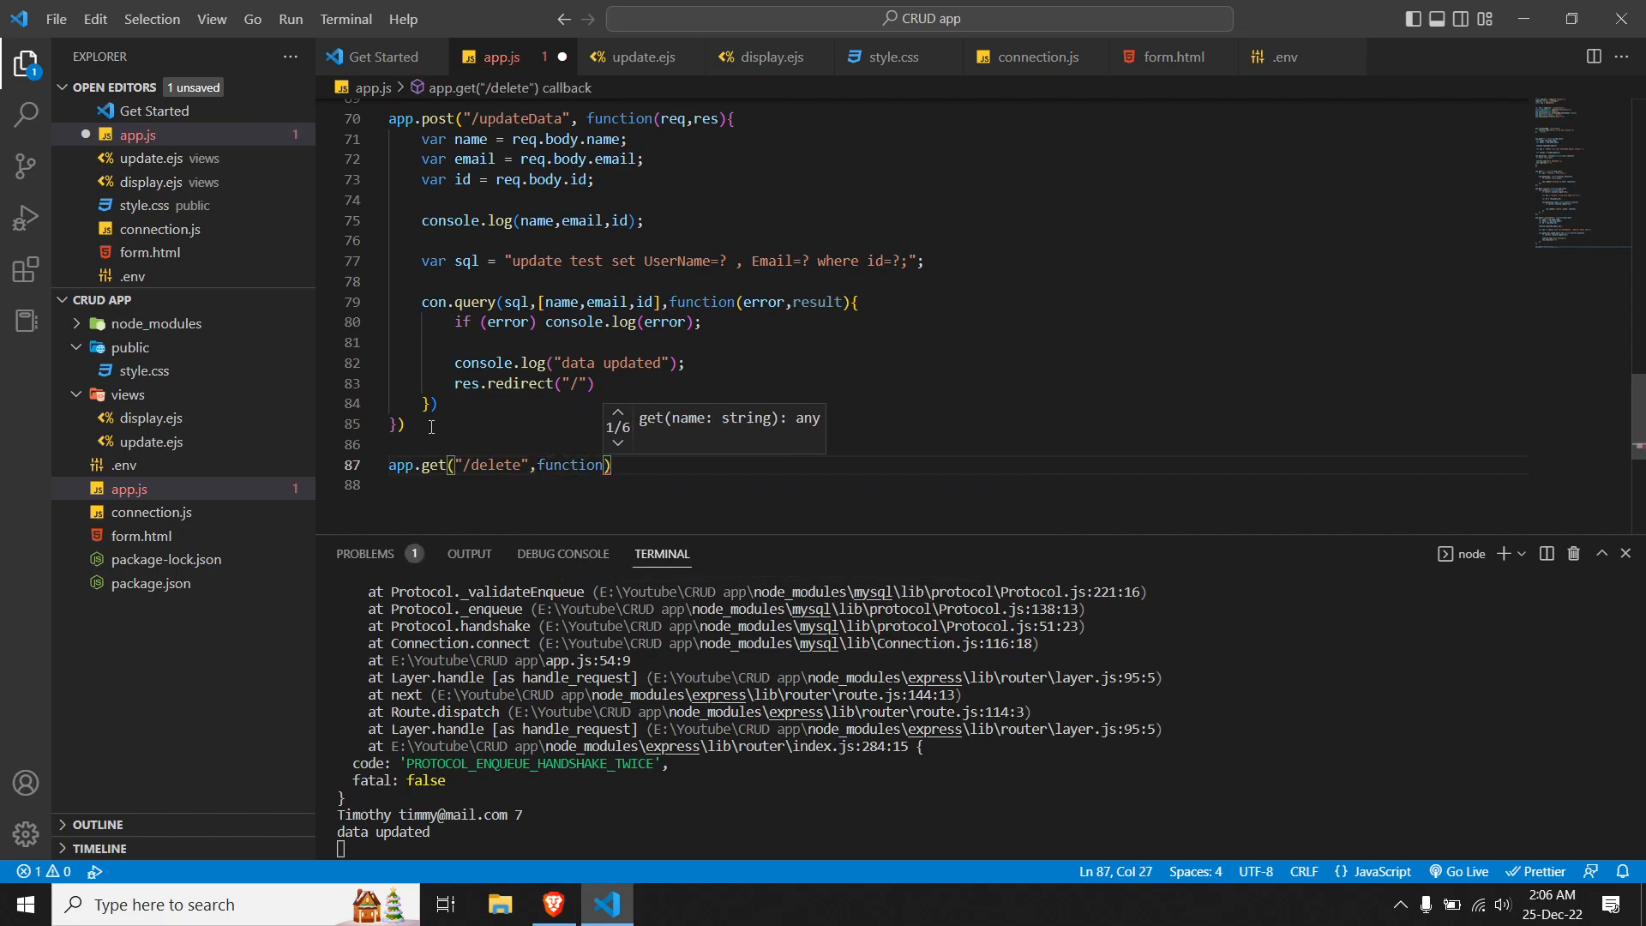
type("req,res")
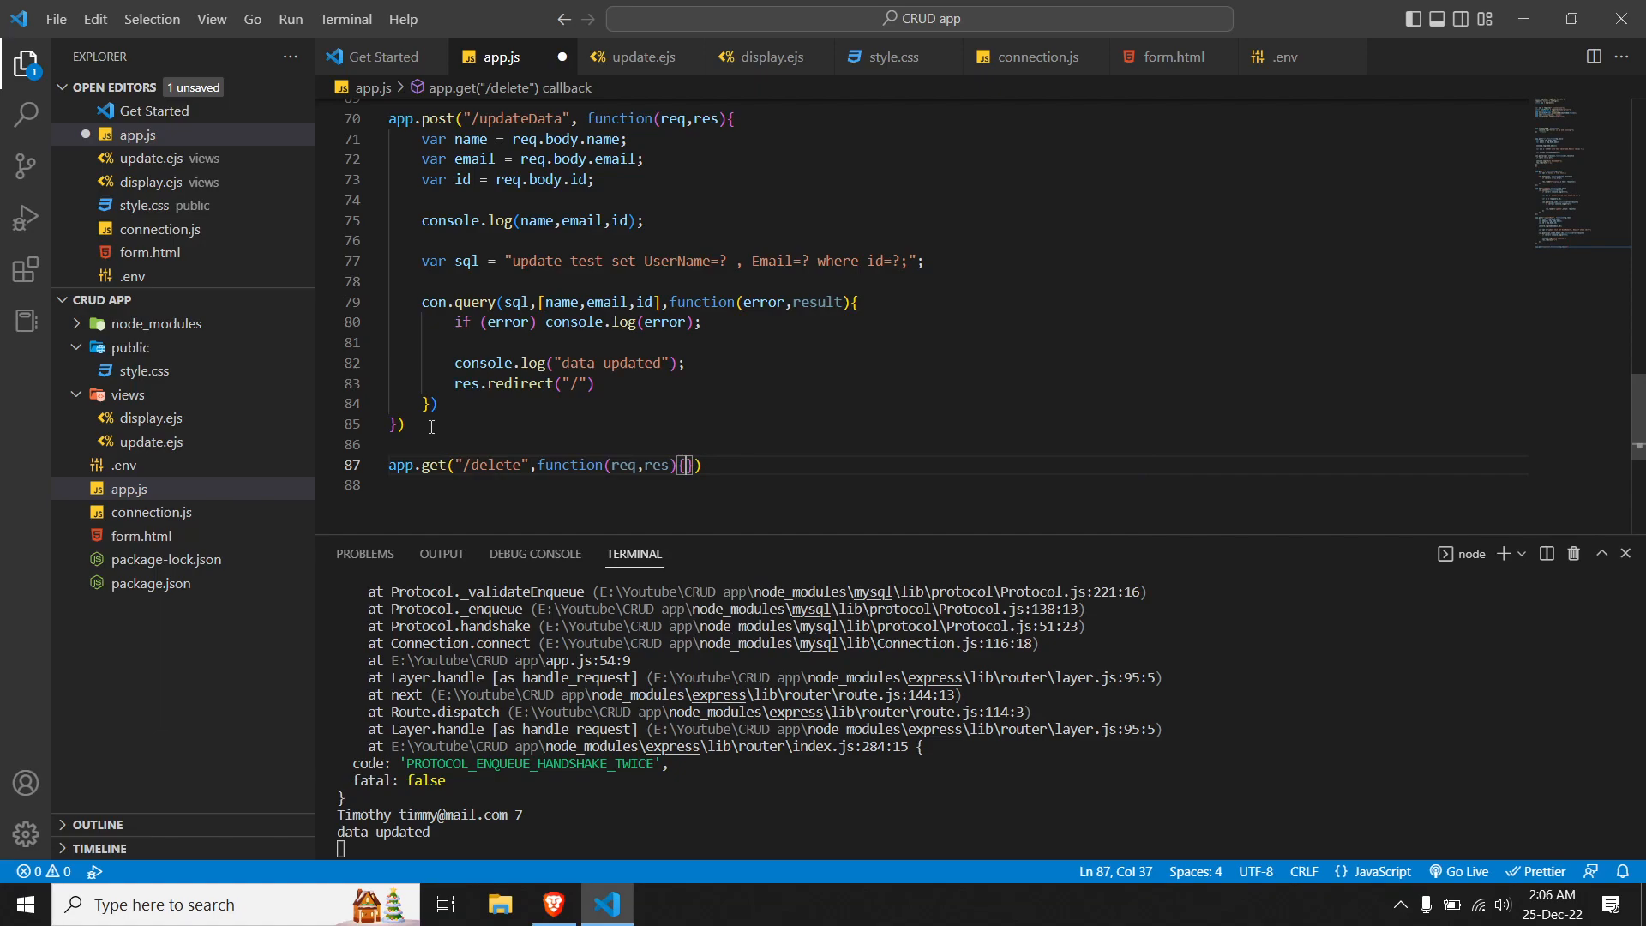
key("Enter")
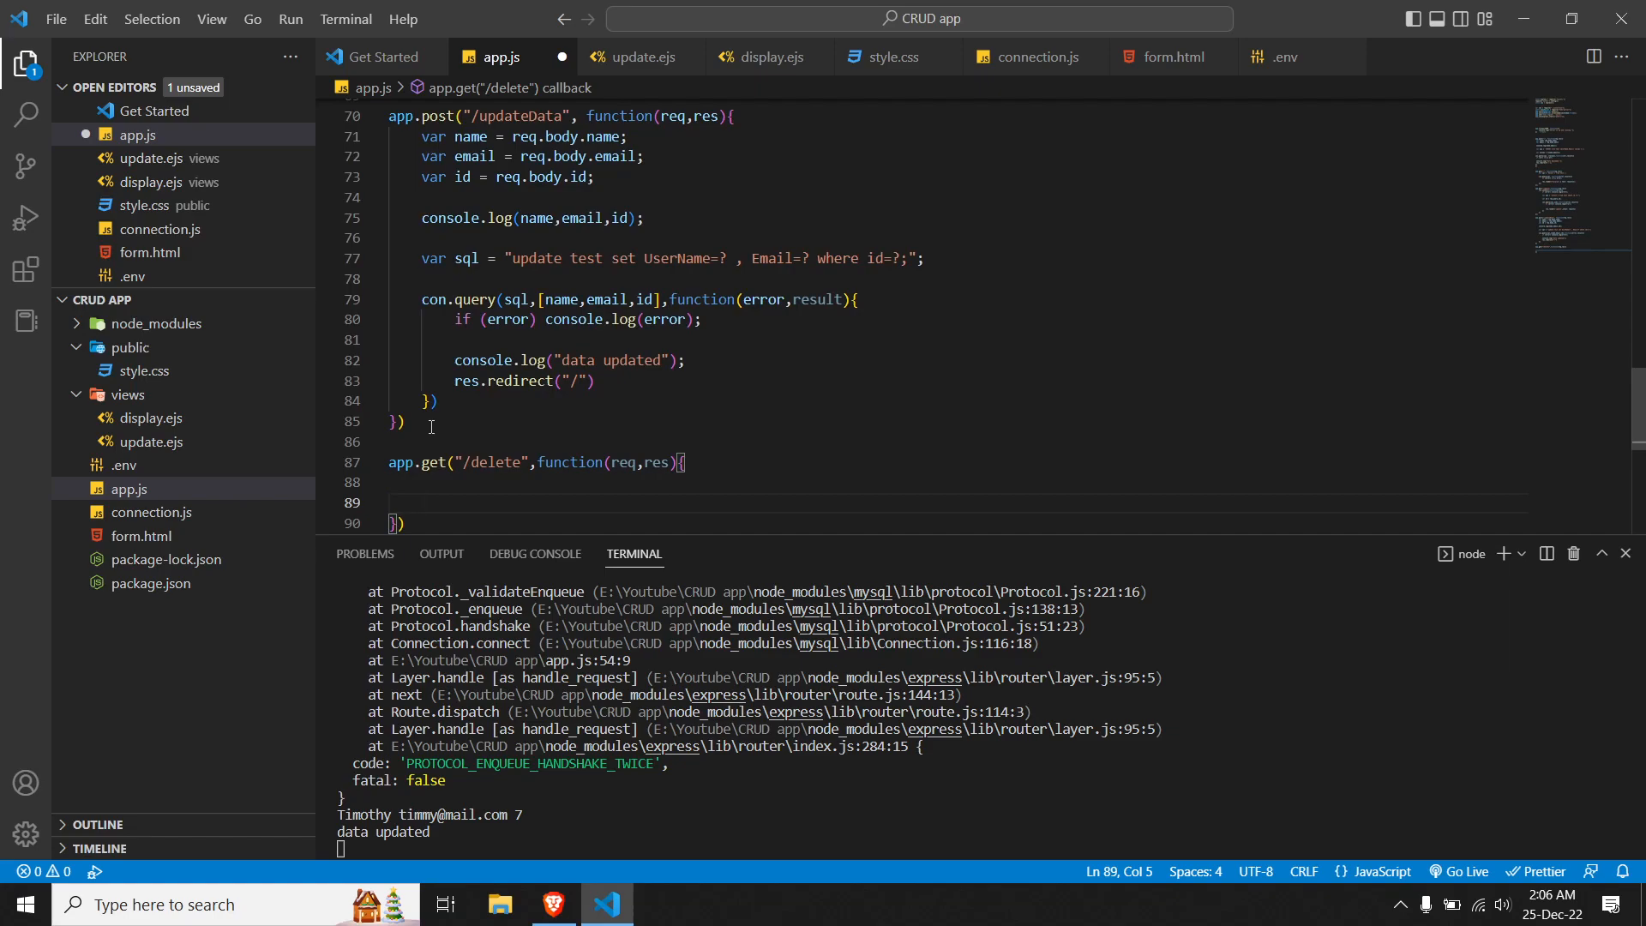
Step: Inside /delete, call con.connect with a callback running if (err) console.log(err)
type("con.co")
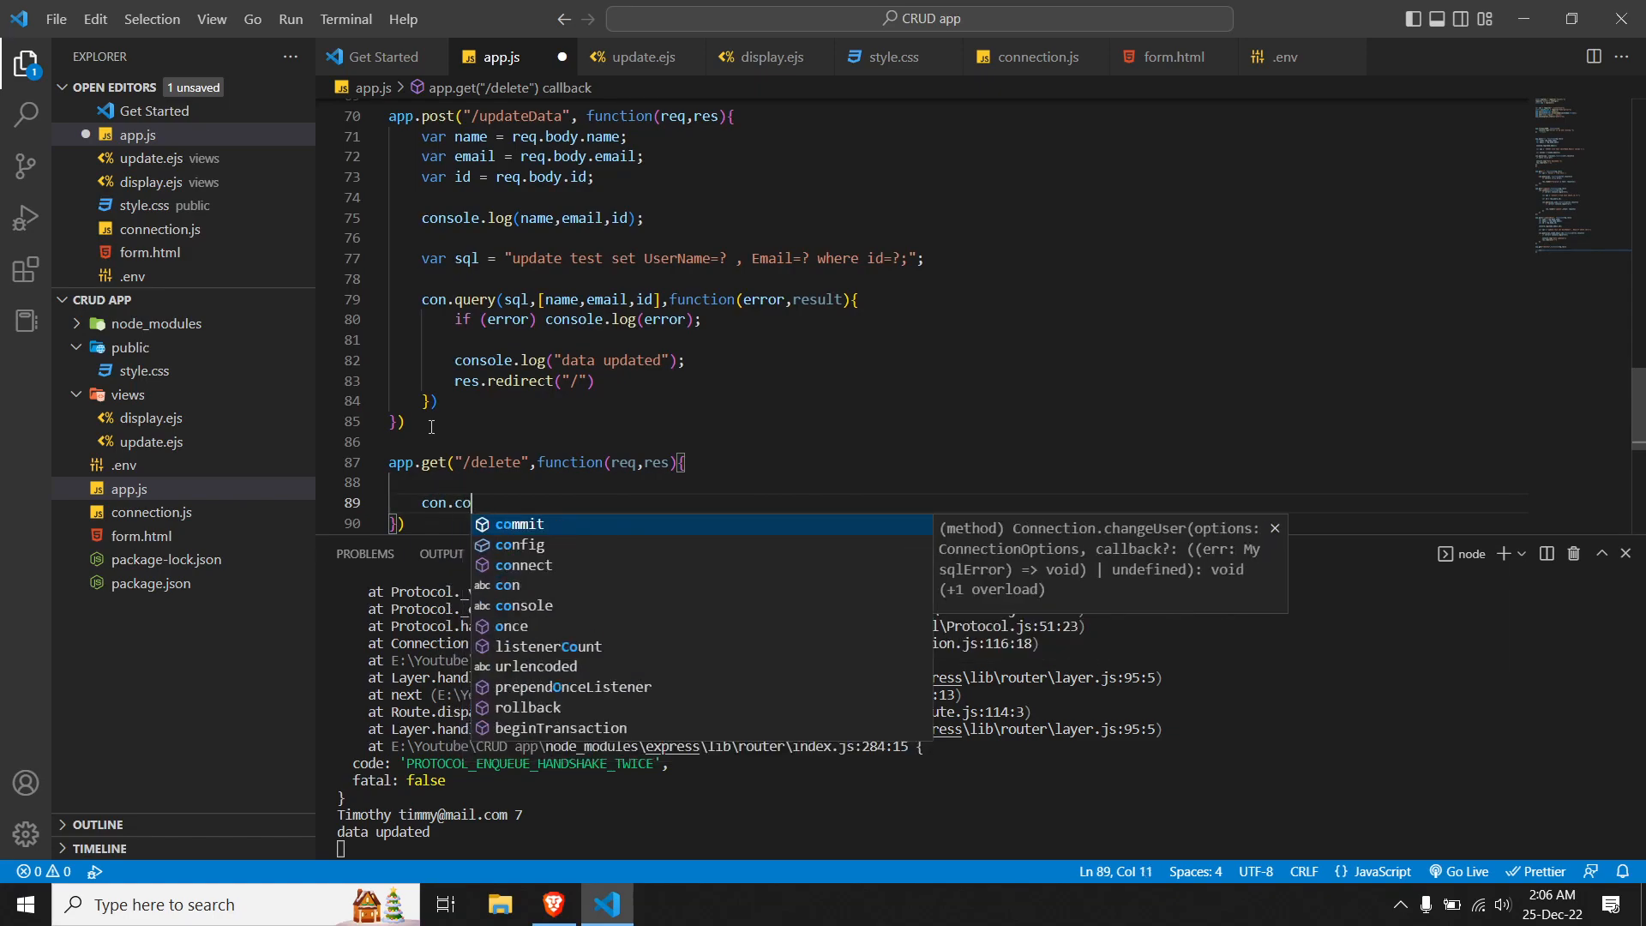
type("nnect")
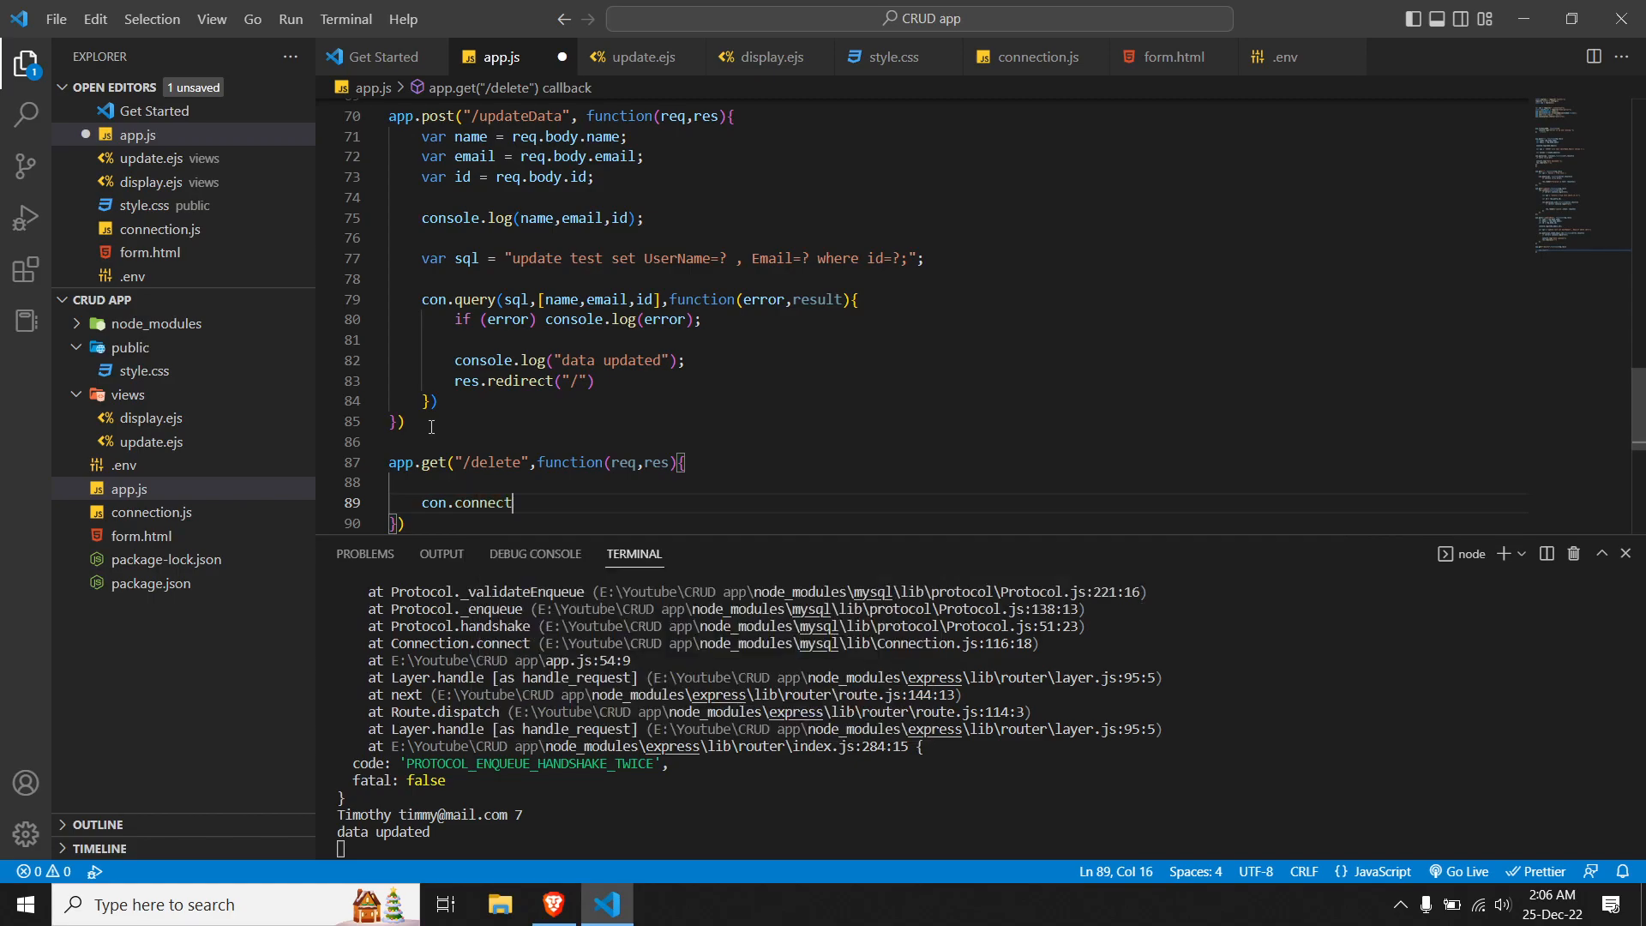
type("()")
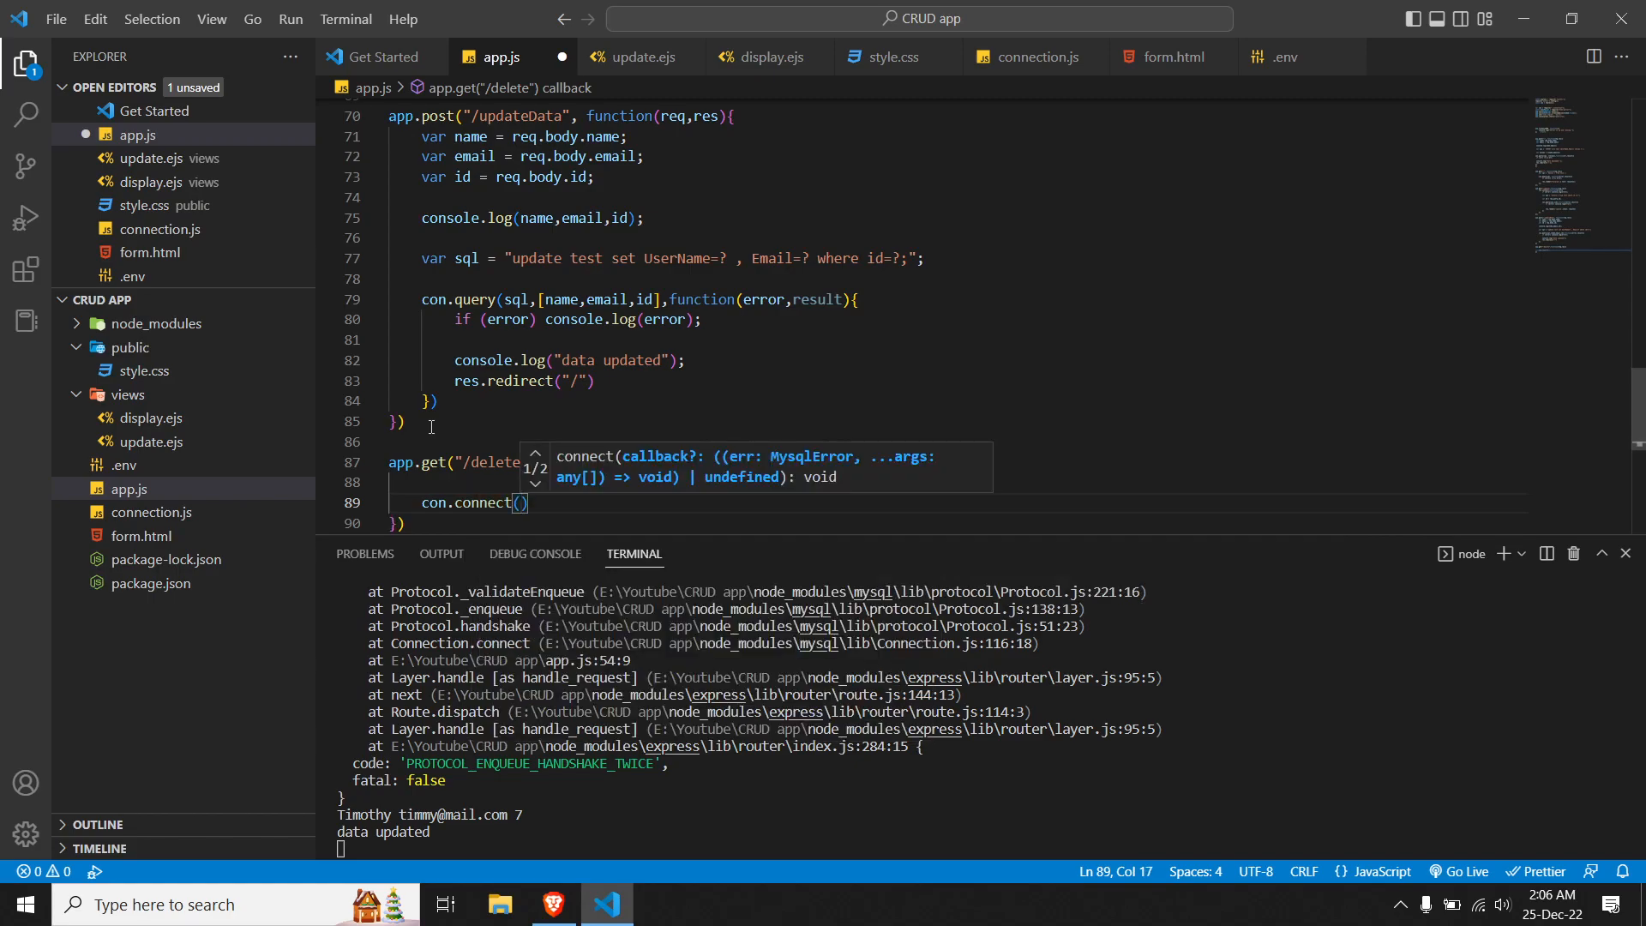
type("function")
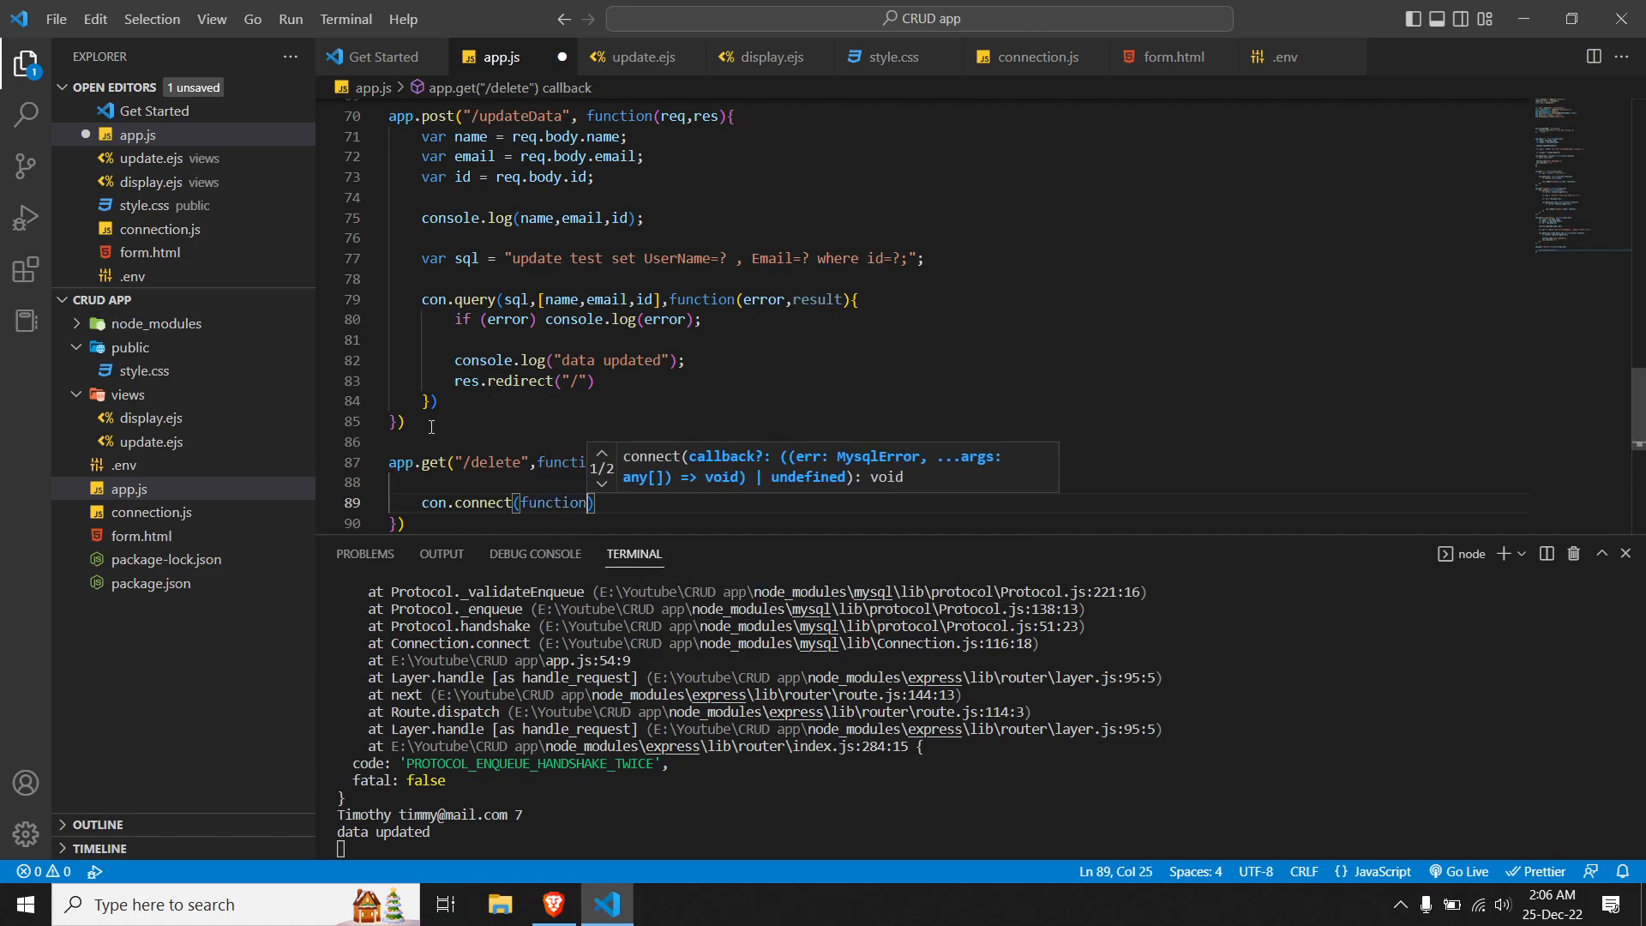
type("(")
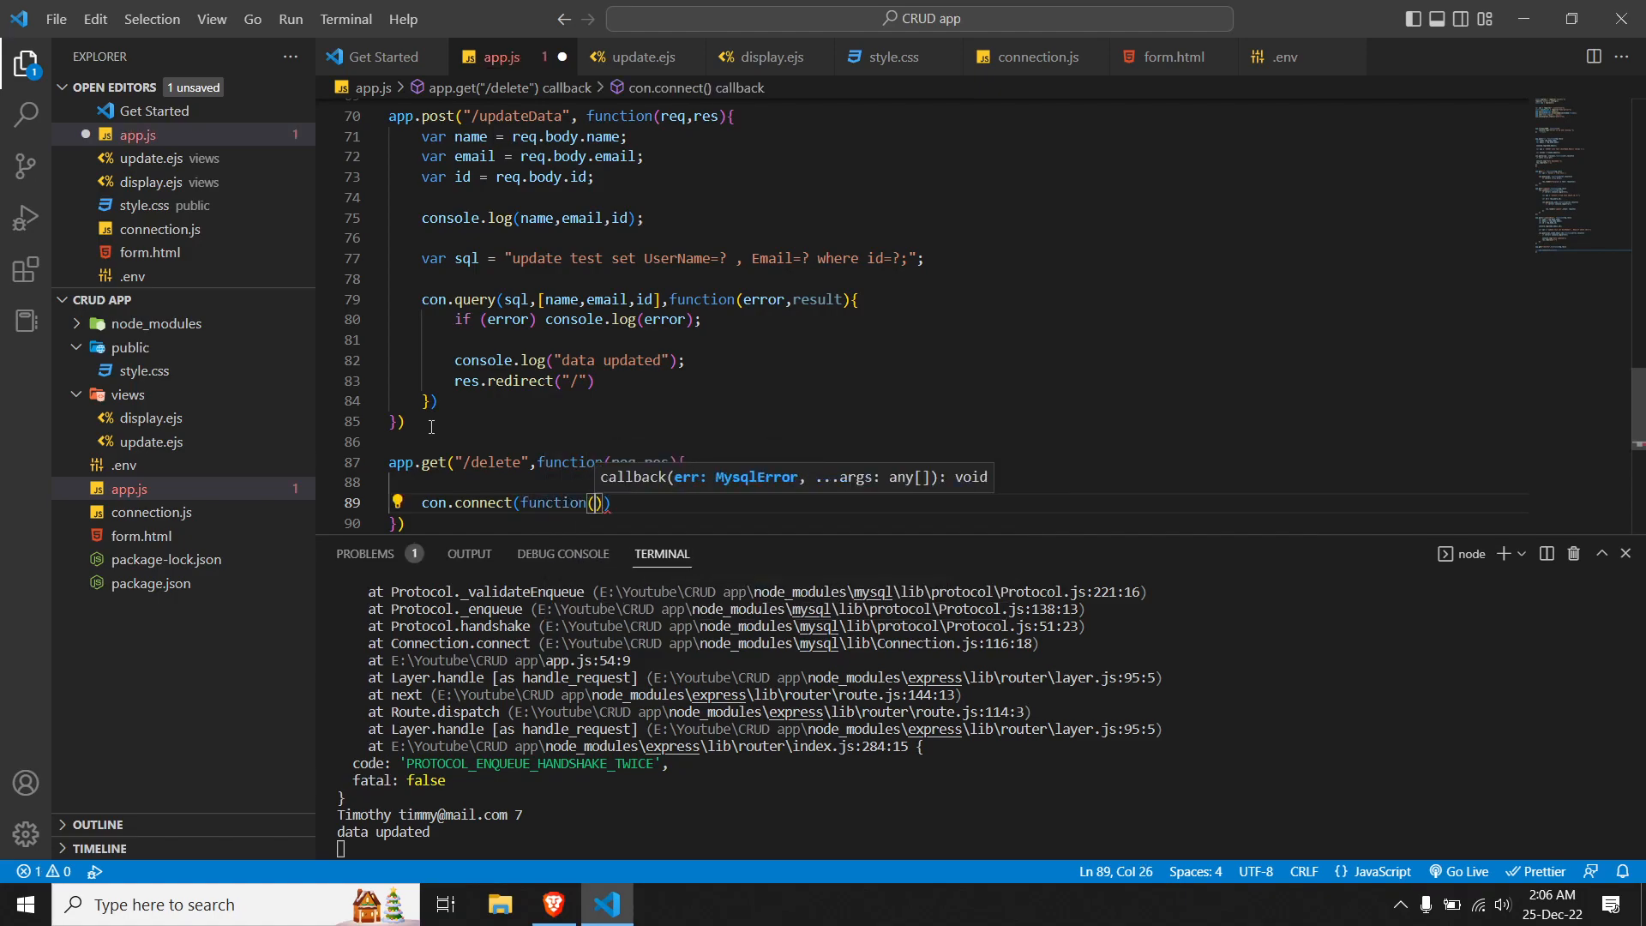
type("err")
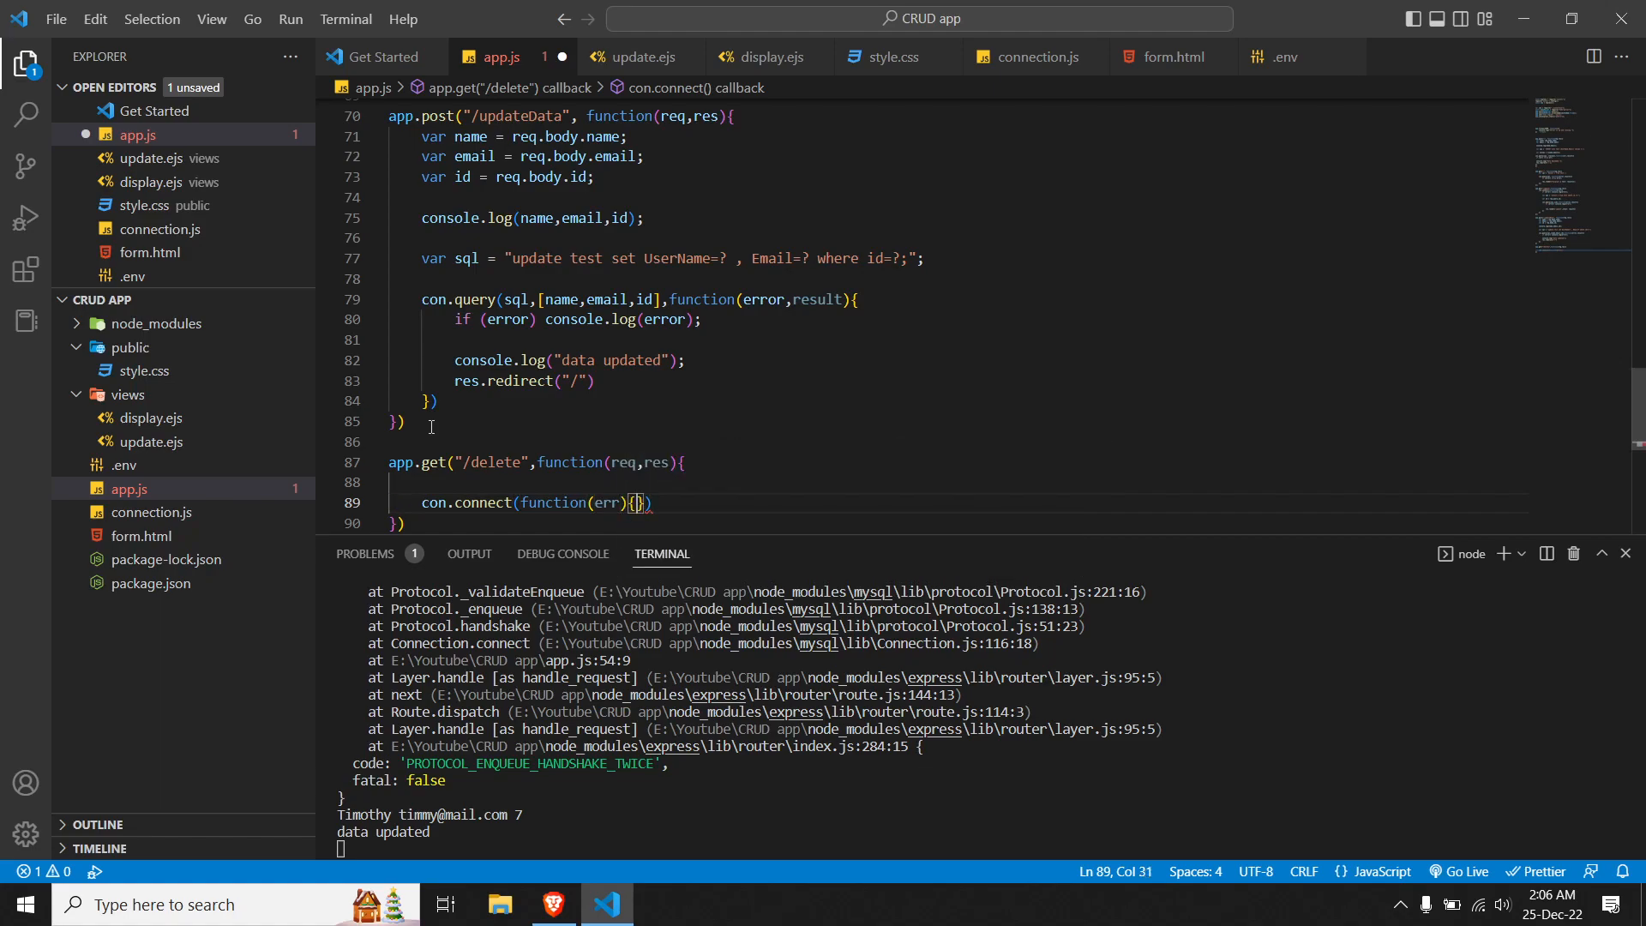
key("Enter")
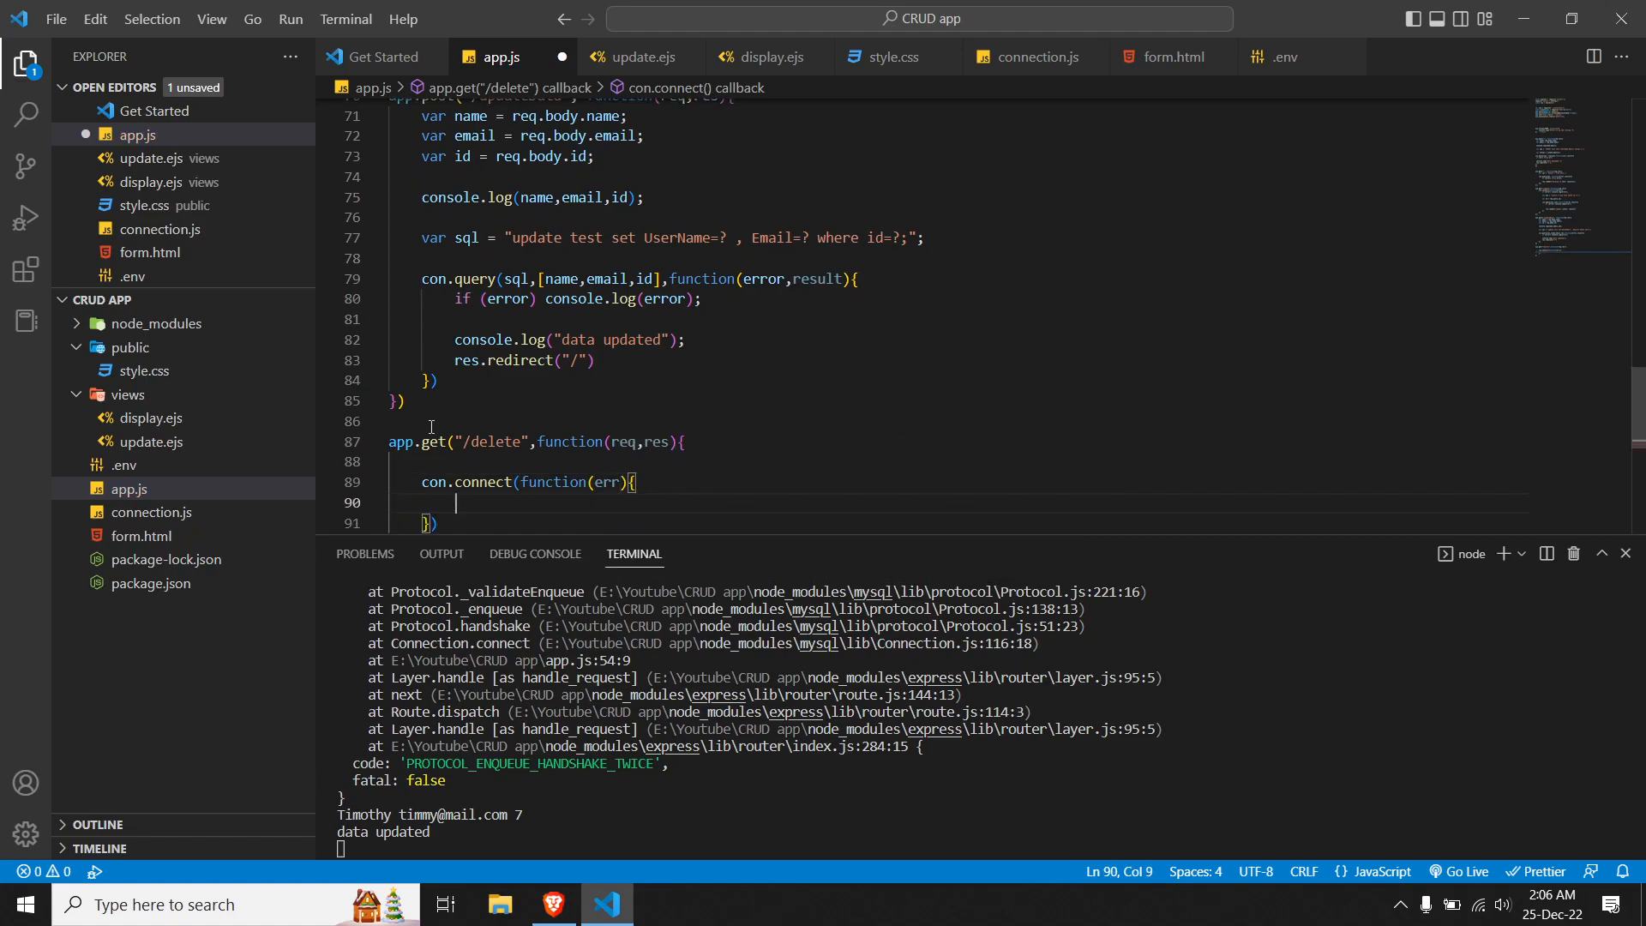
type("if")
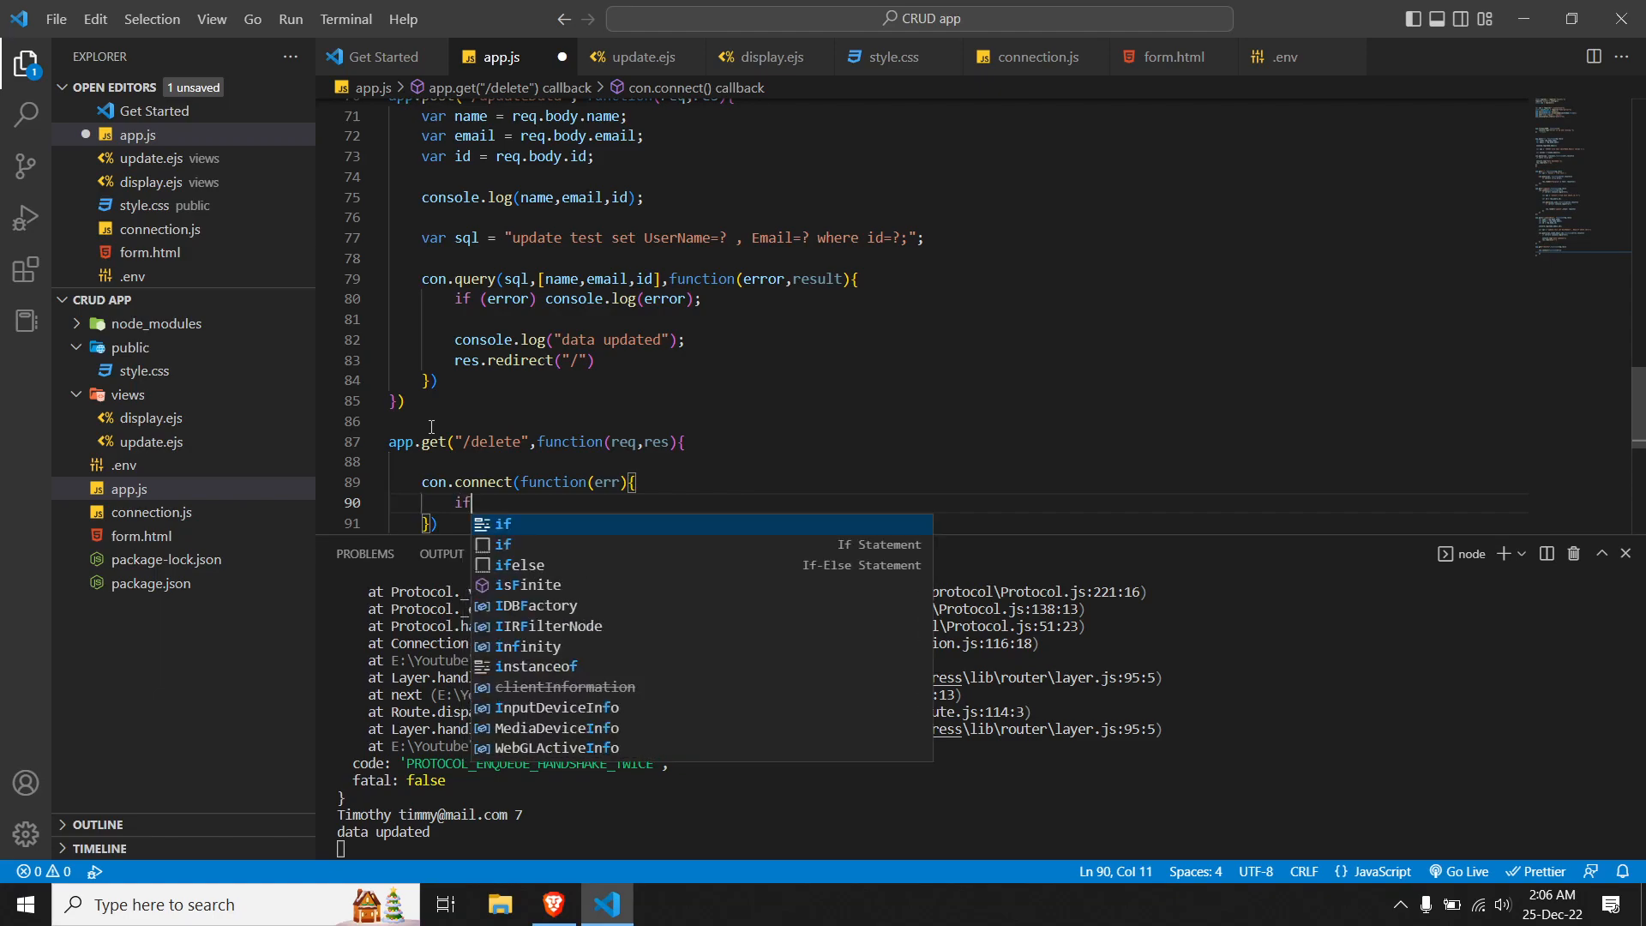
type("(err)")
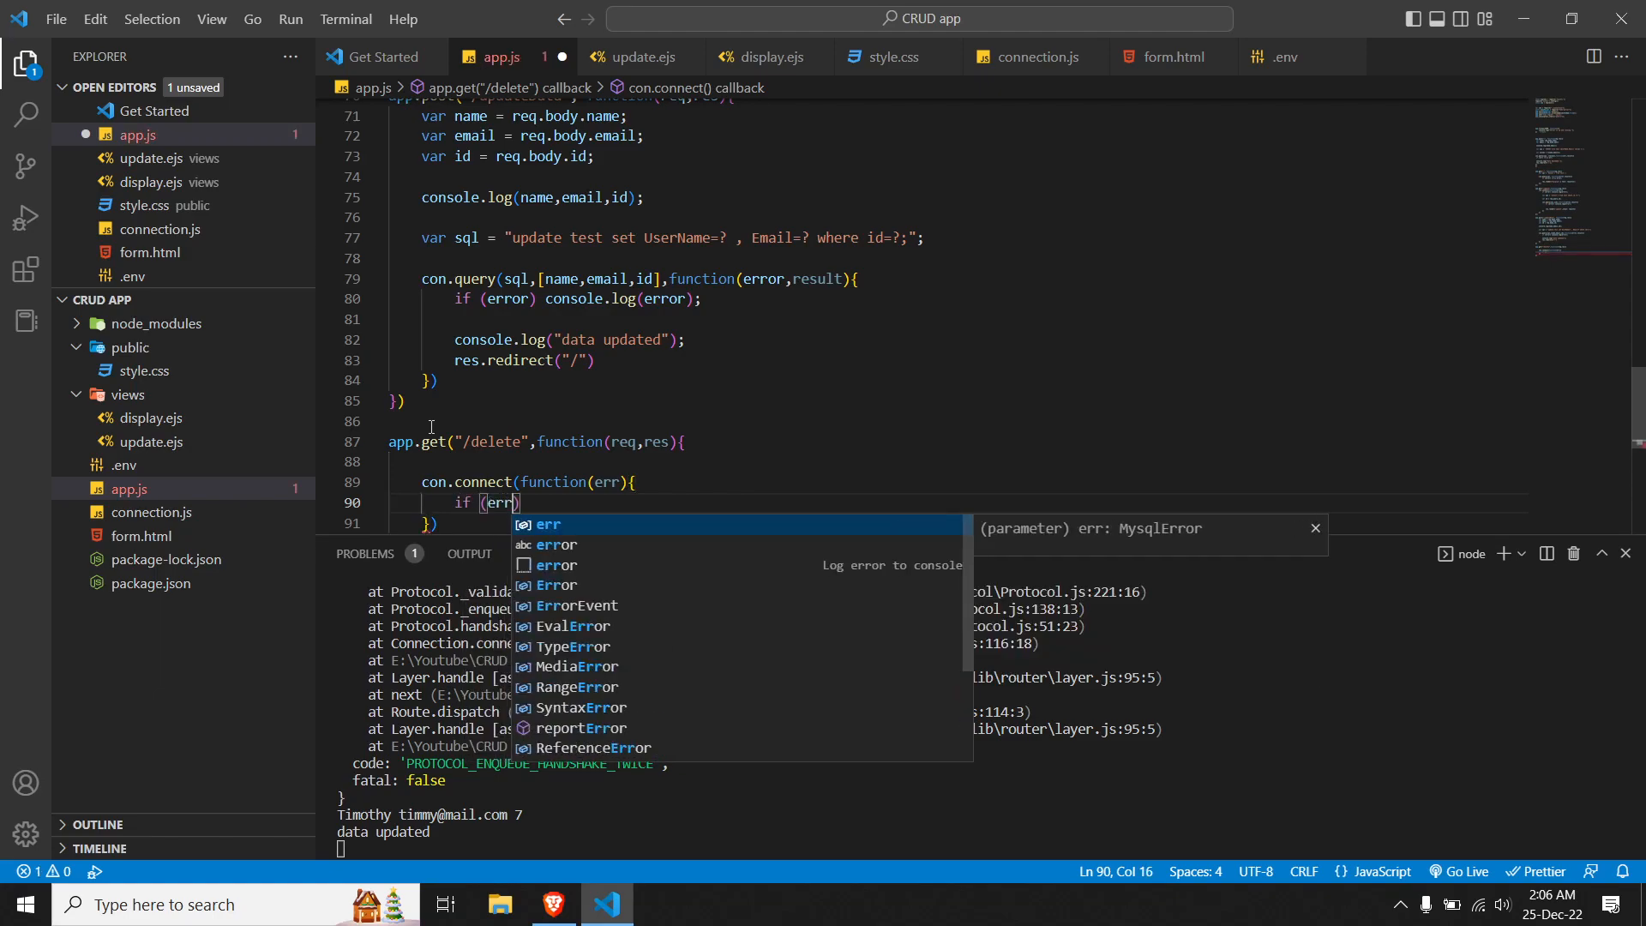
type("console.log(err);")
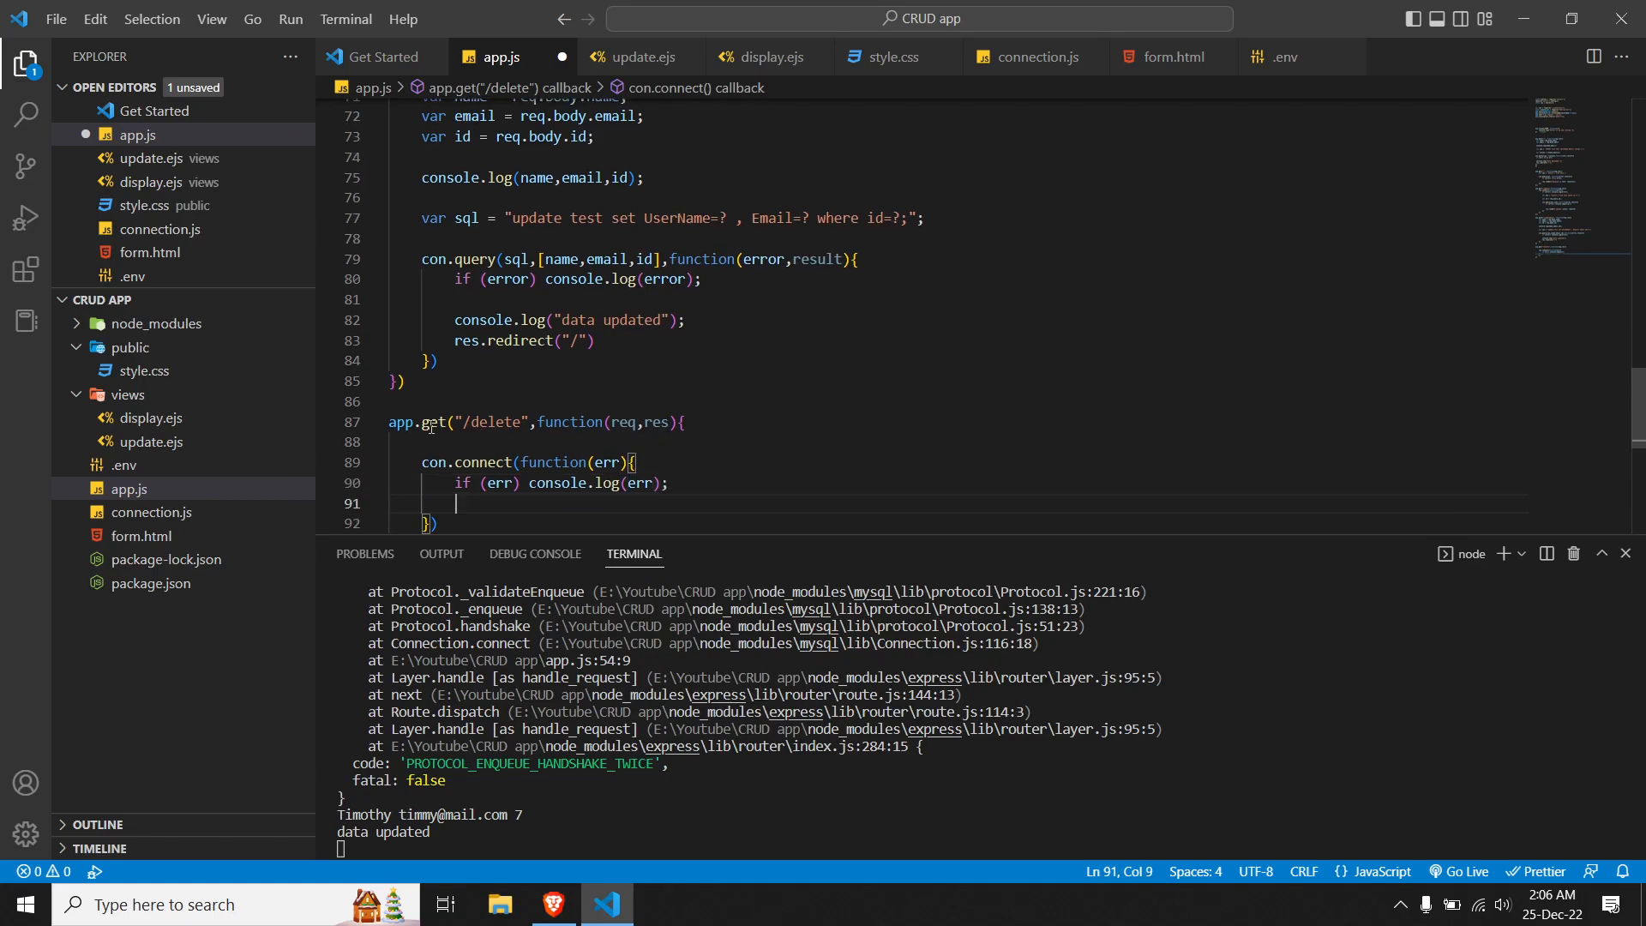
Step: Declare var sql = "delete from test where id=?" inside the connect callback
type("va")
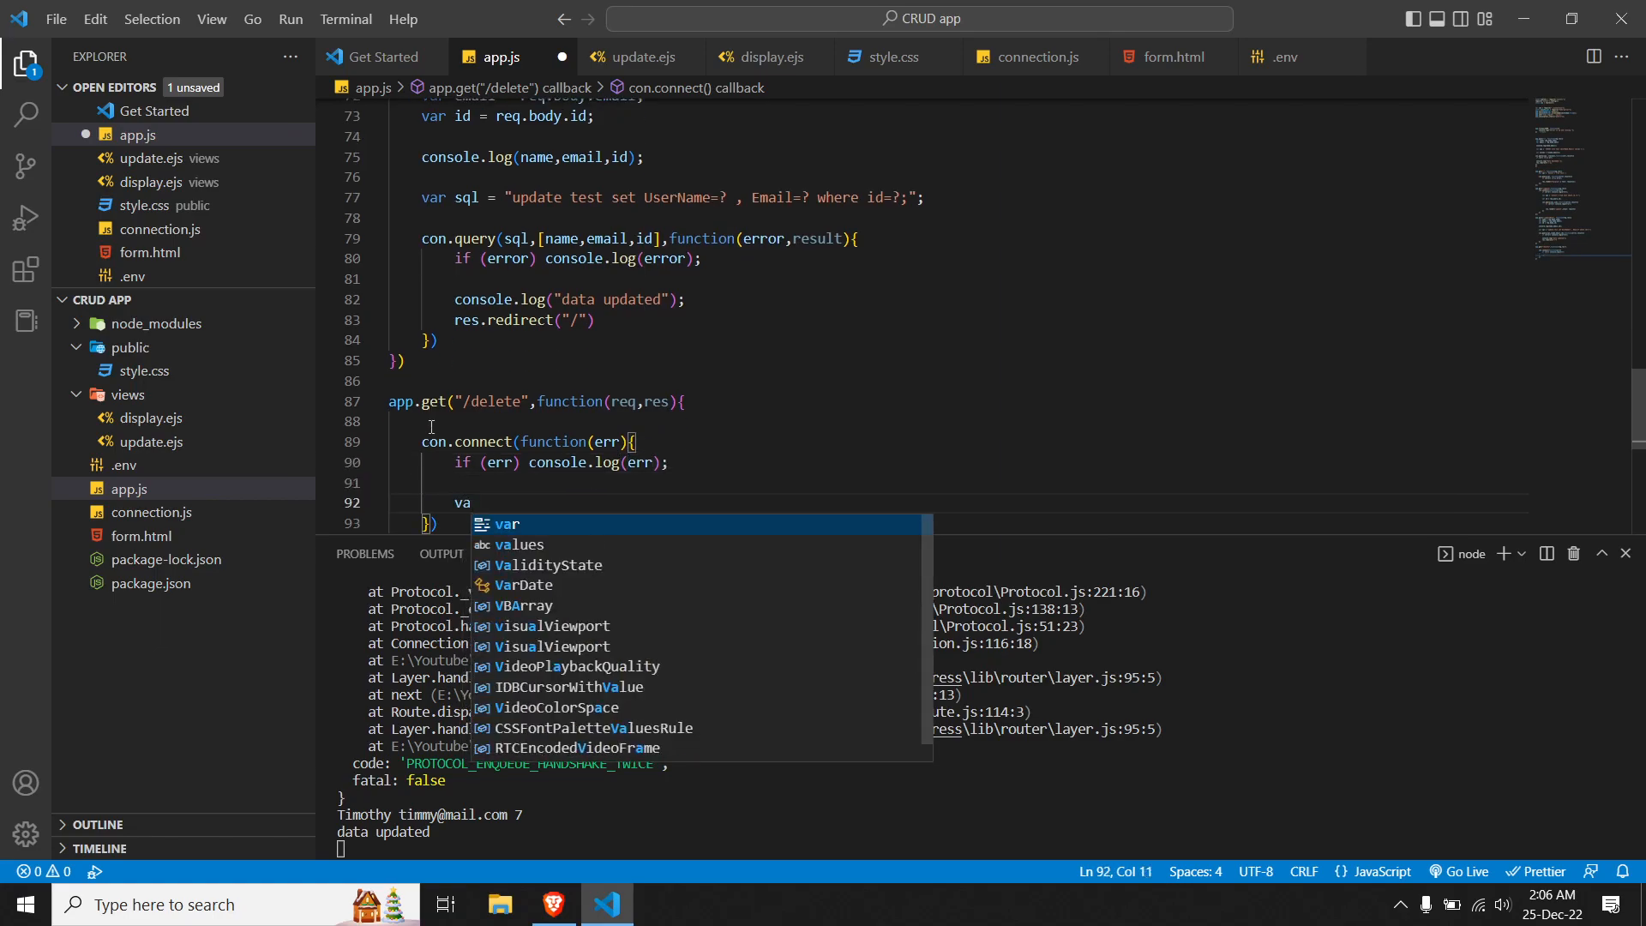
type("sql =")
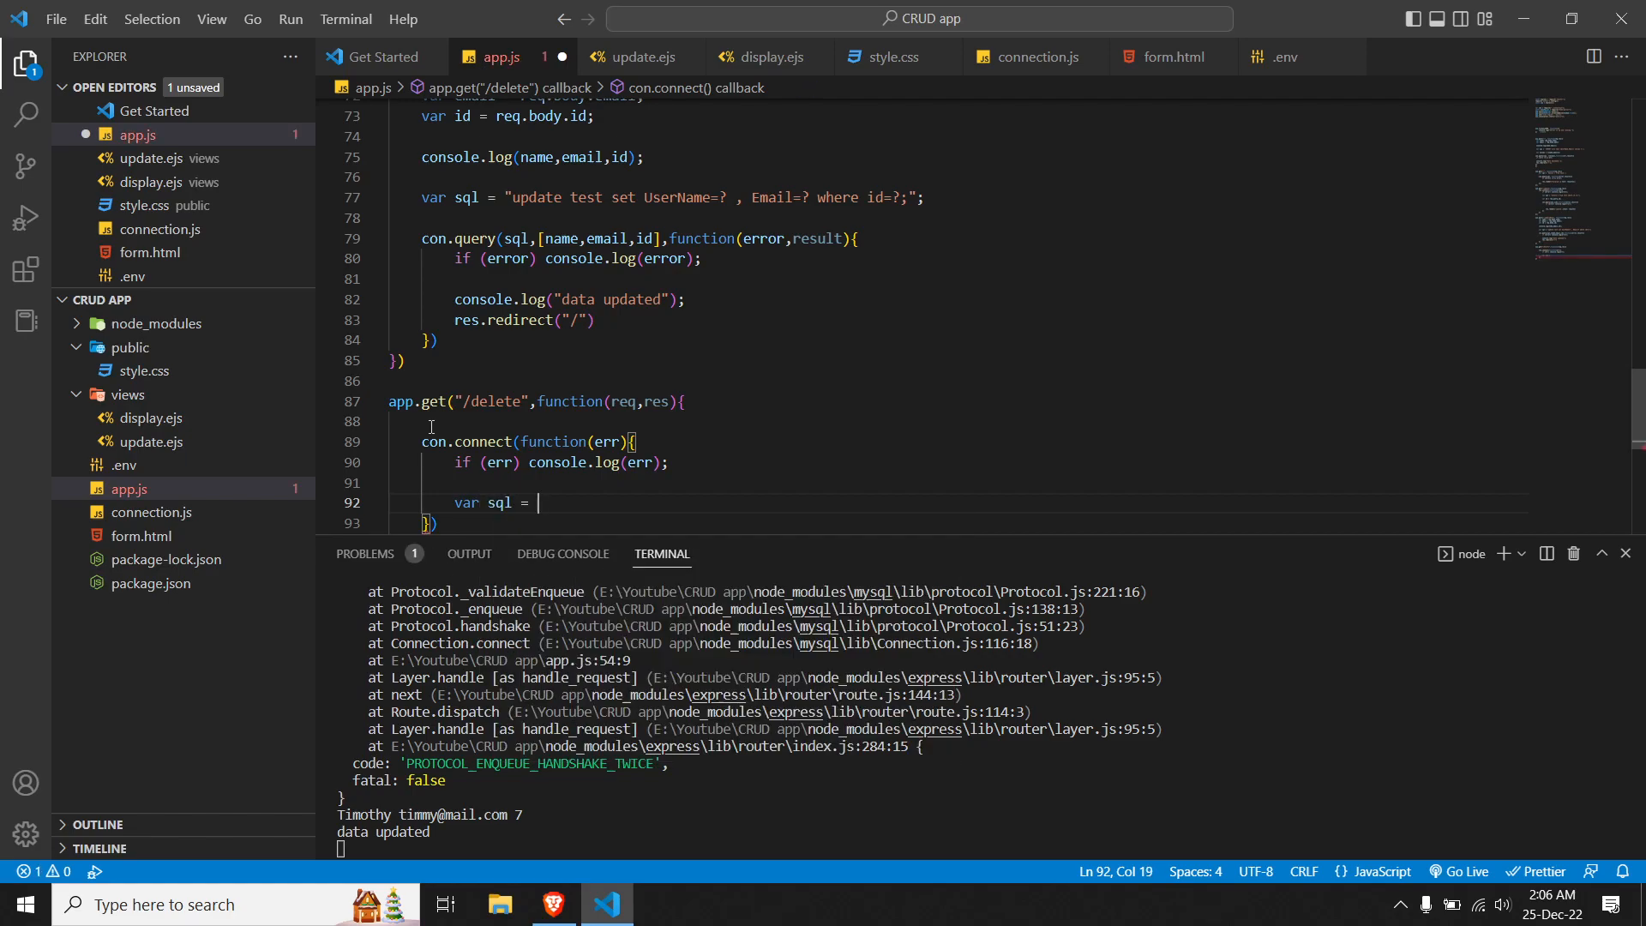
type("\"delete")
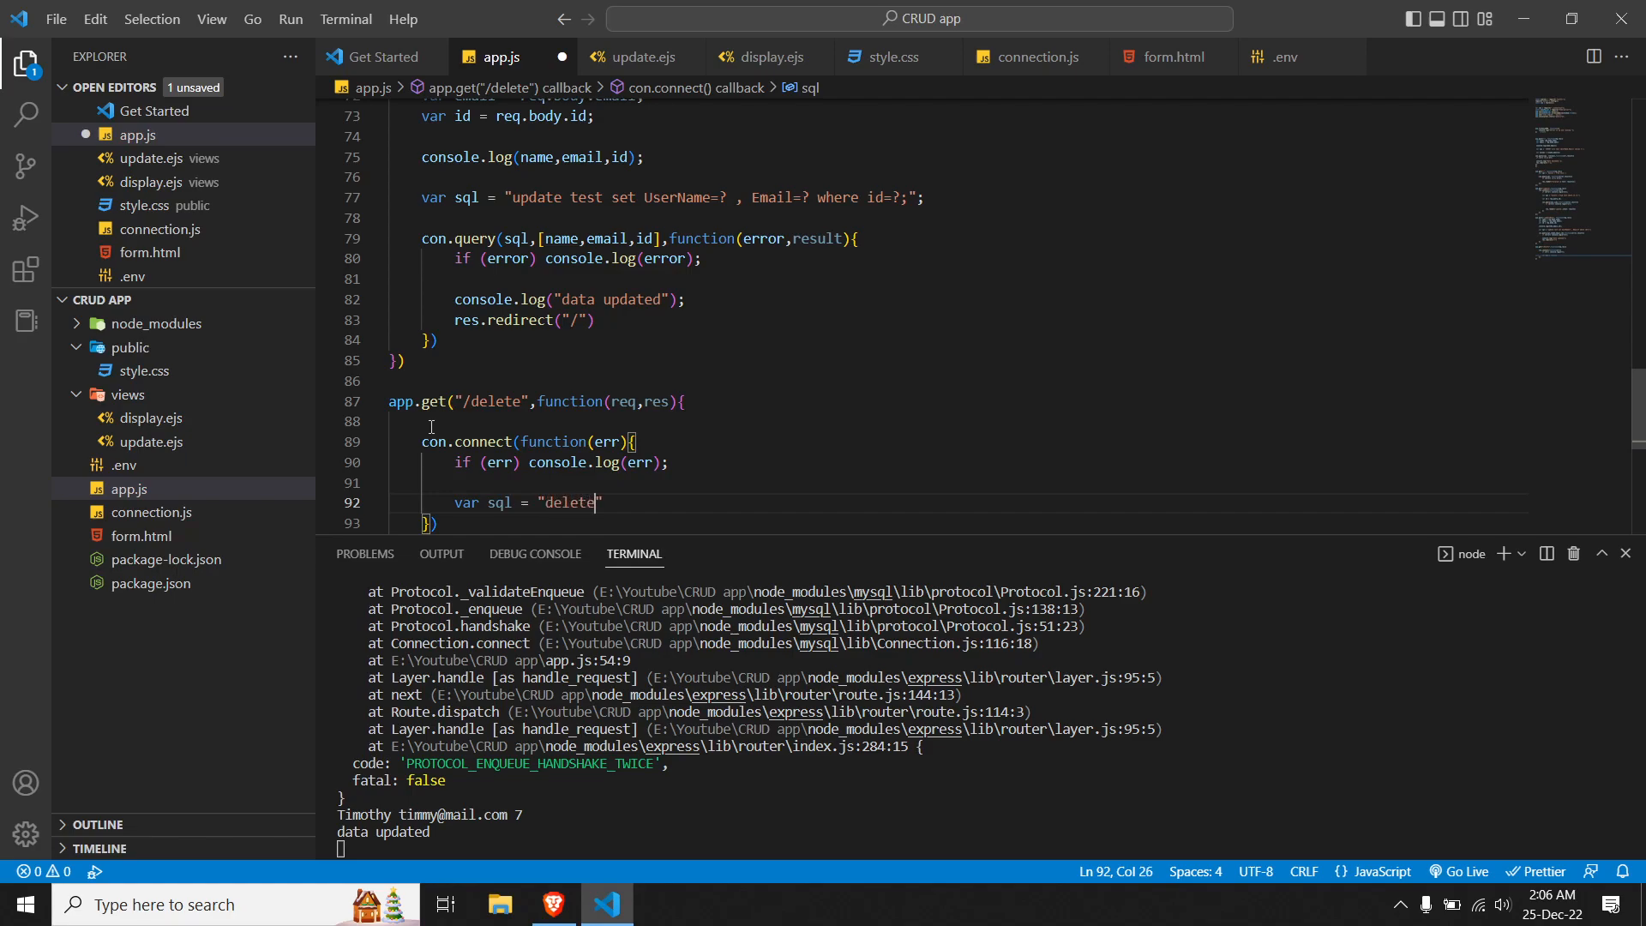
type("from")
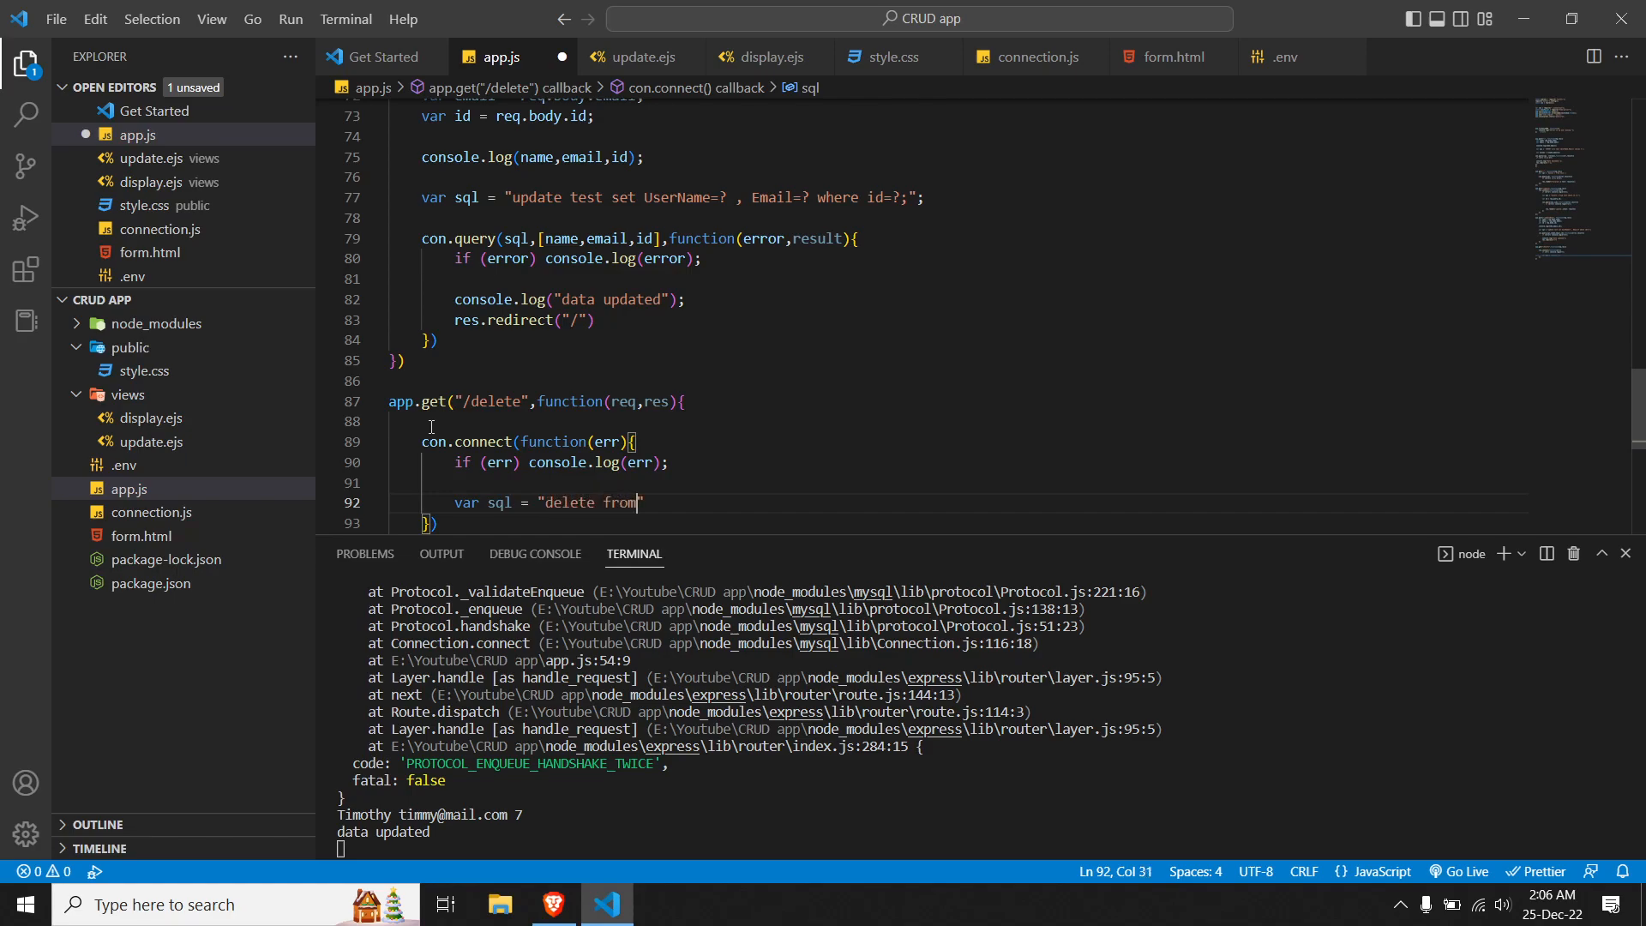
type("test")
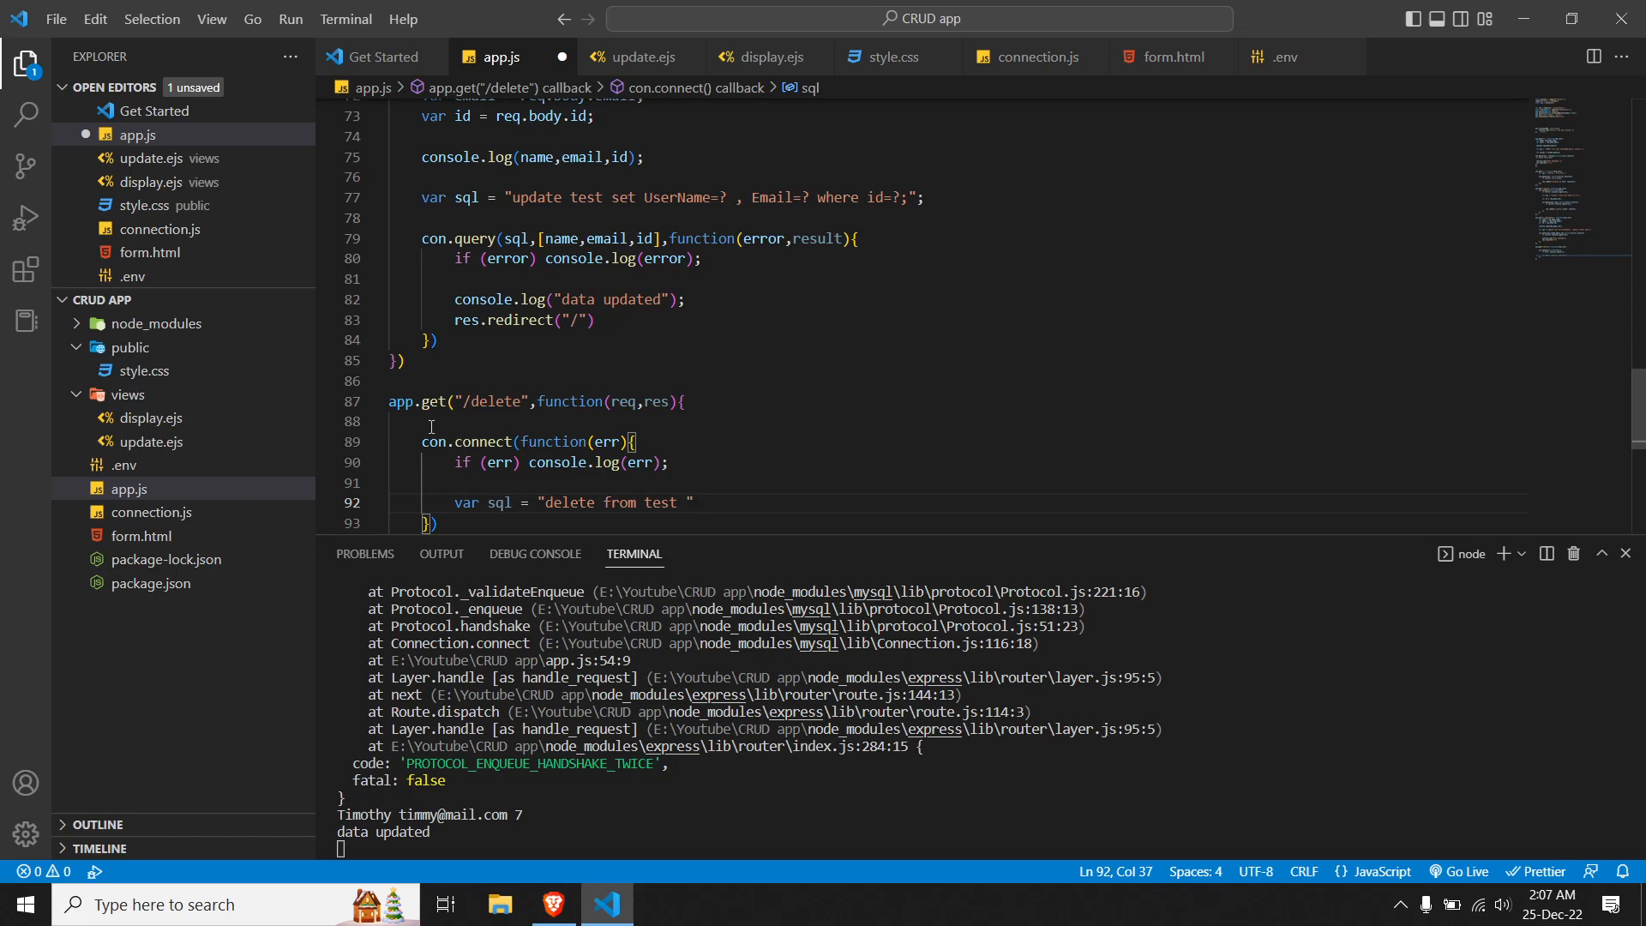
type("where id")
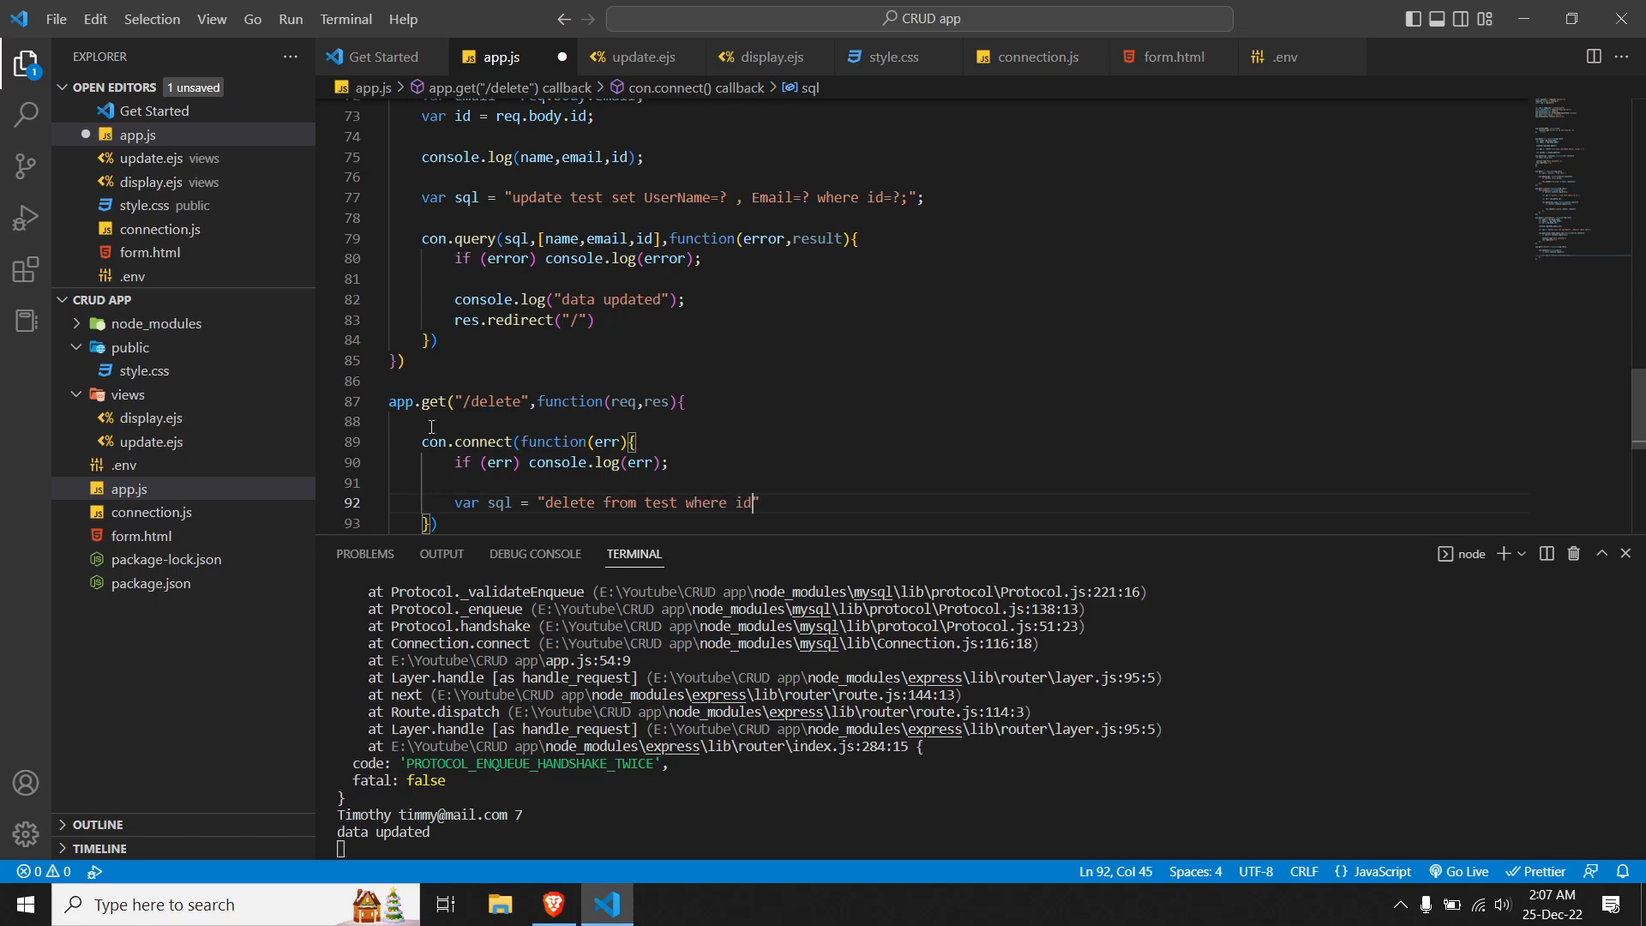
type("=?\"")
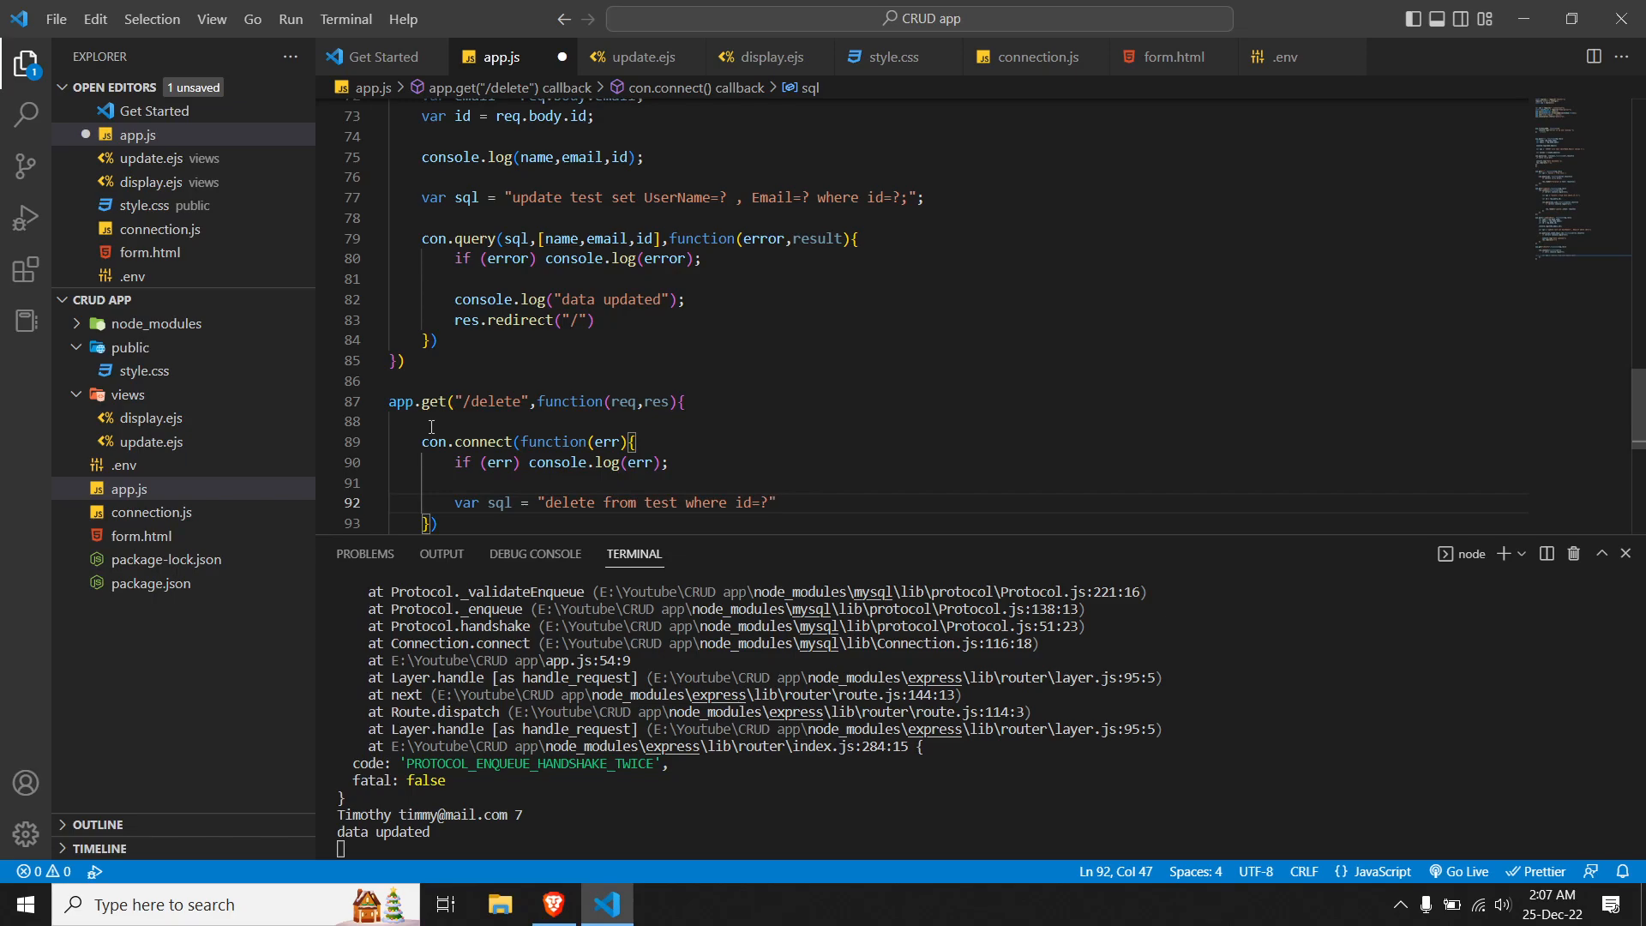
left_click(781, 503)
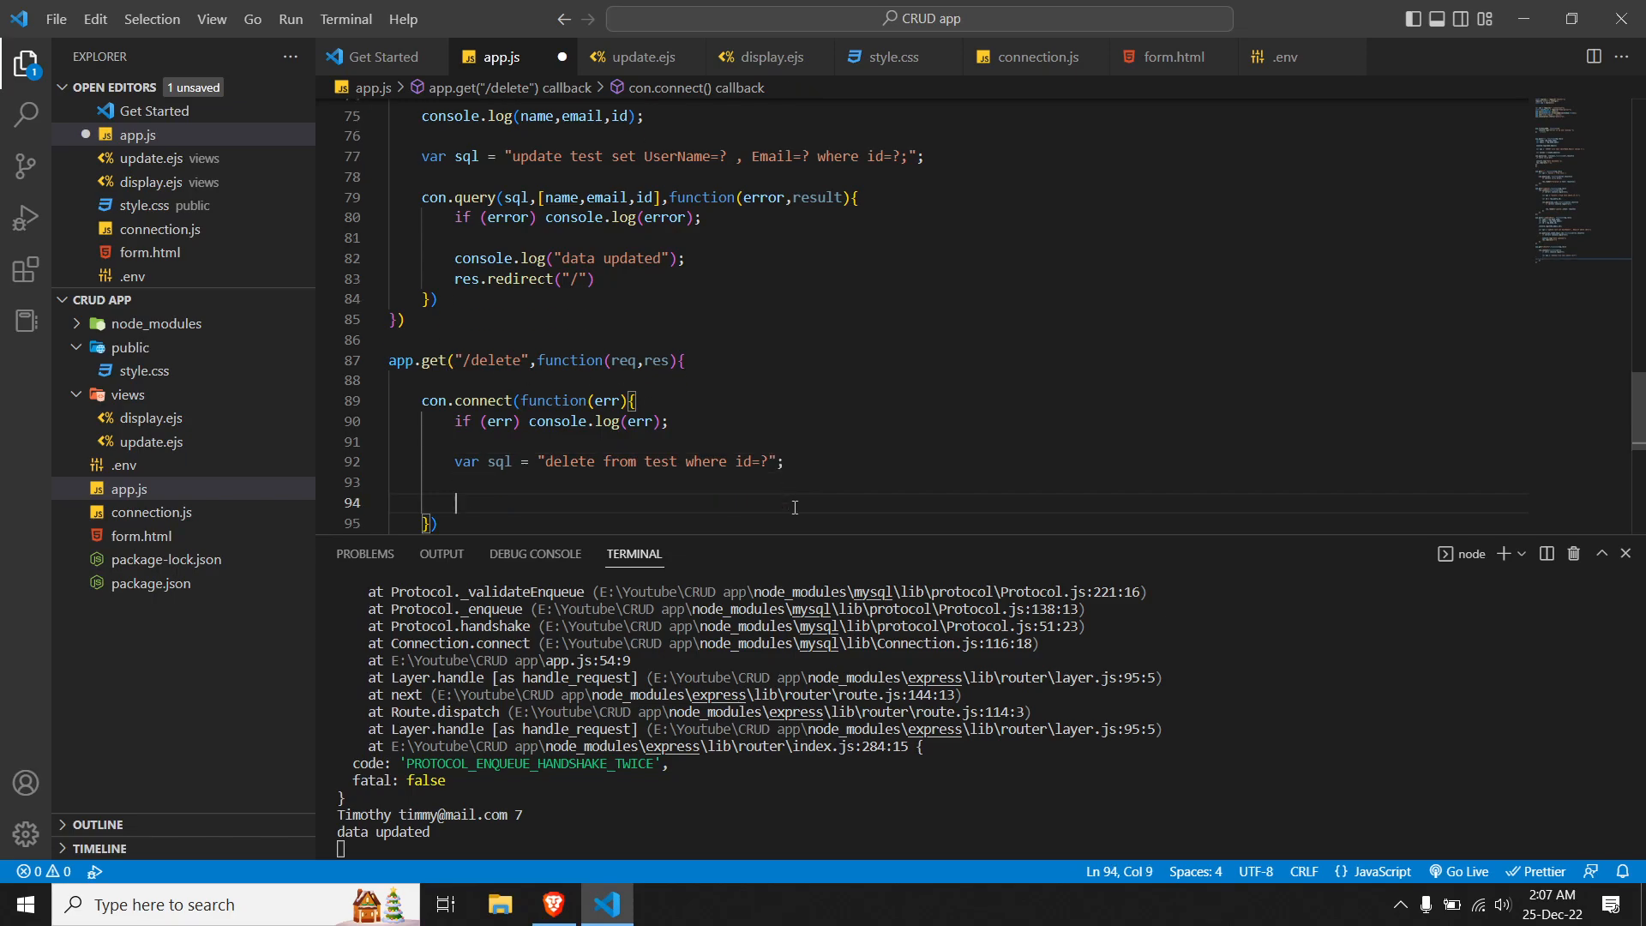
Step: Store the request's query id with var id = req.query.id
type("var id")
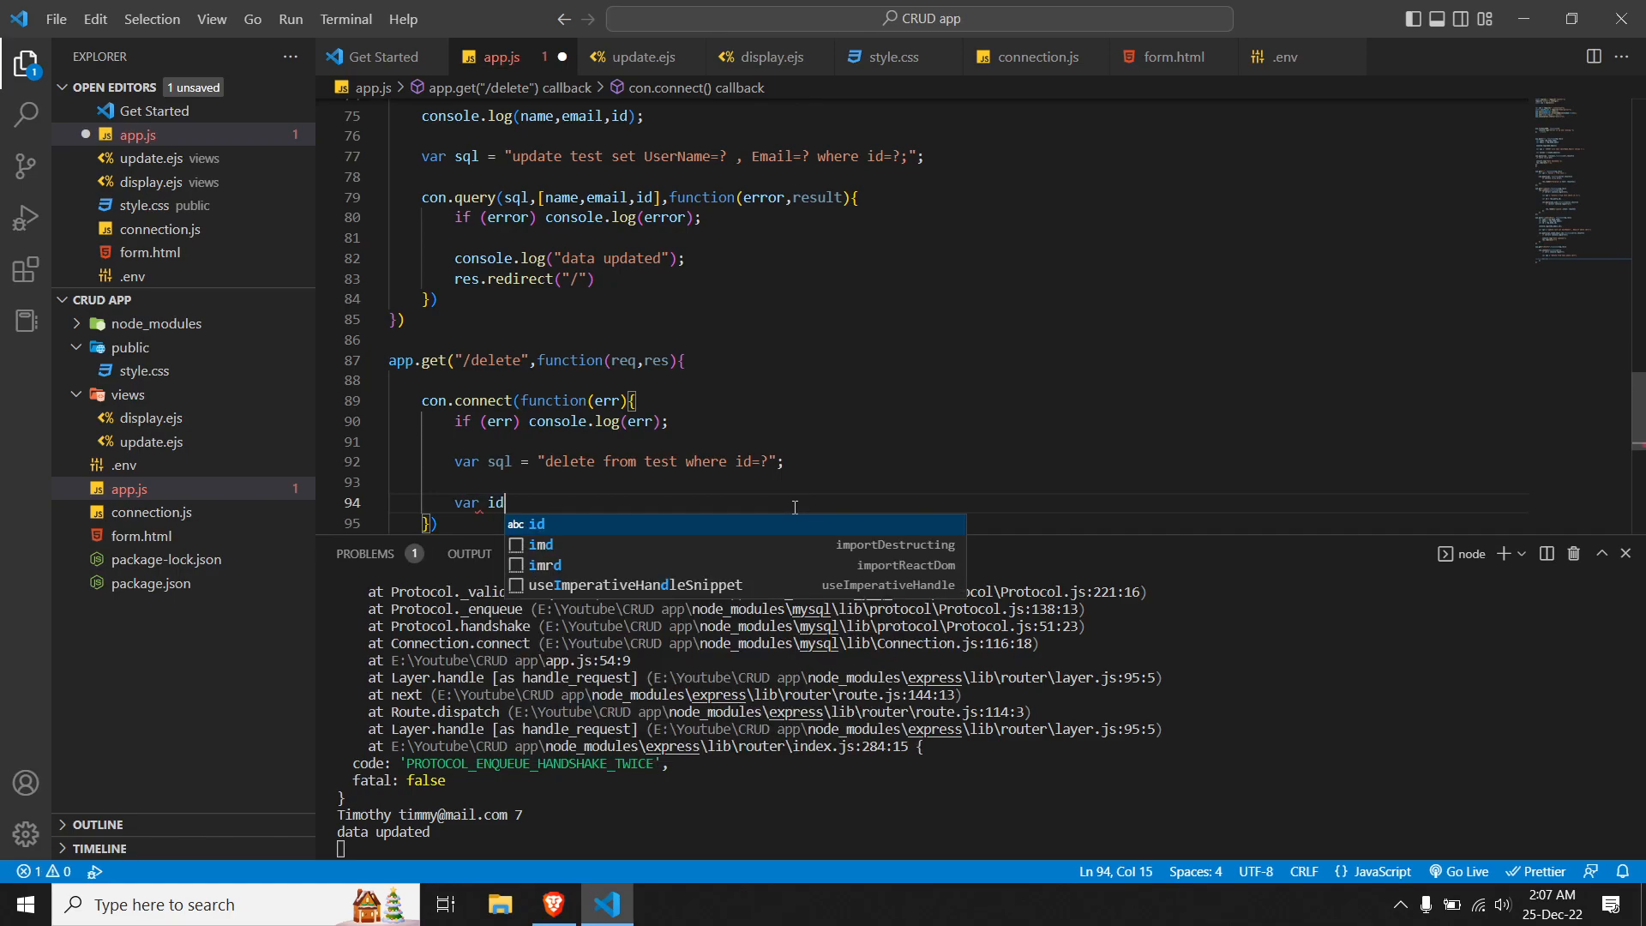
type("= req")
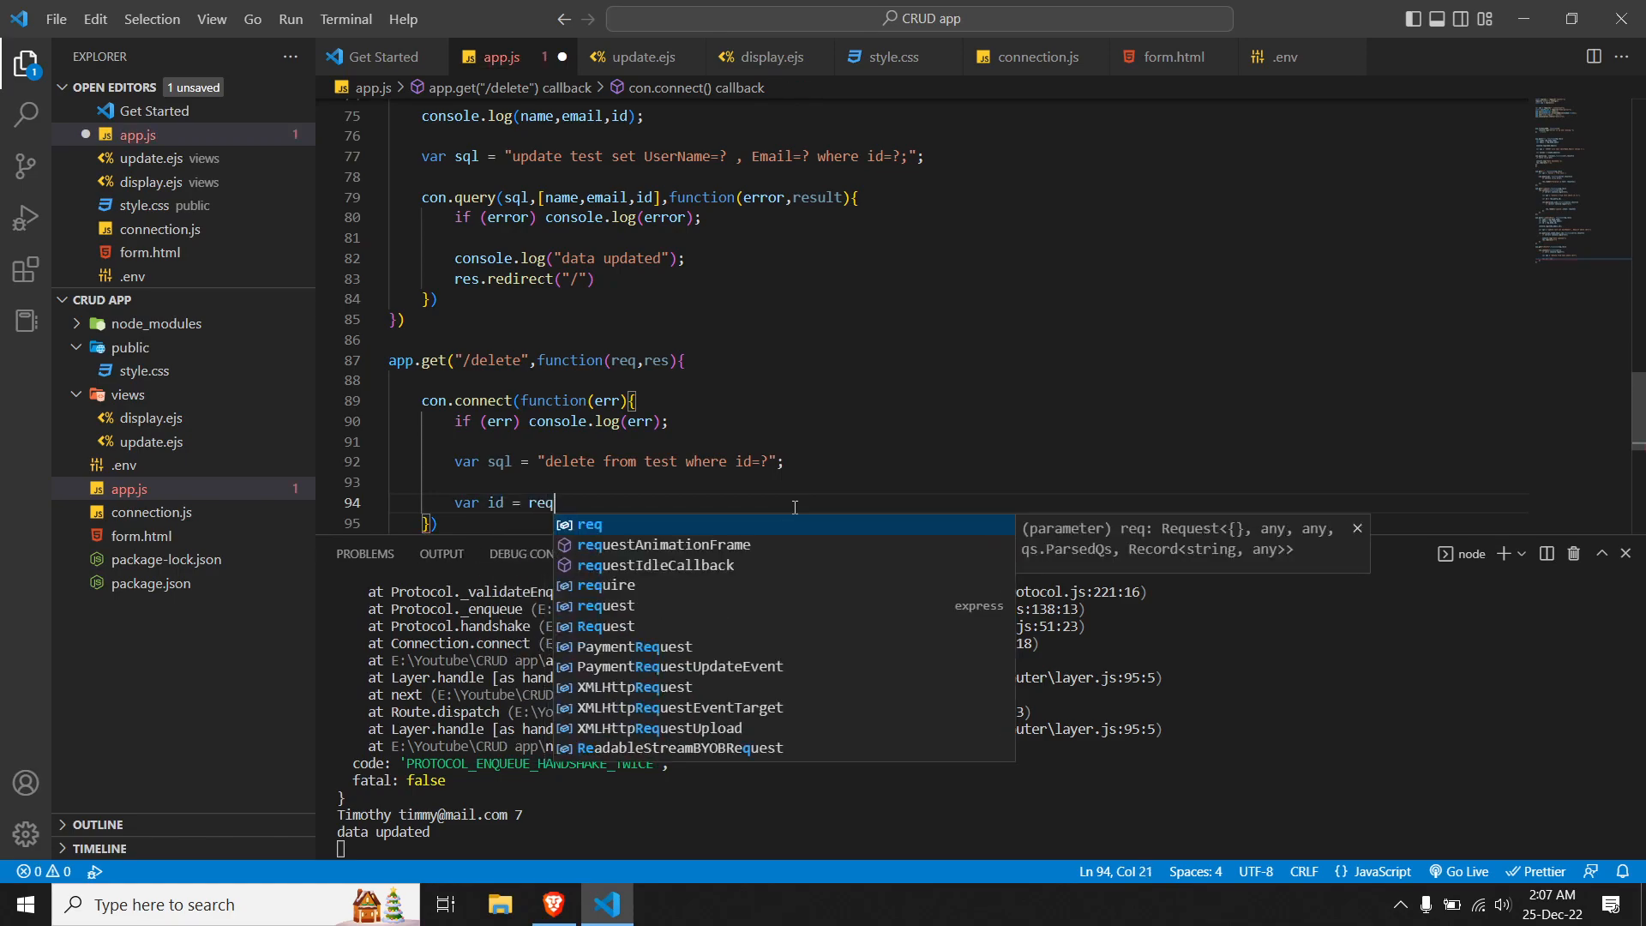
type(".")
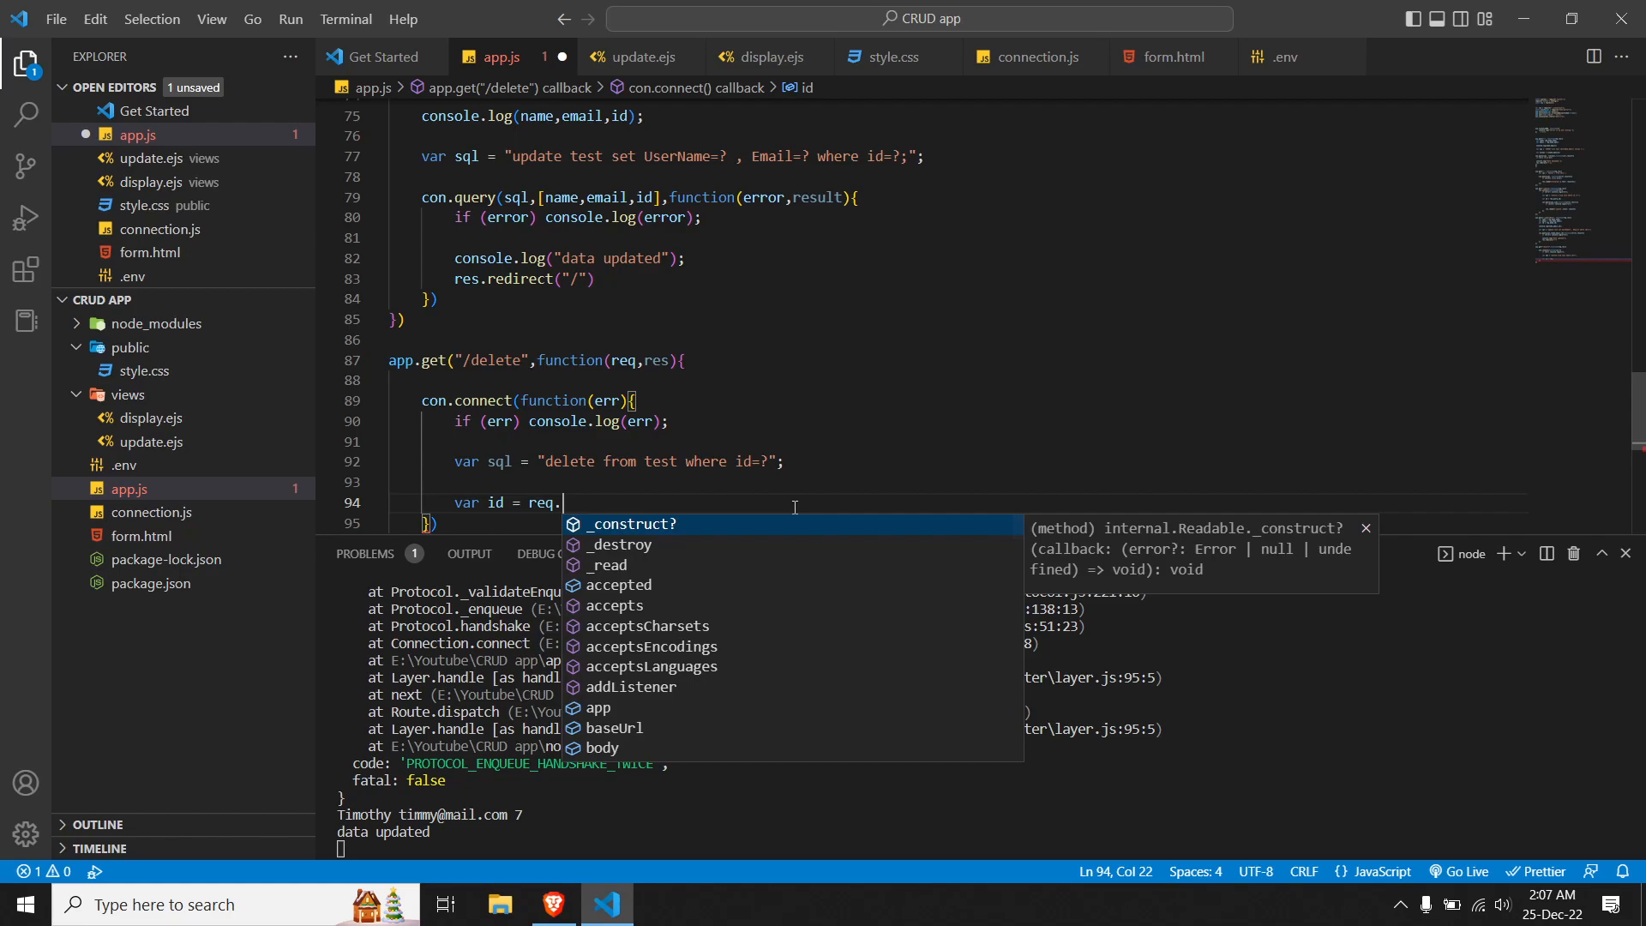
type("query")
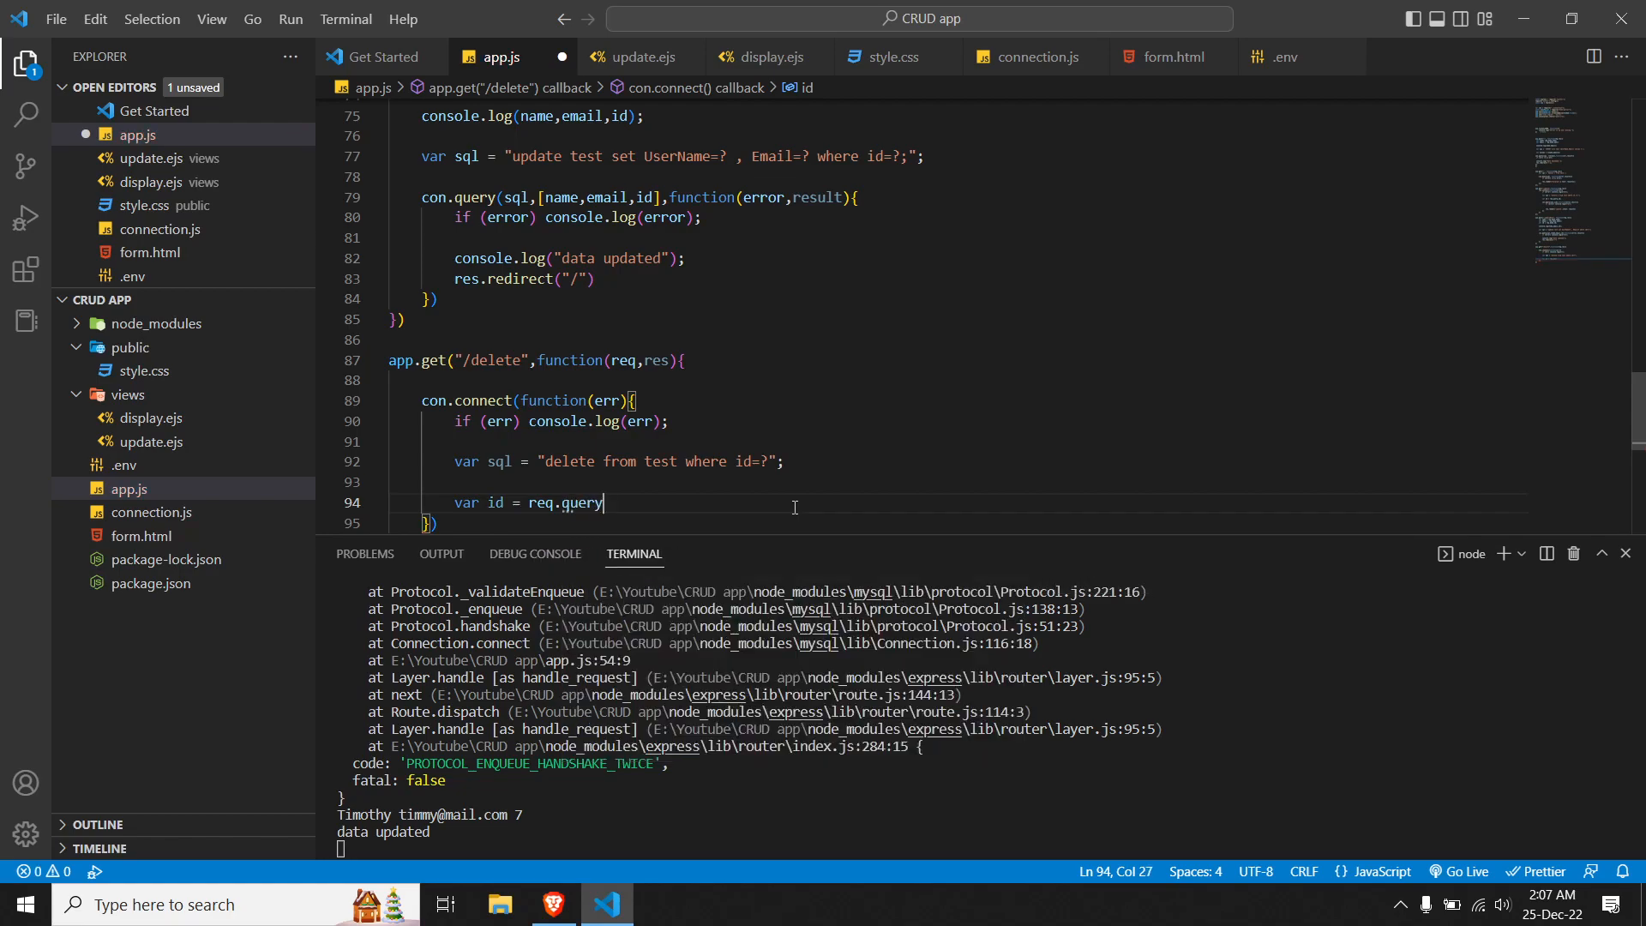
type(".id;")
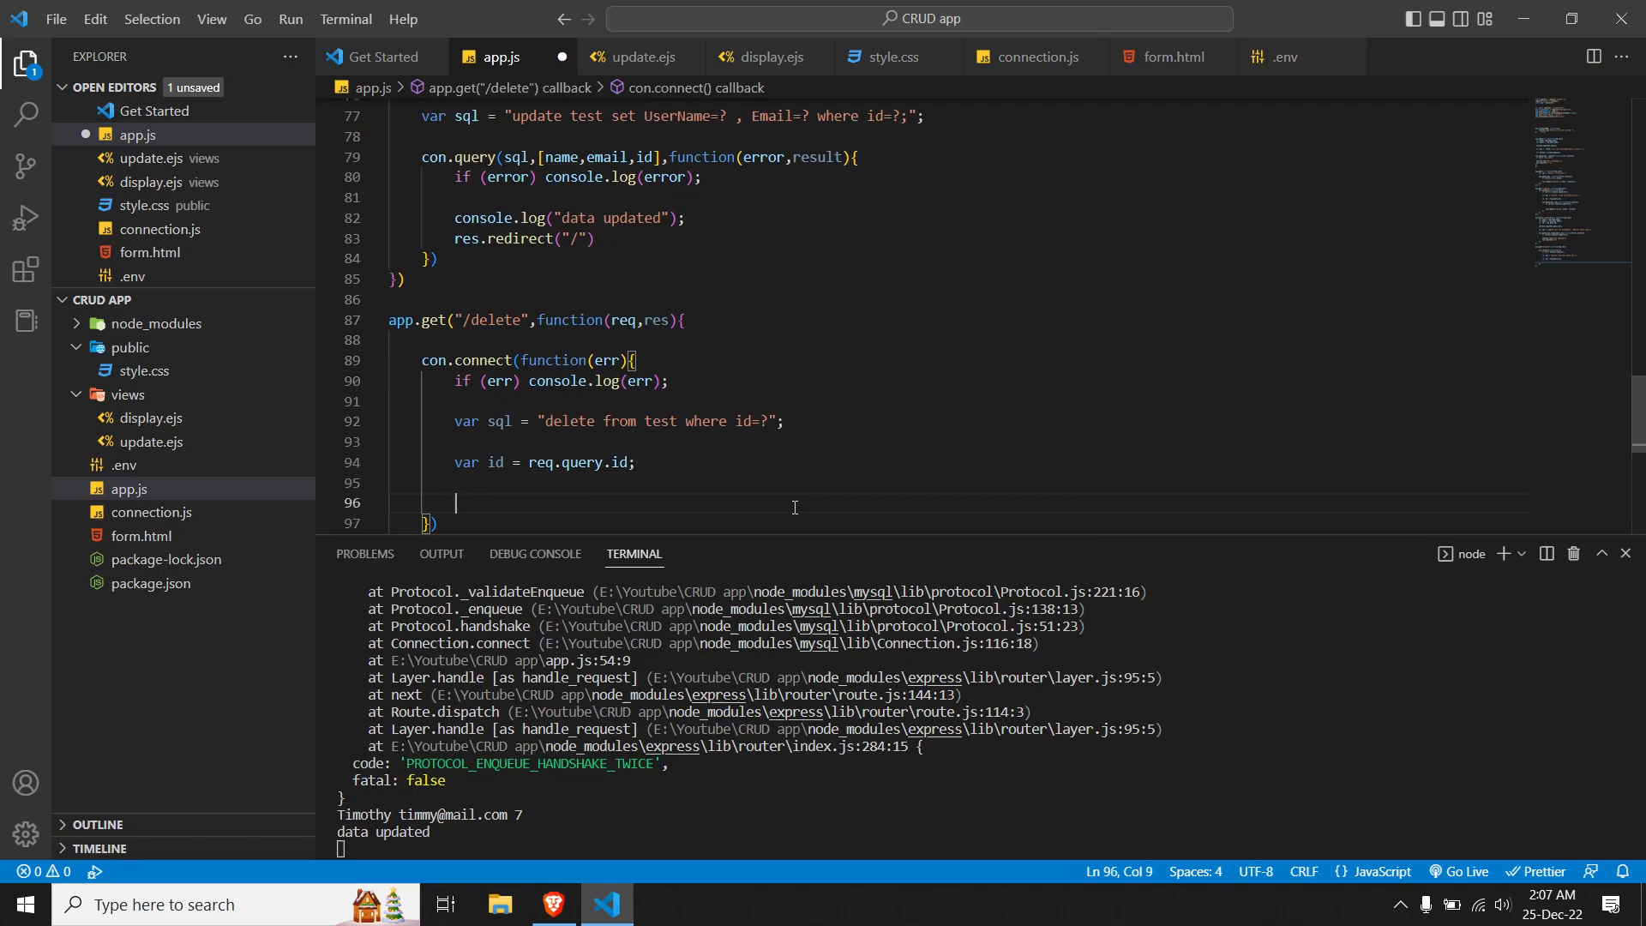
Step: Run con.query(sql, [id], function(error, result)) to execute the delete
type("con")
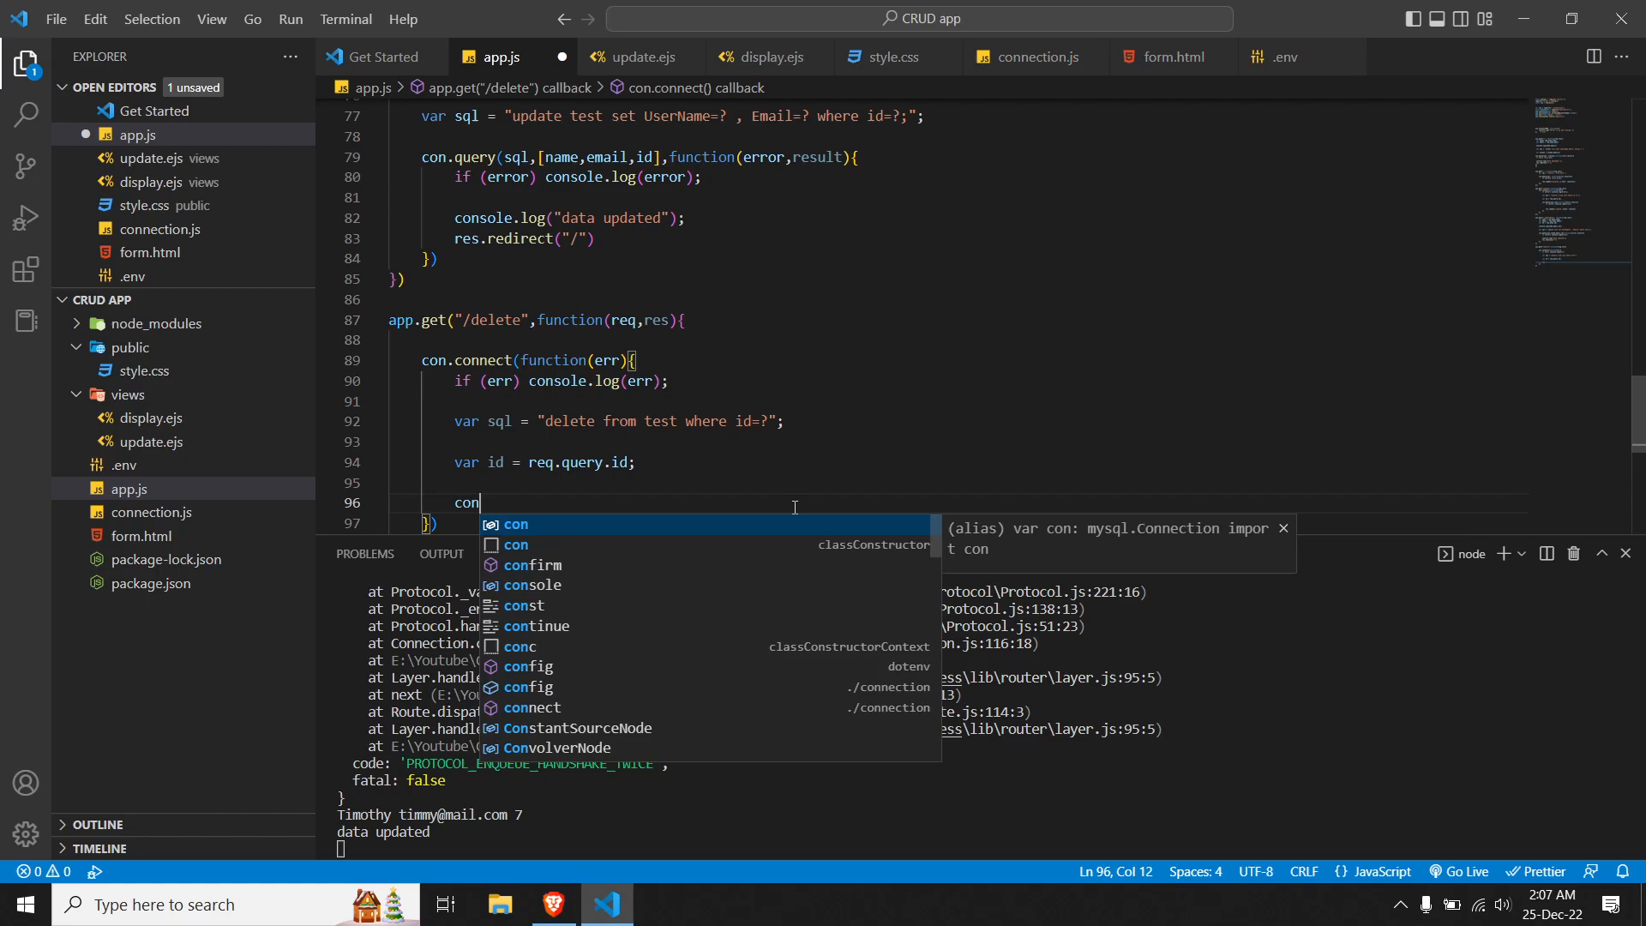
type(".query")
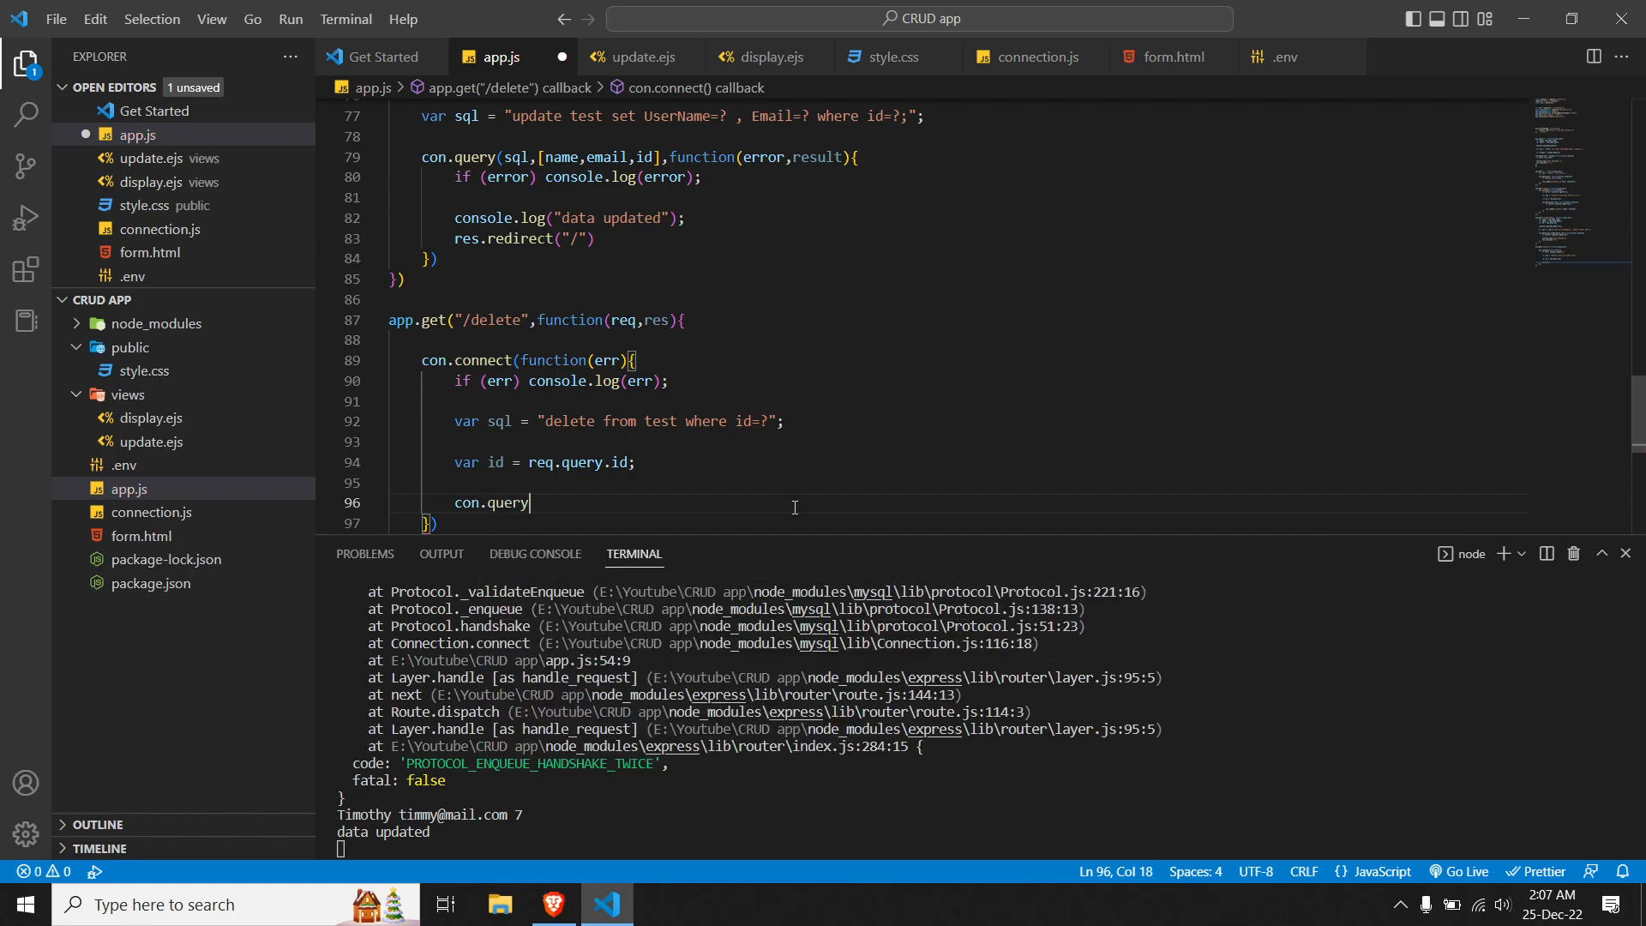
type("(sql")
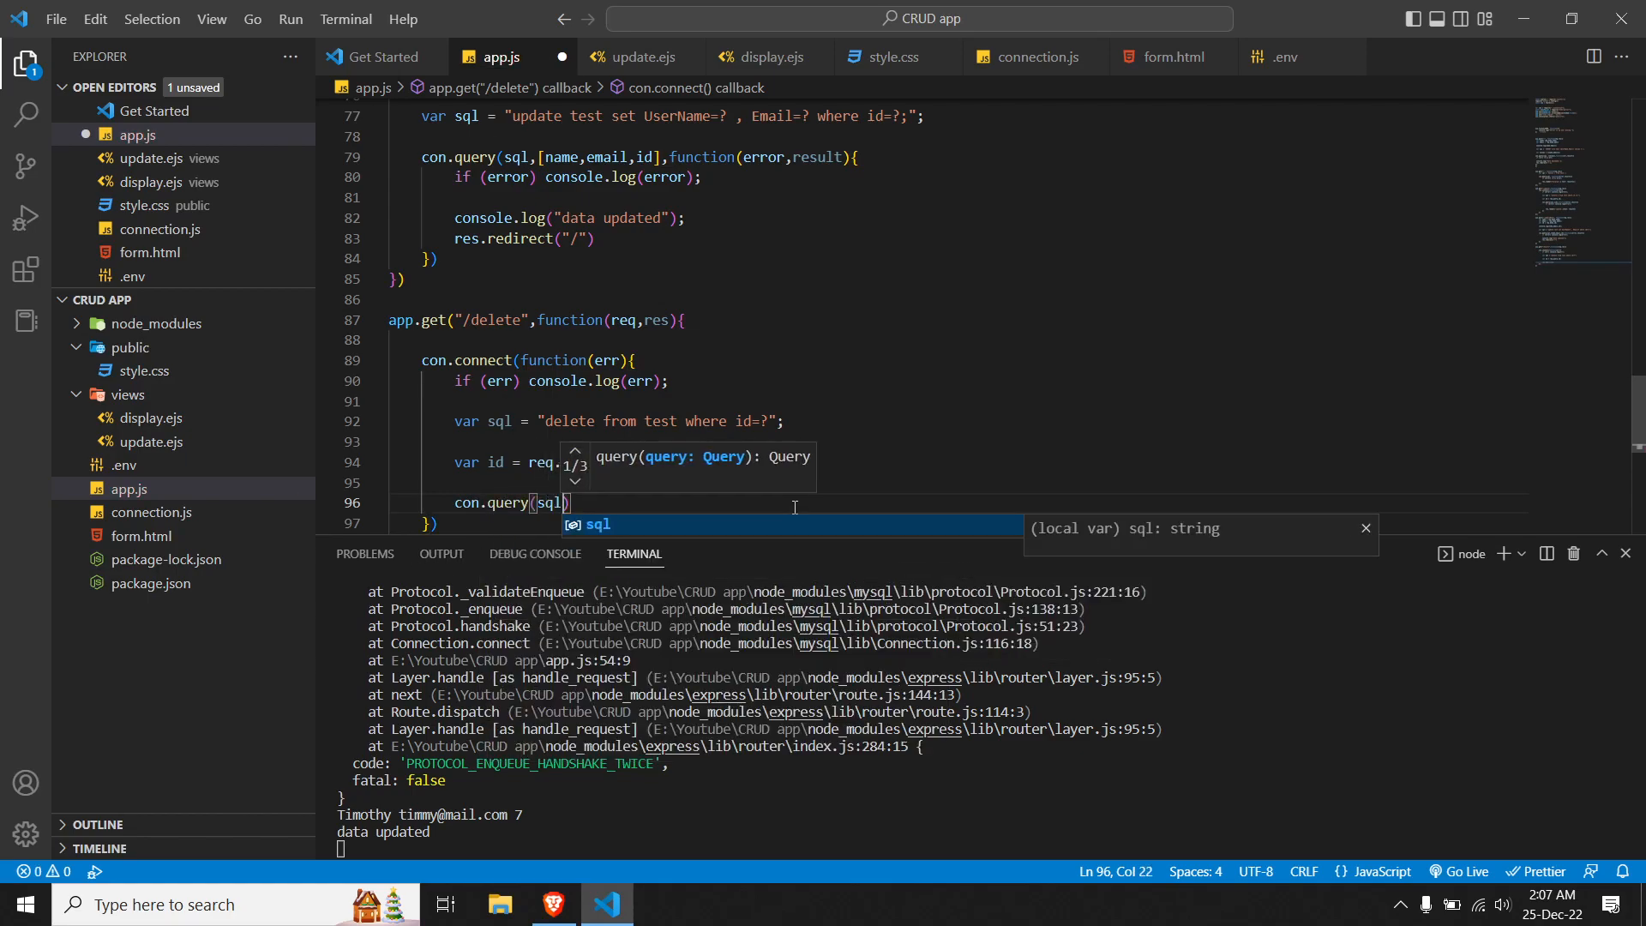
type(",")
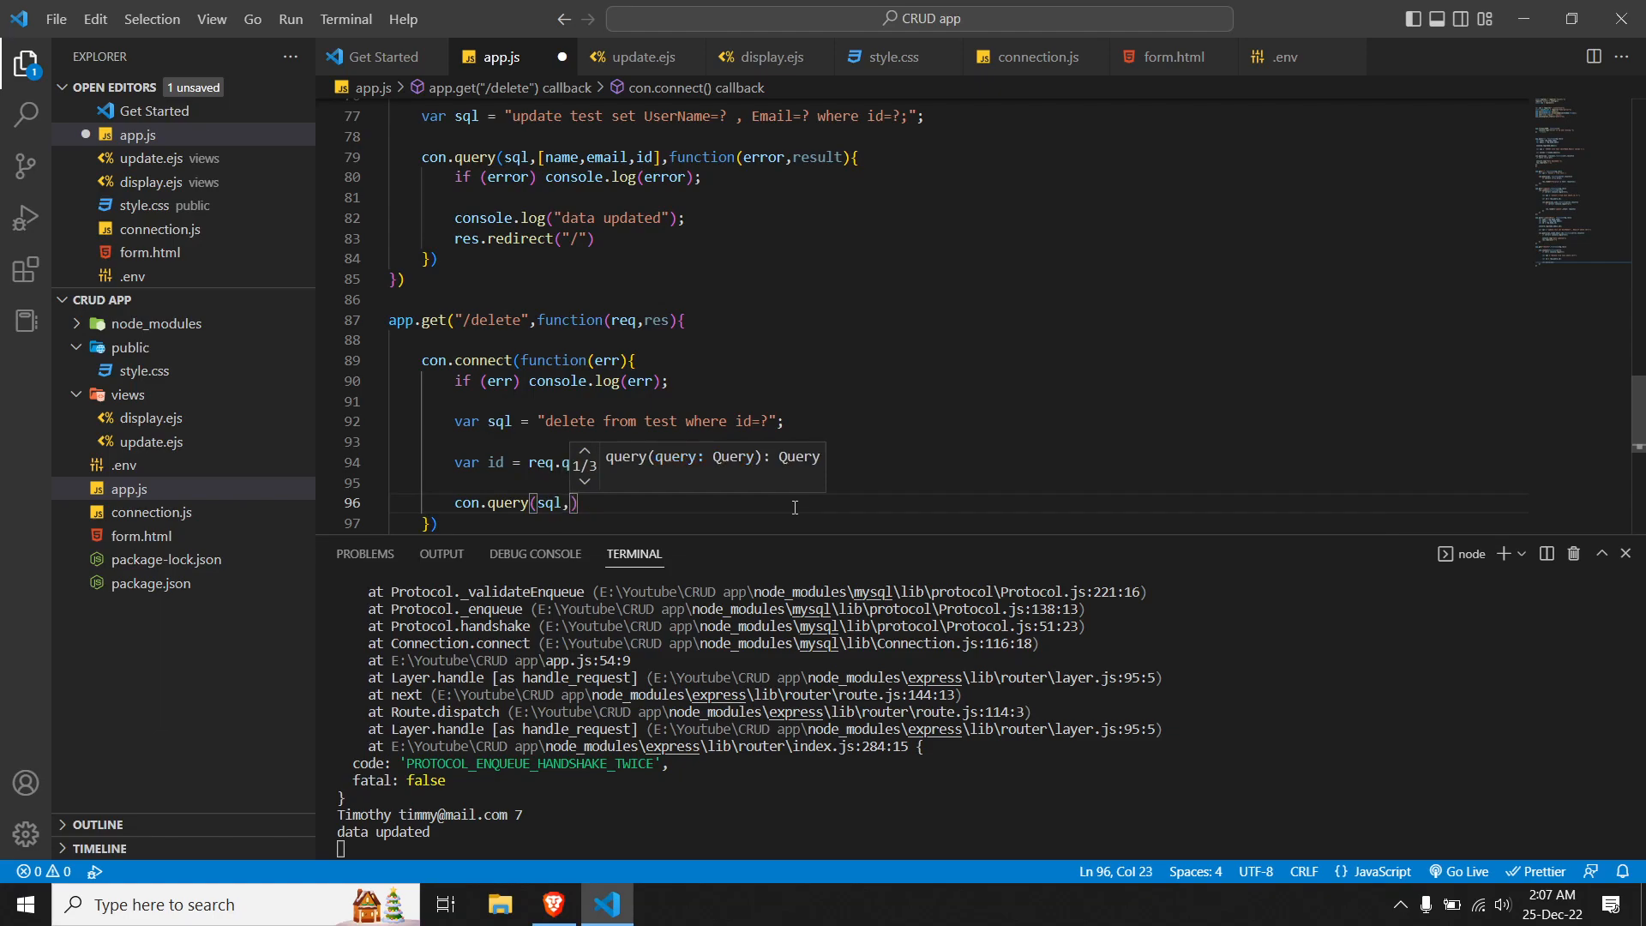
type("[")
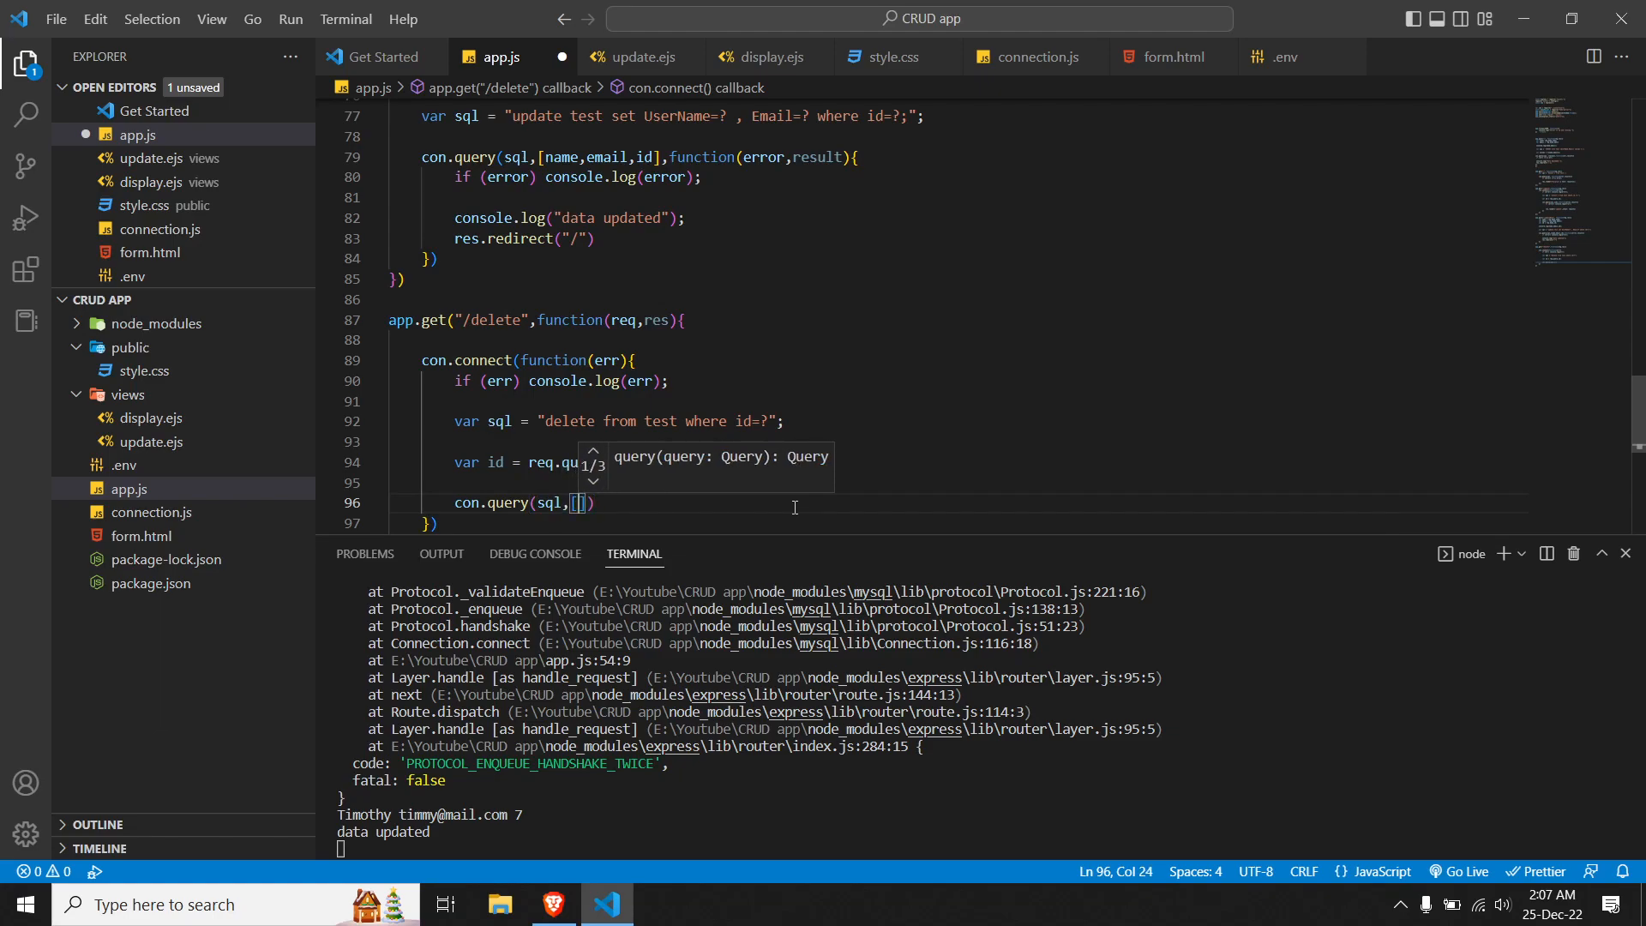
type("id")
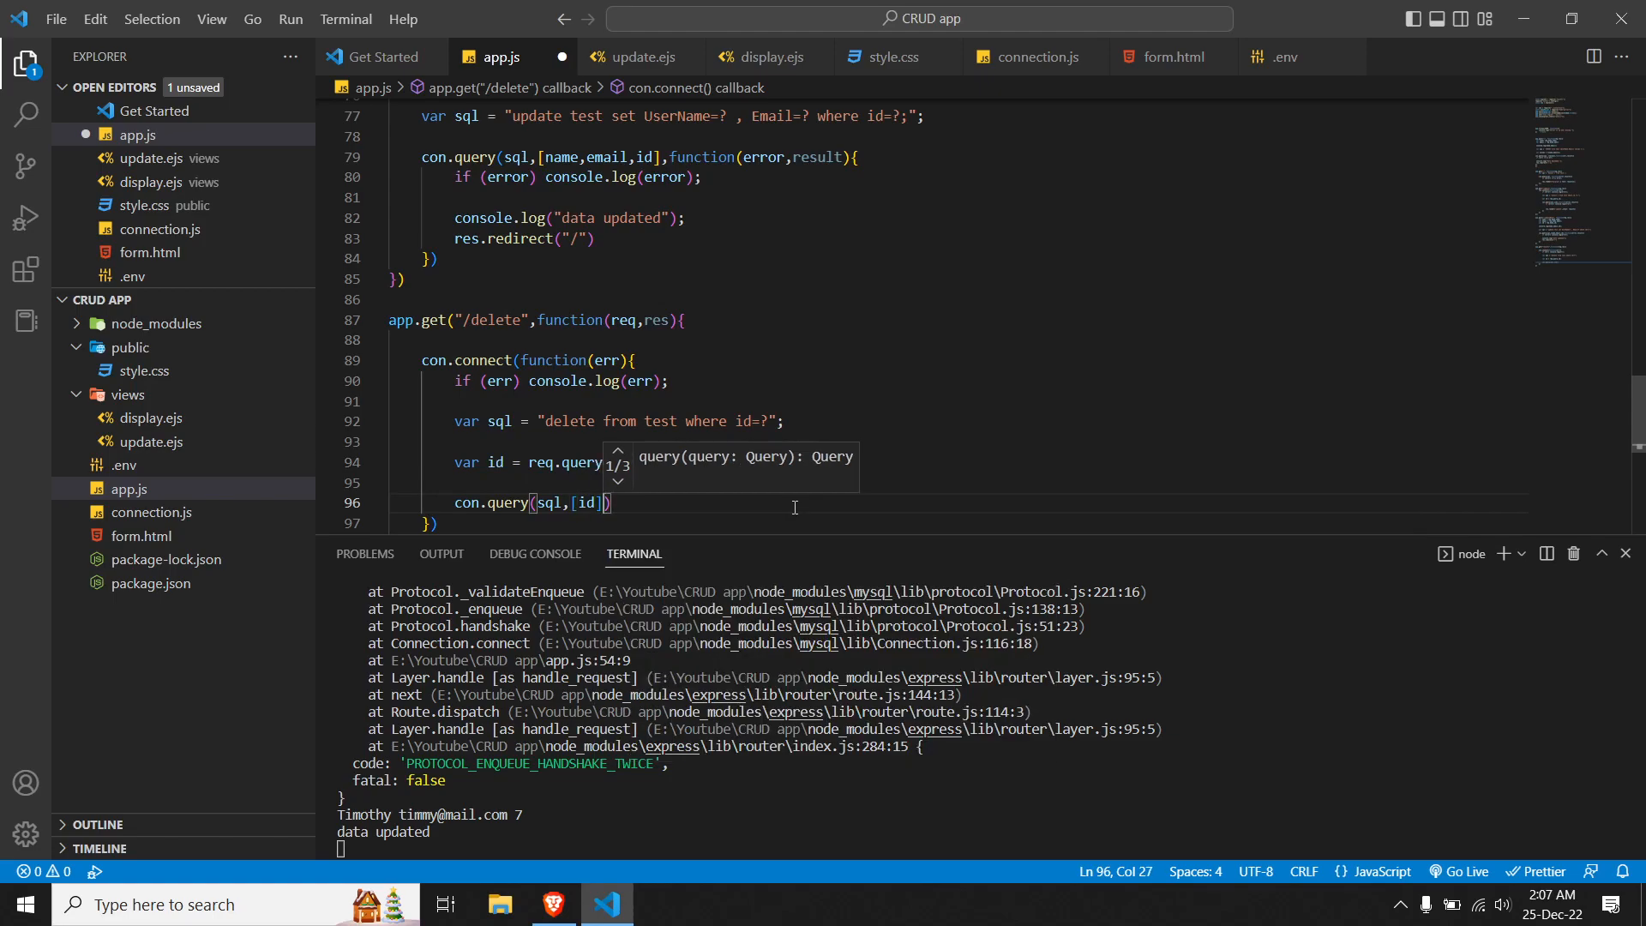
type(",")
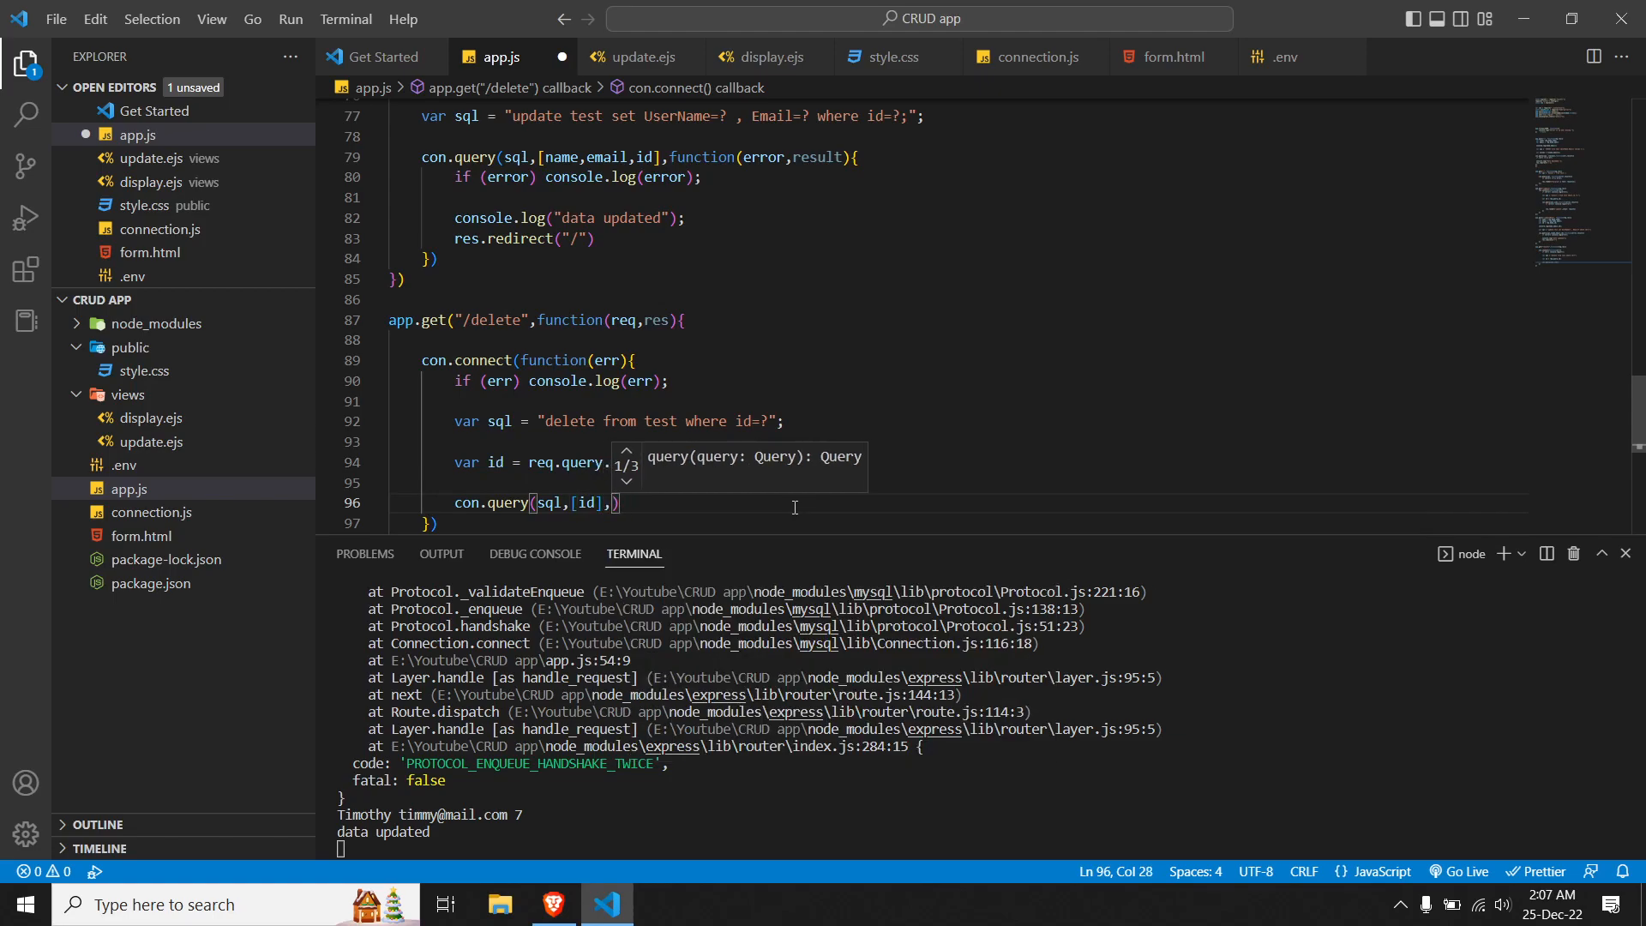
type("function")
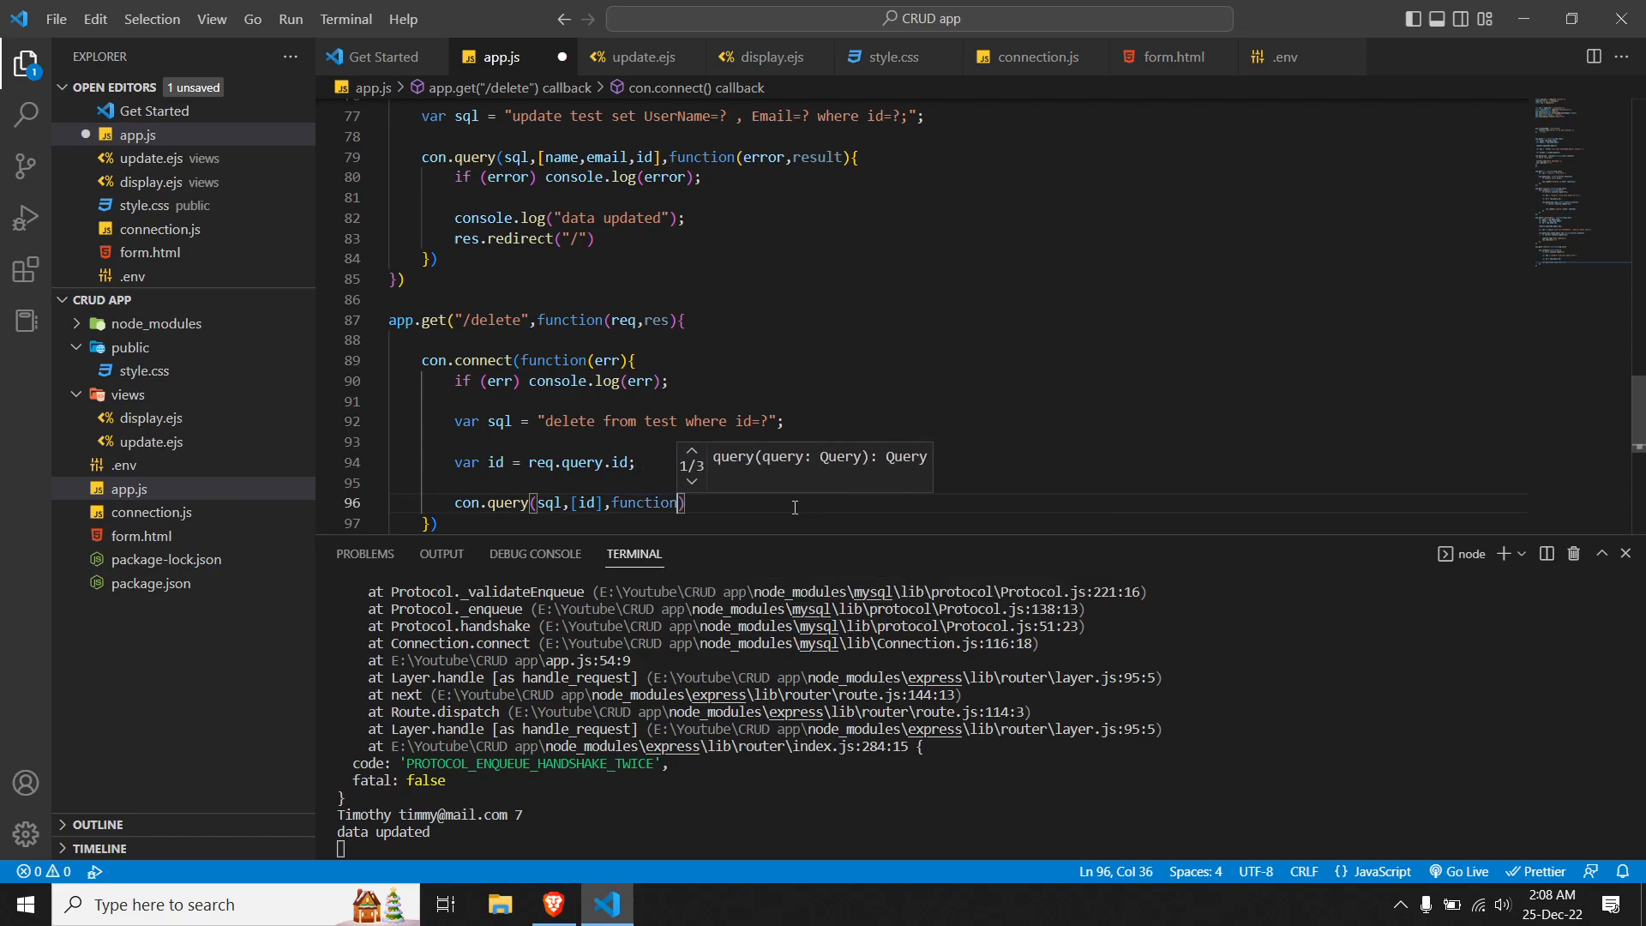
type("(")
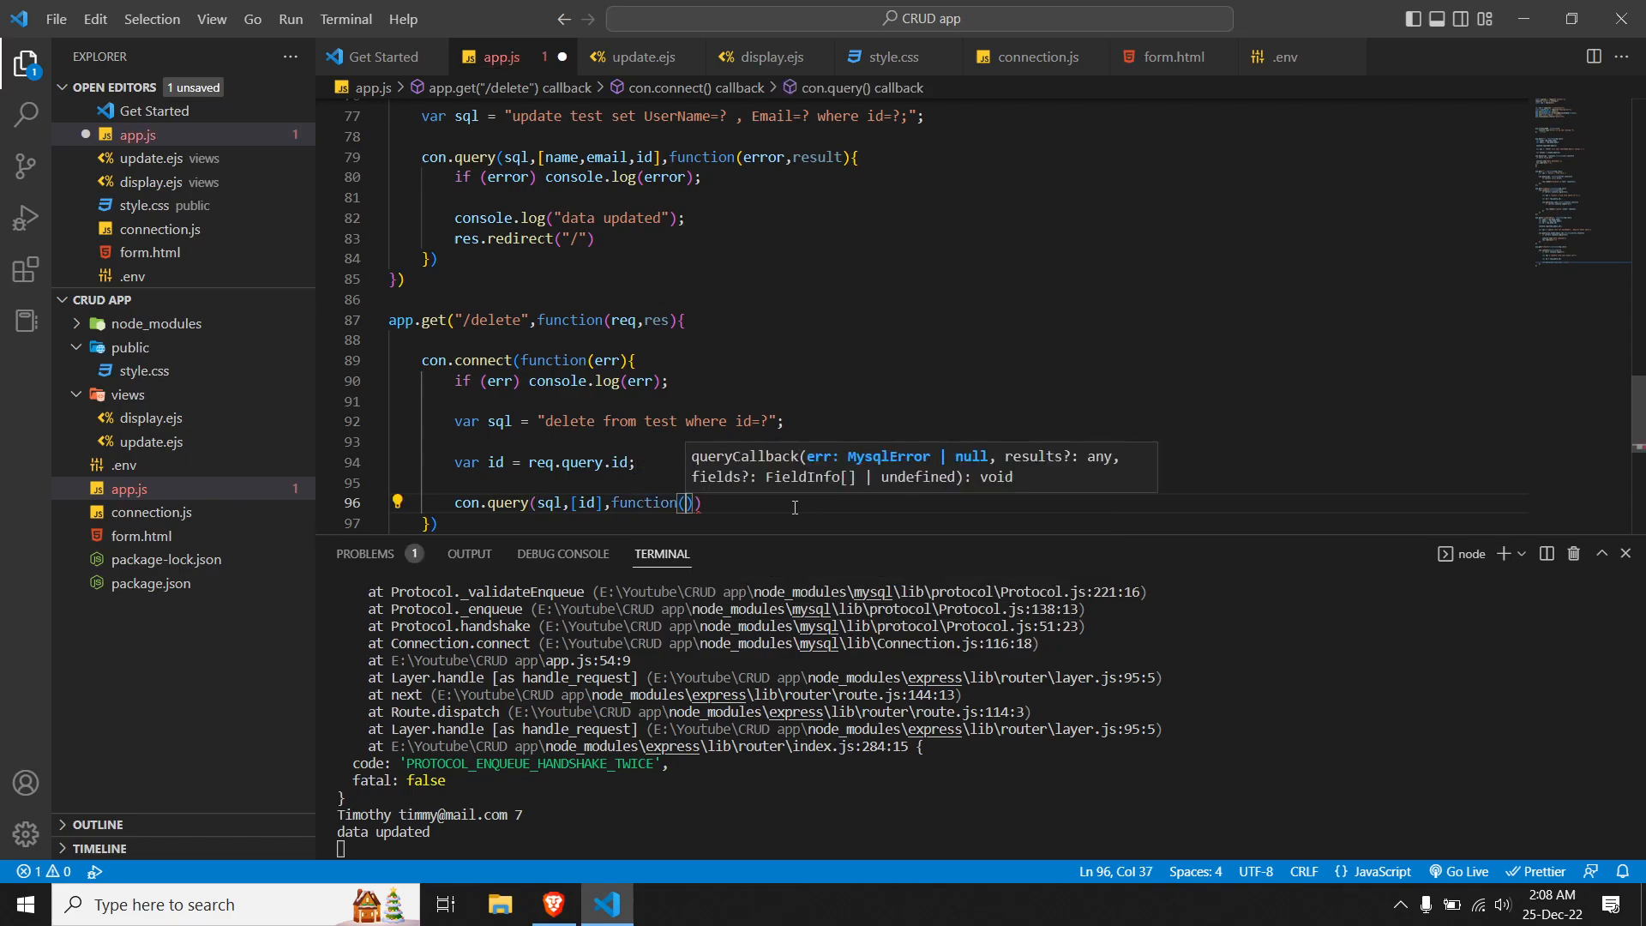
type("error")
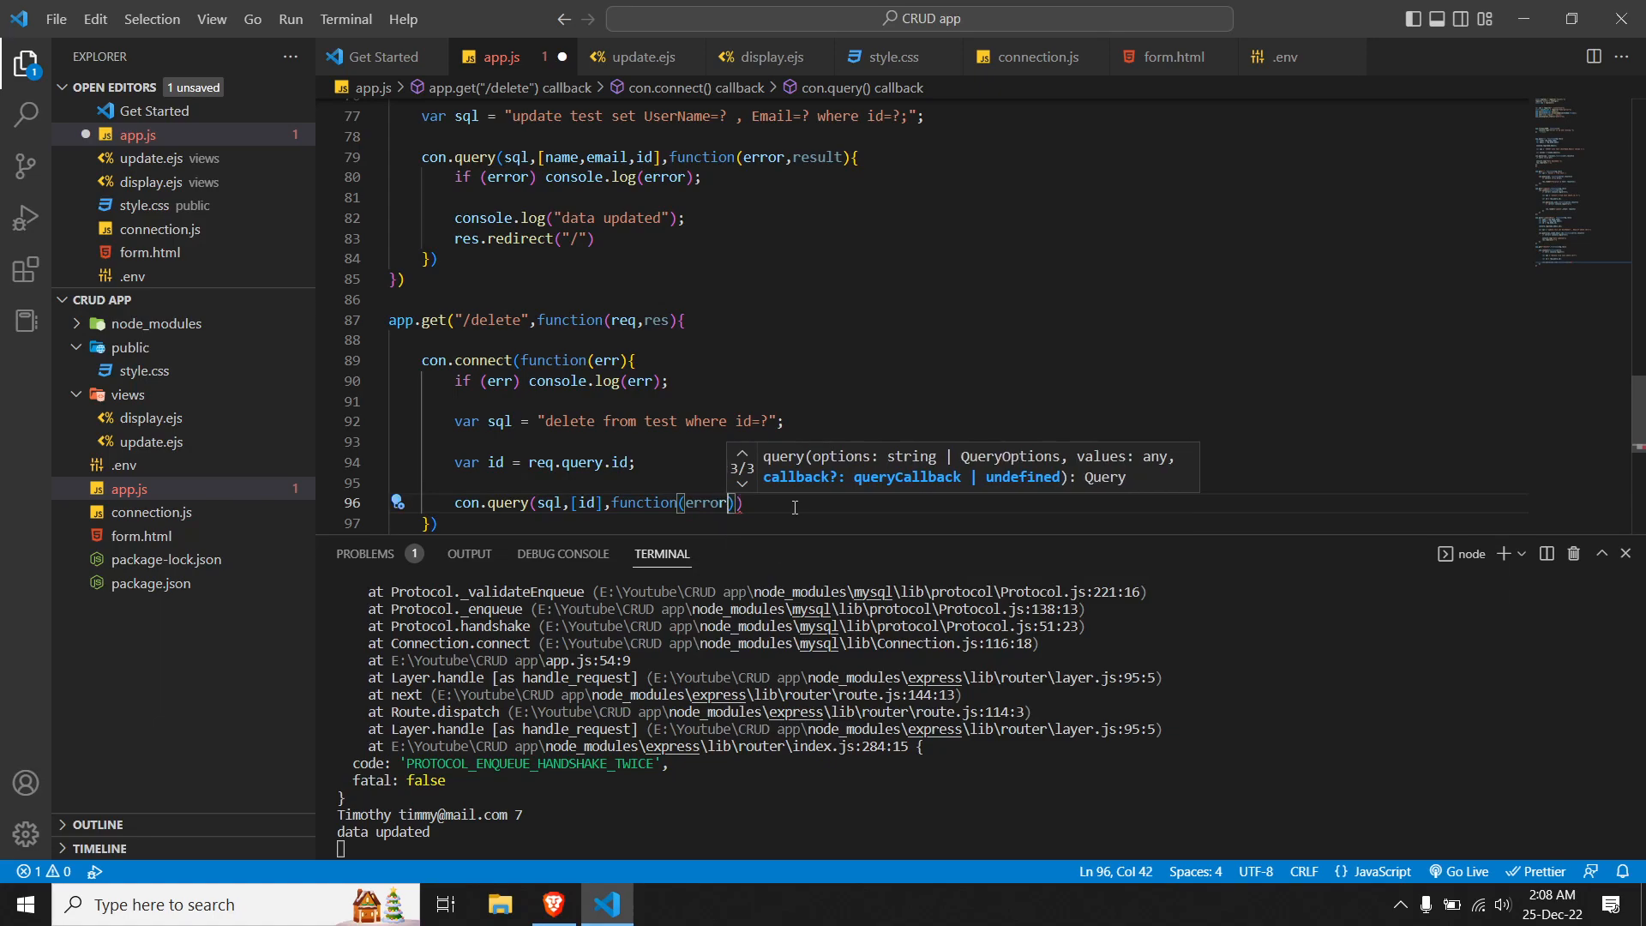
type(",result")
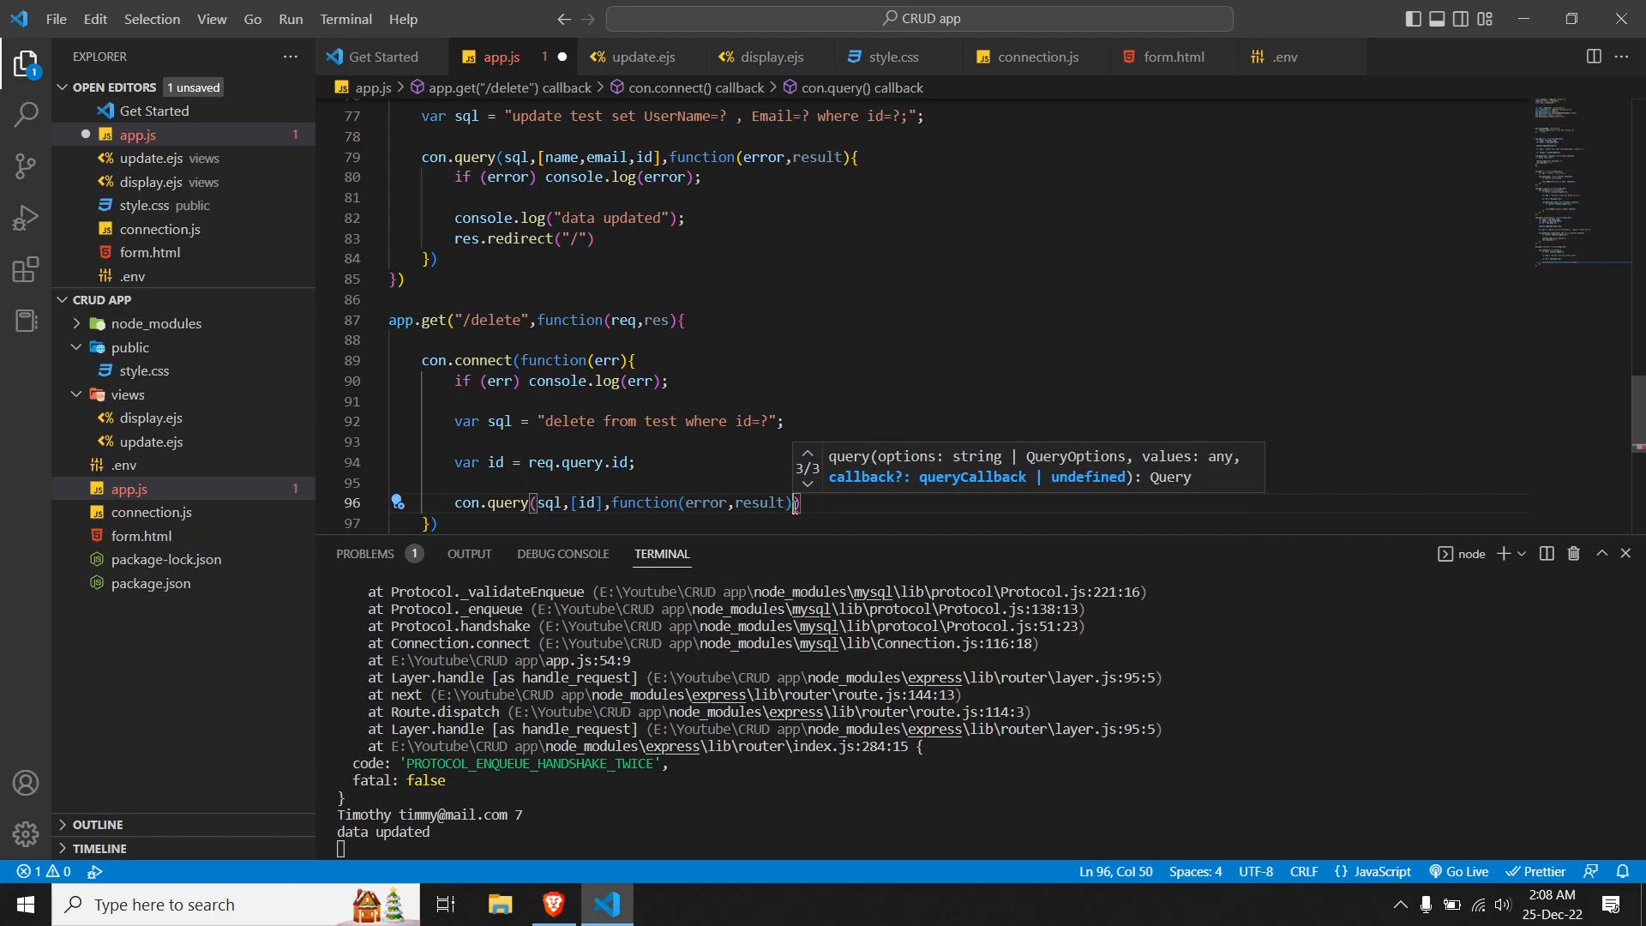
key("Enter")
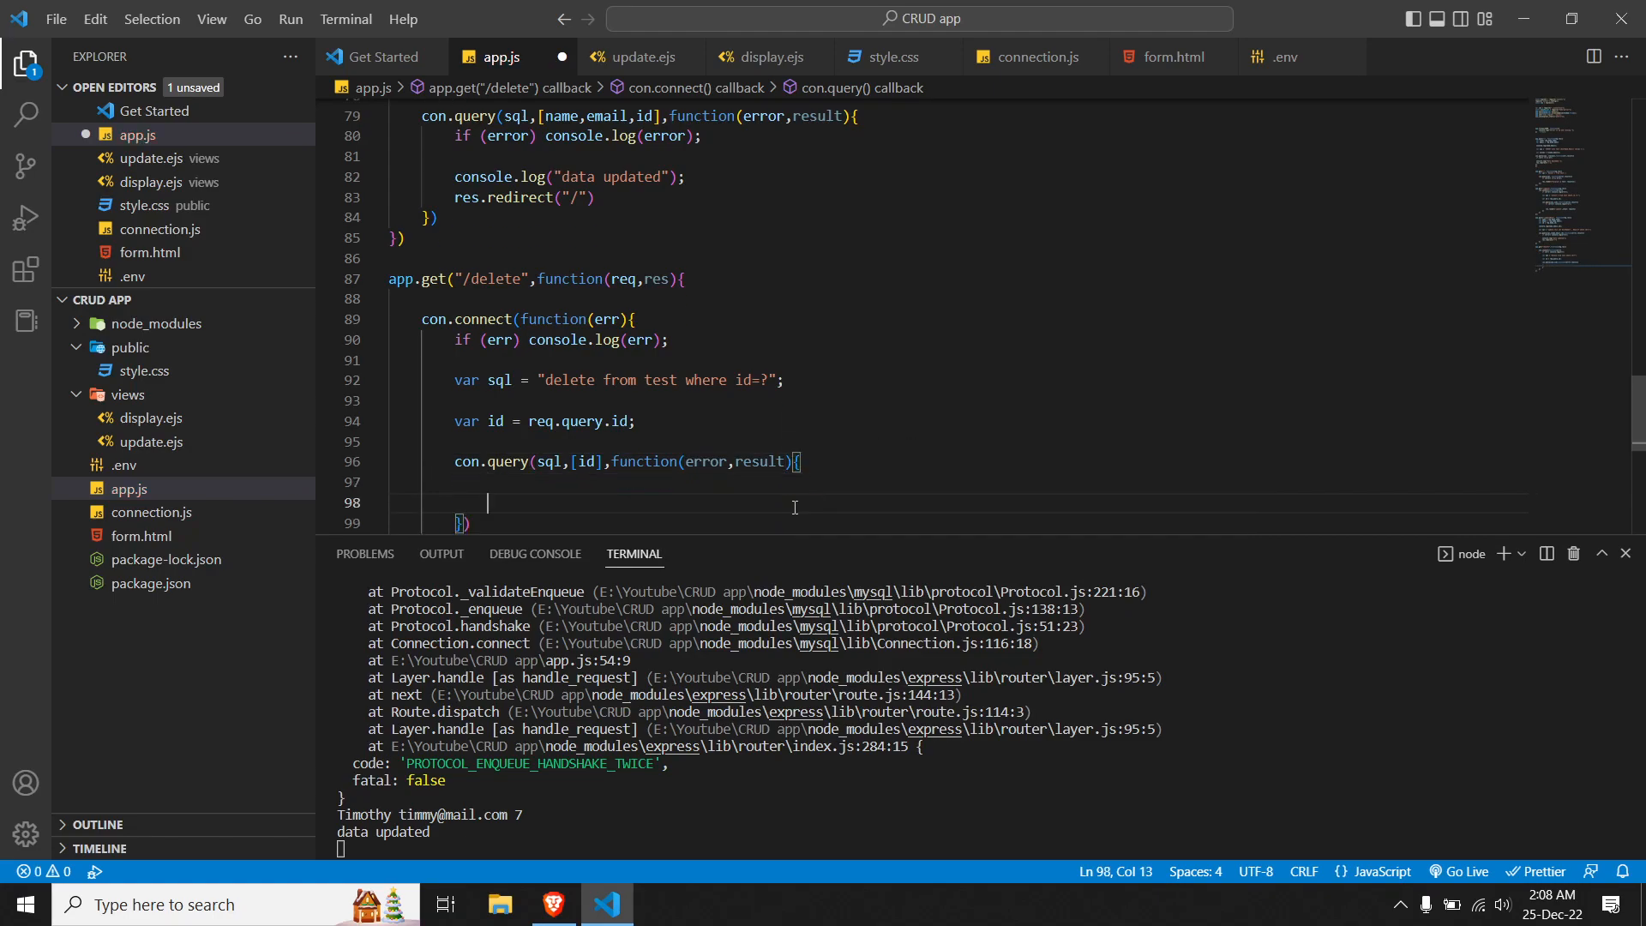
Step: In the query callback, log any error and redirect to "/"
type("if (e")
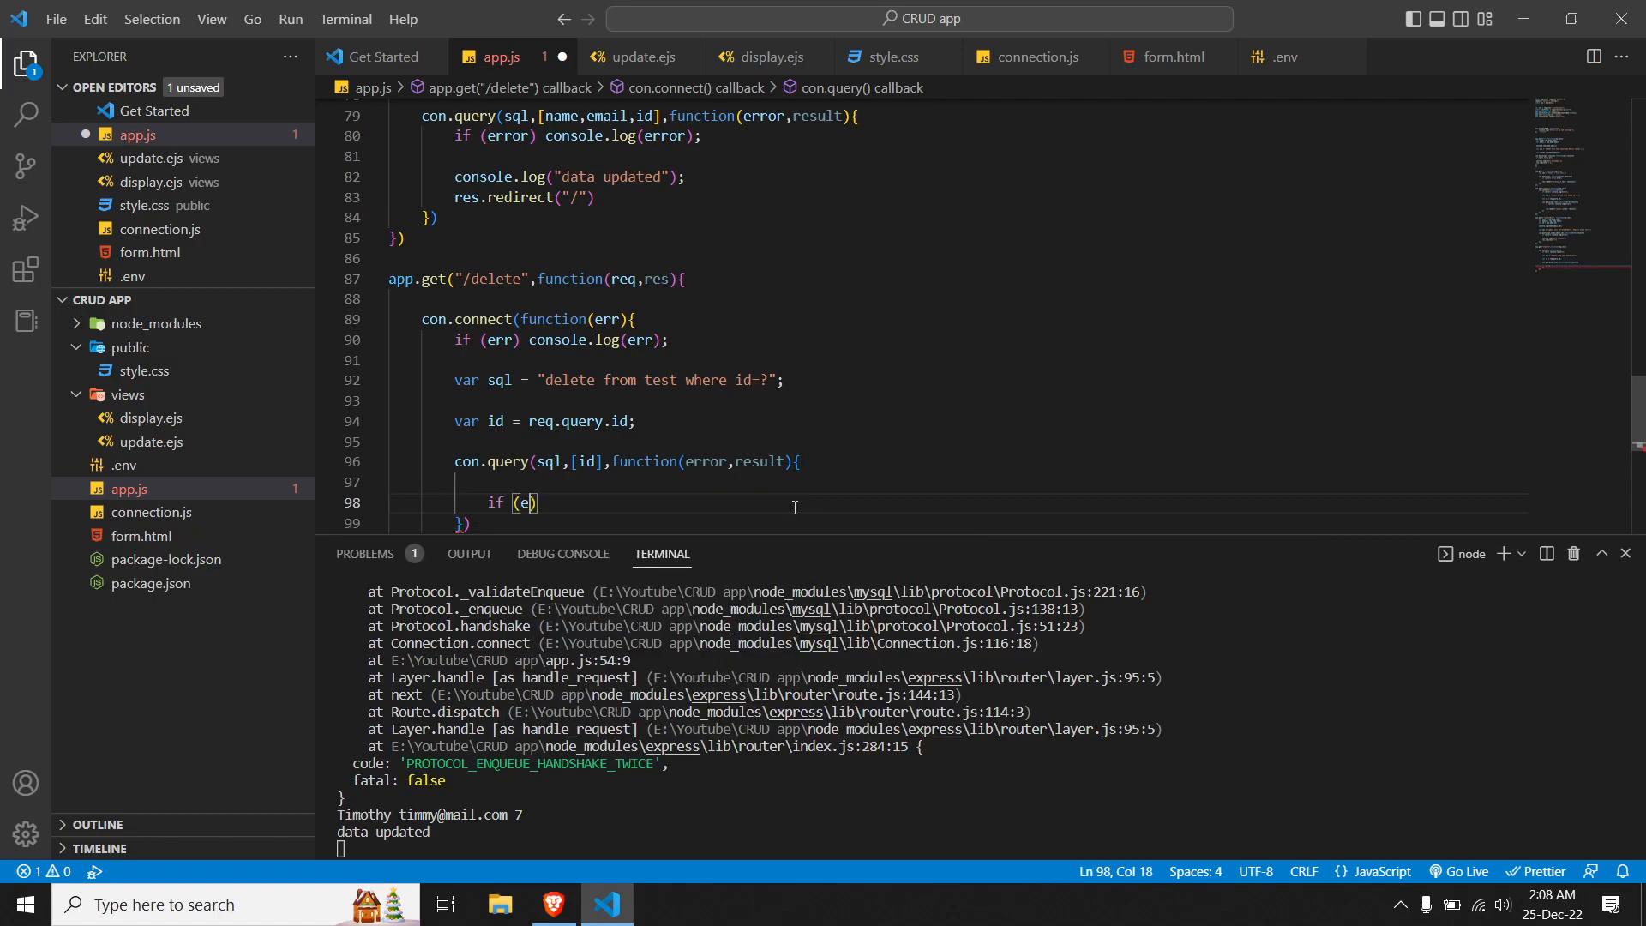
type("rror")
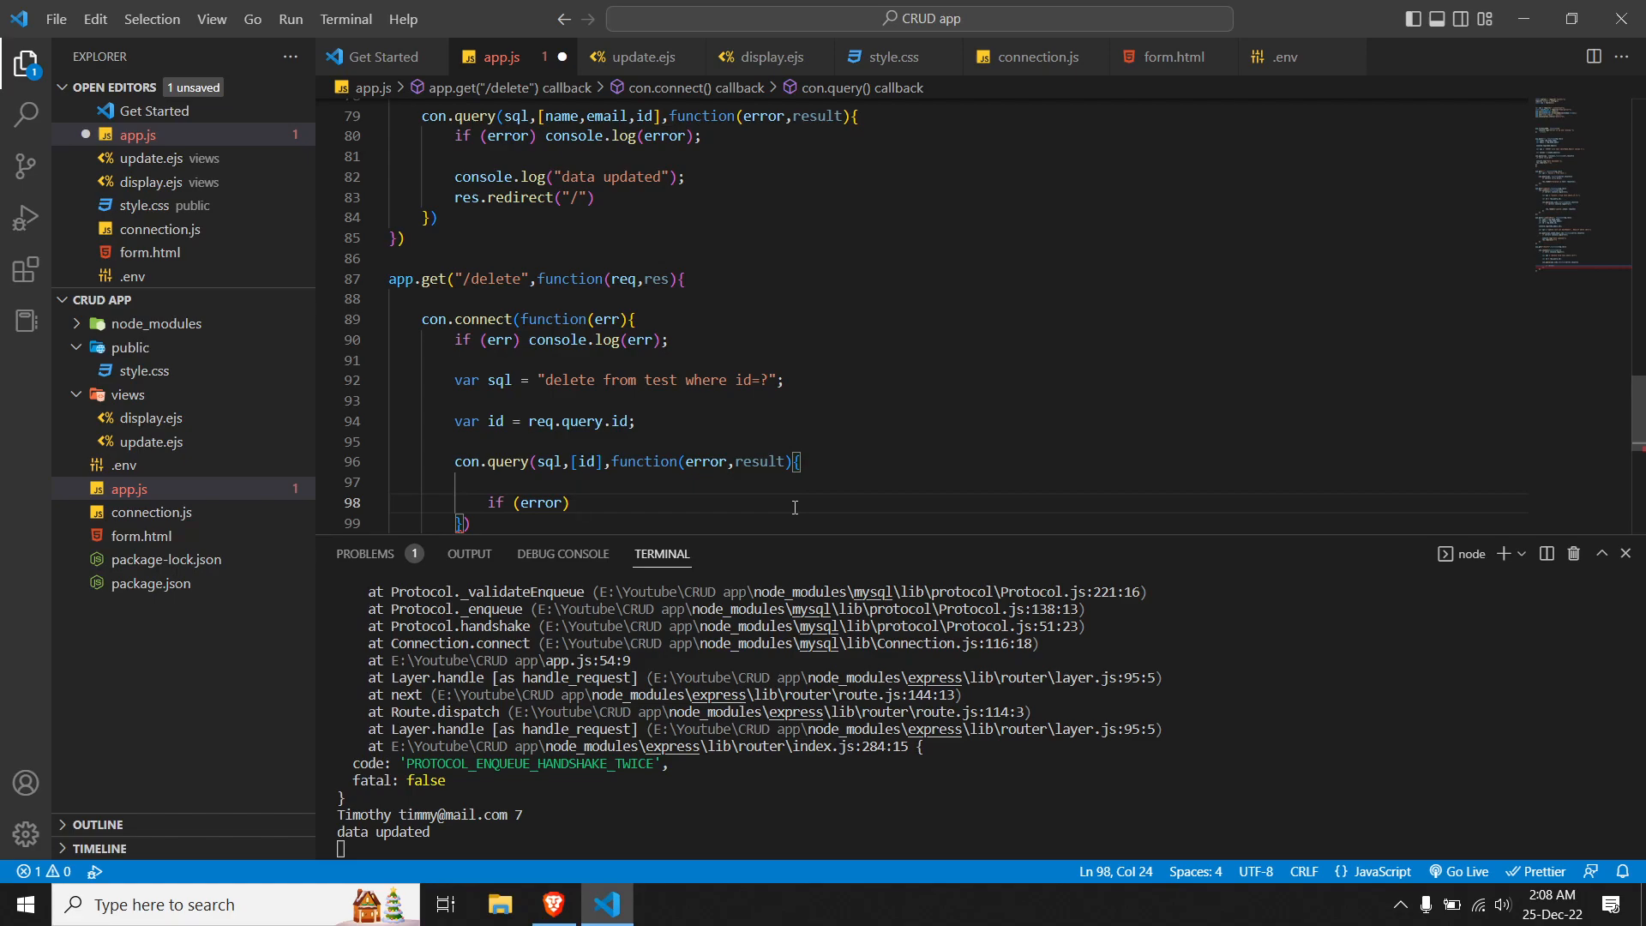
type("console.")
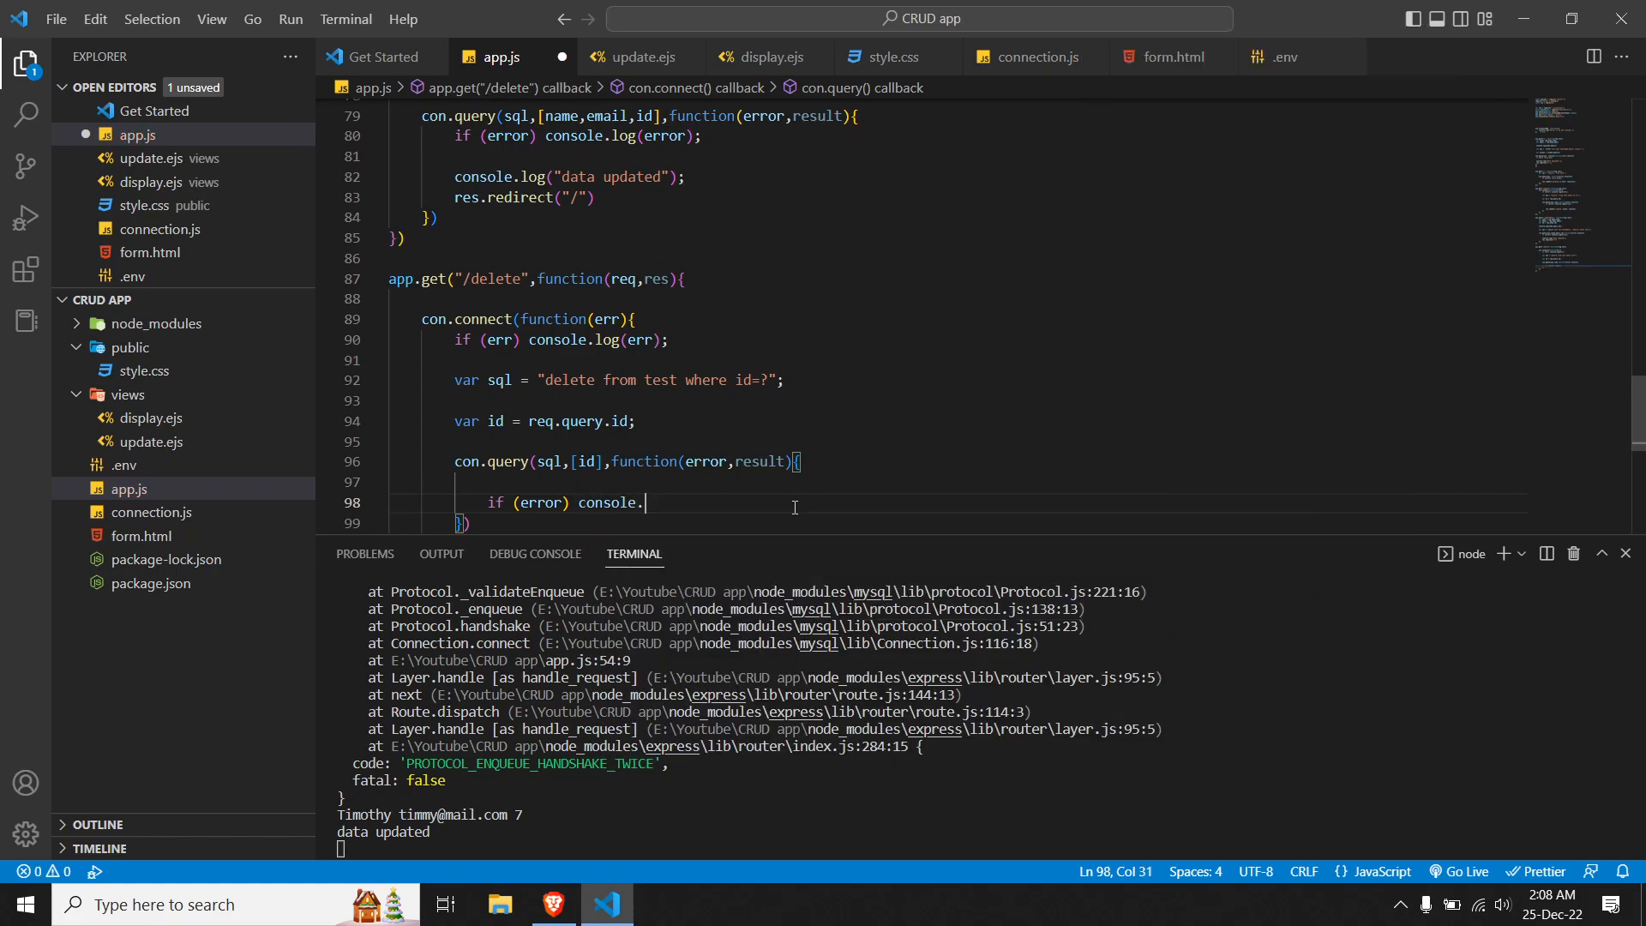
type("log(e")
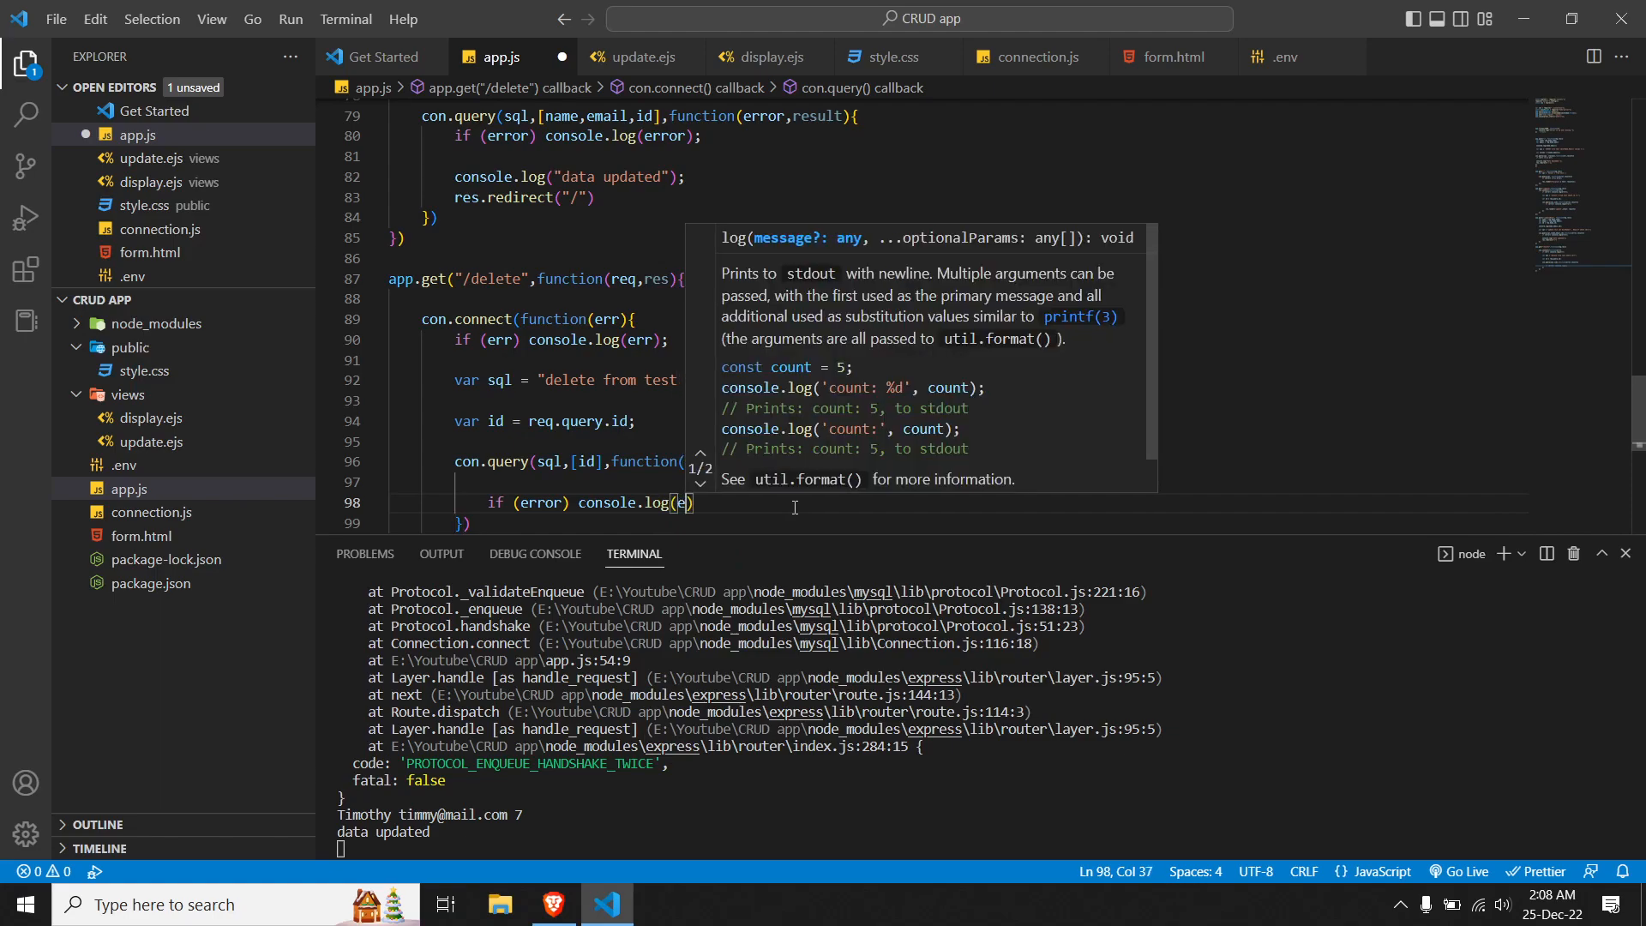
type("rror")
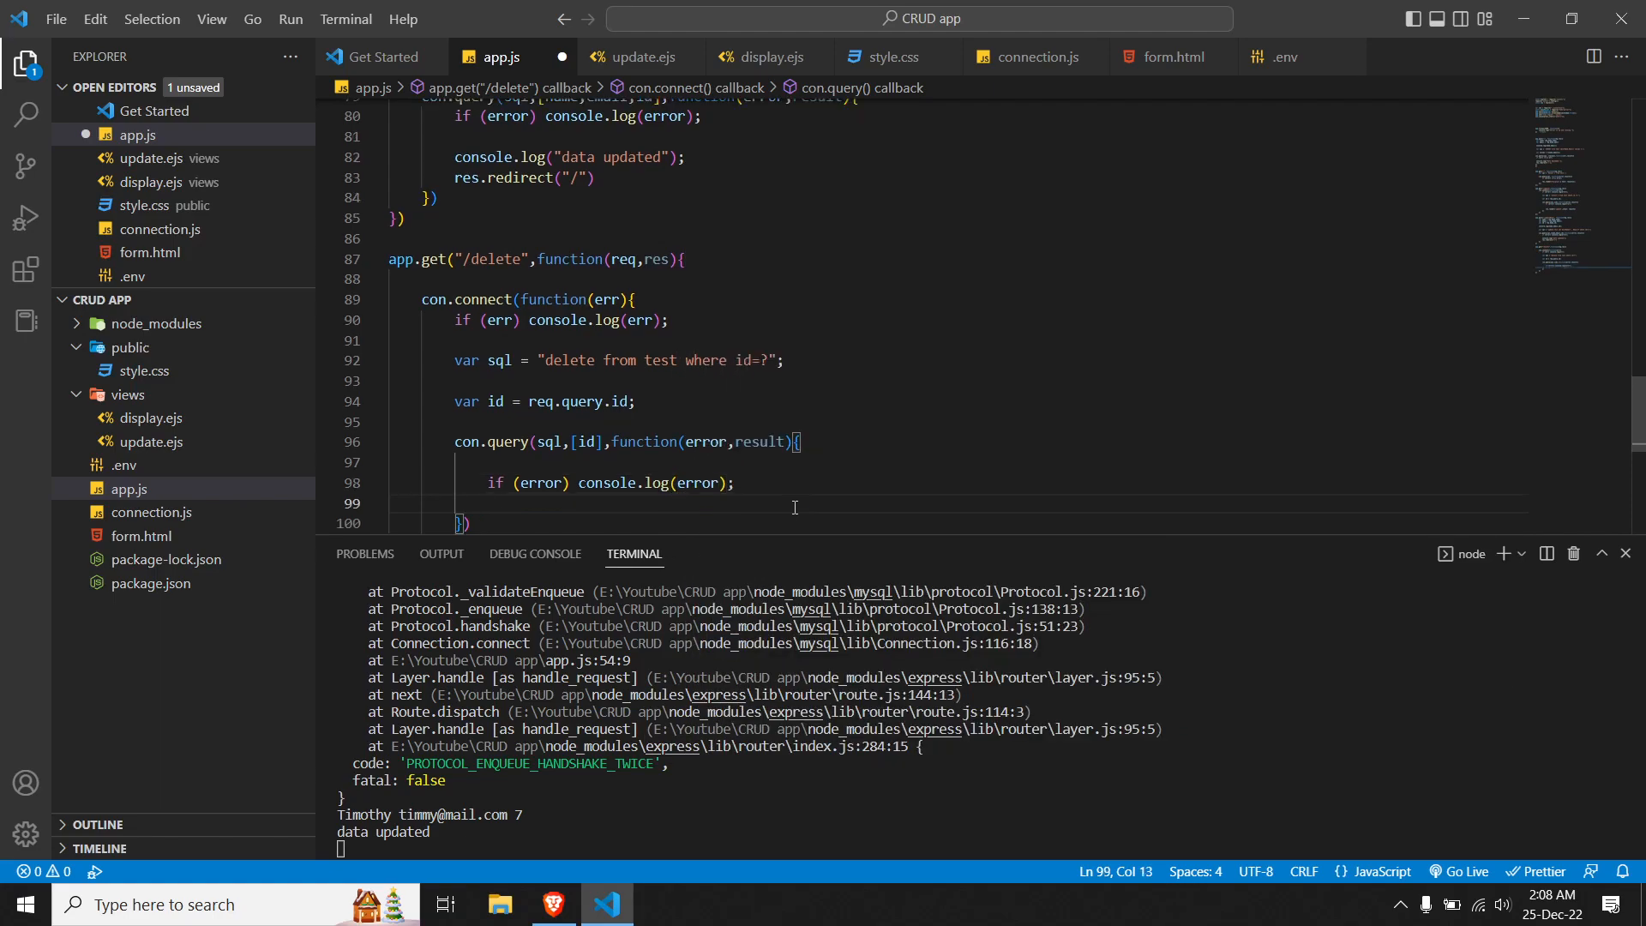
type("res.redirect")
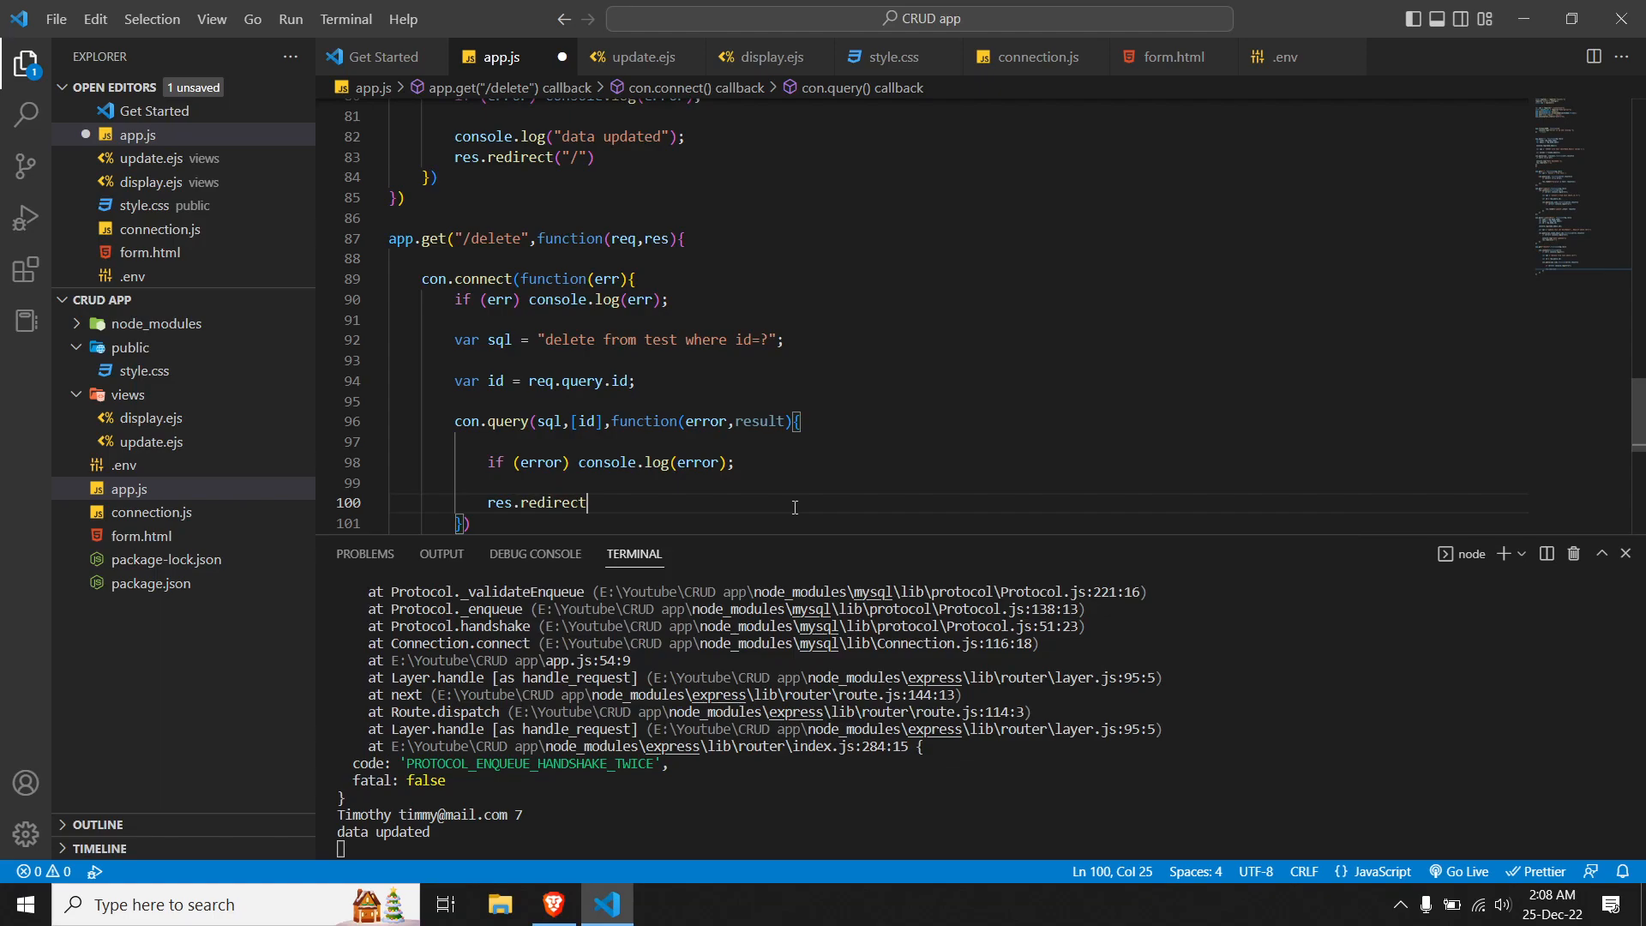
type("(")
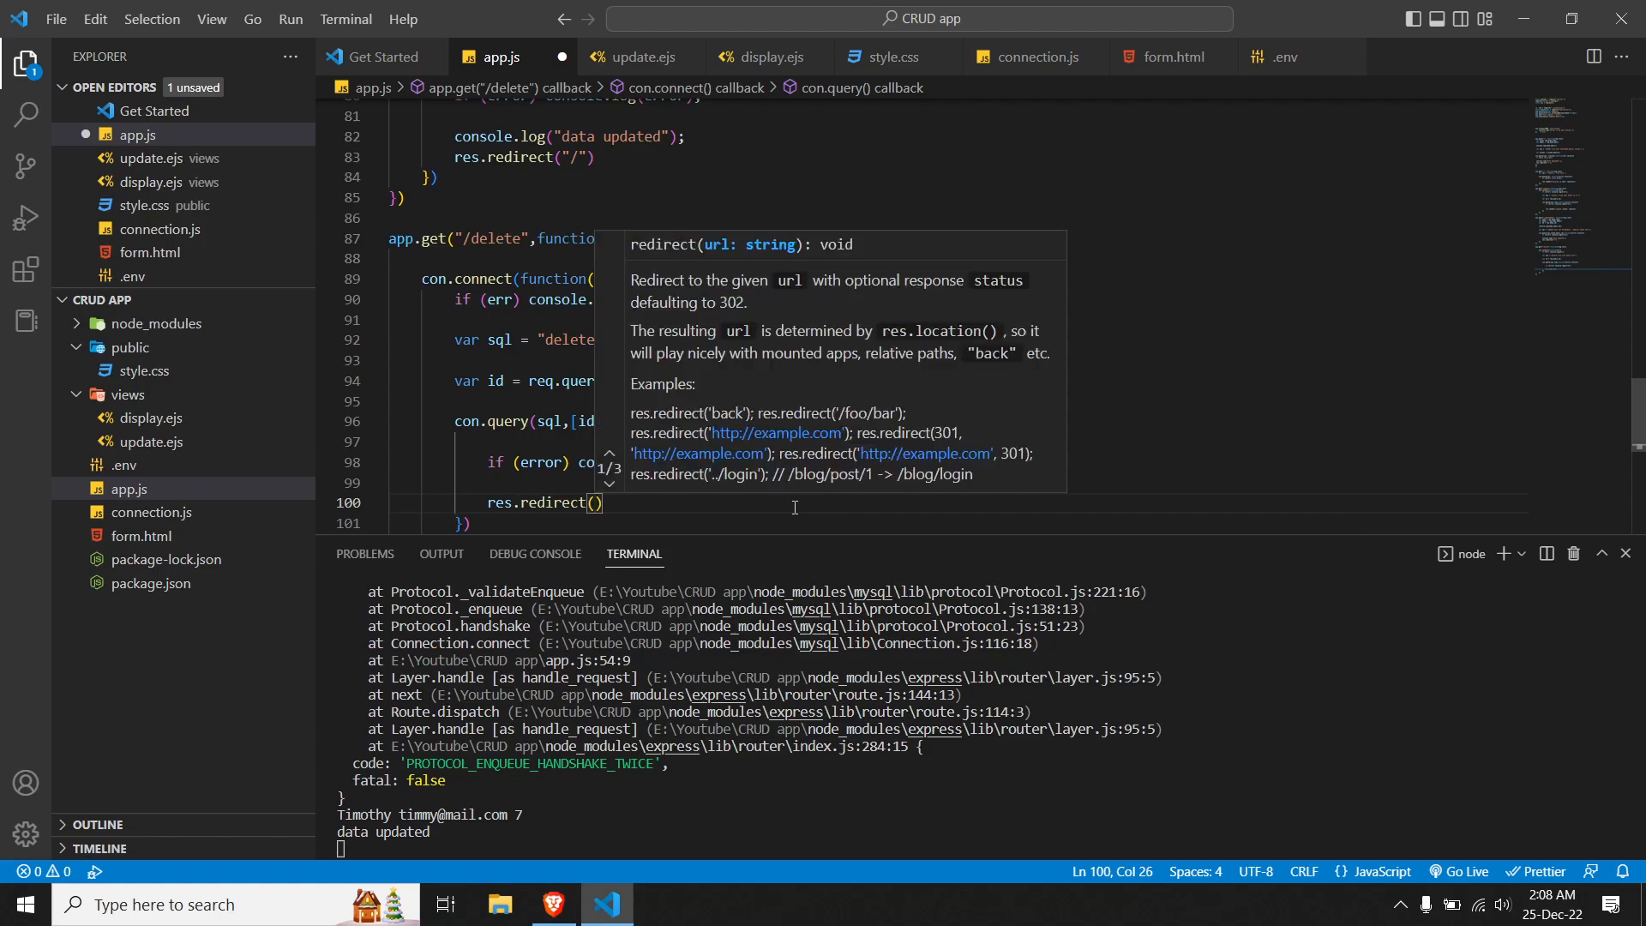
type("\"/\"")
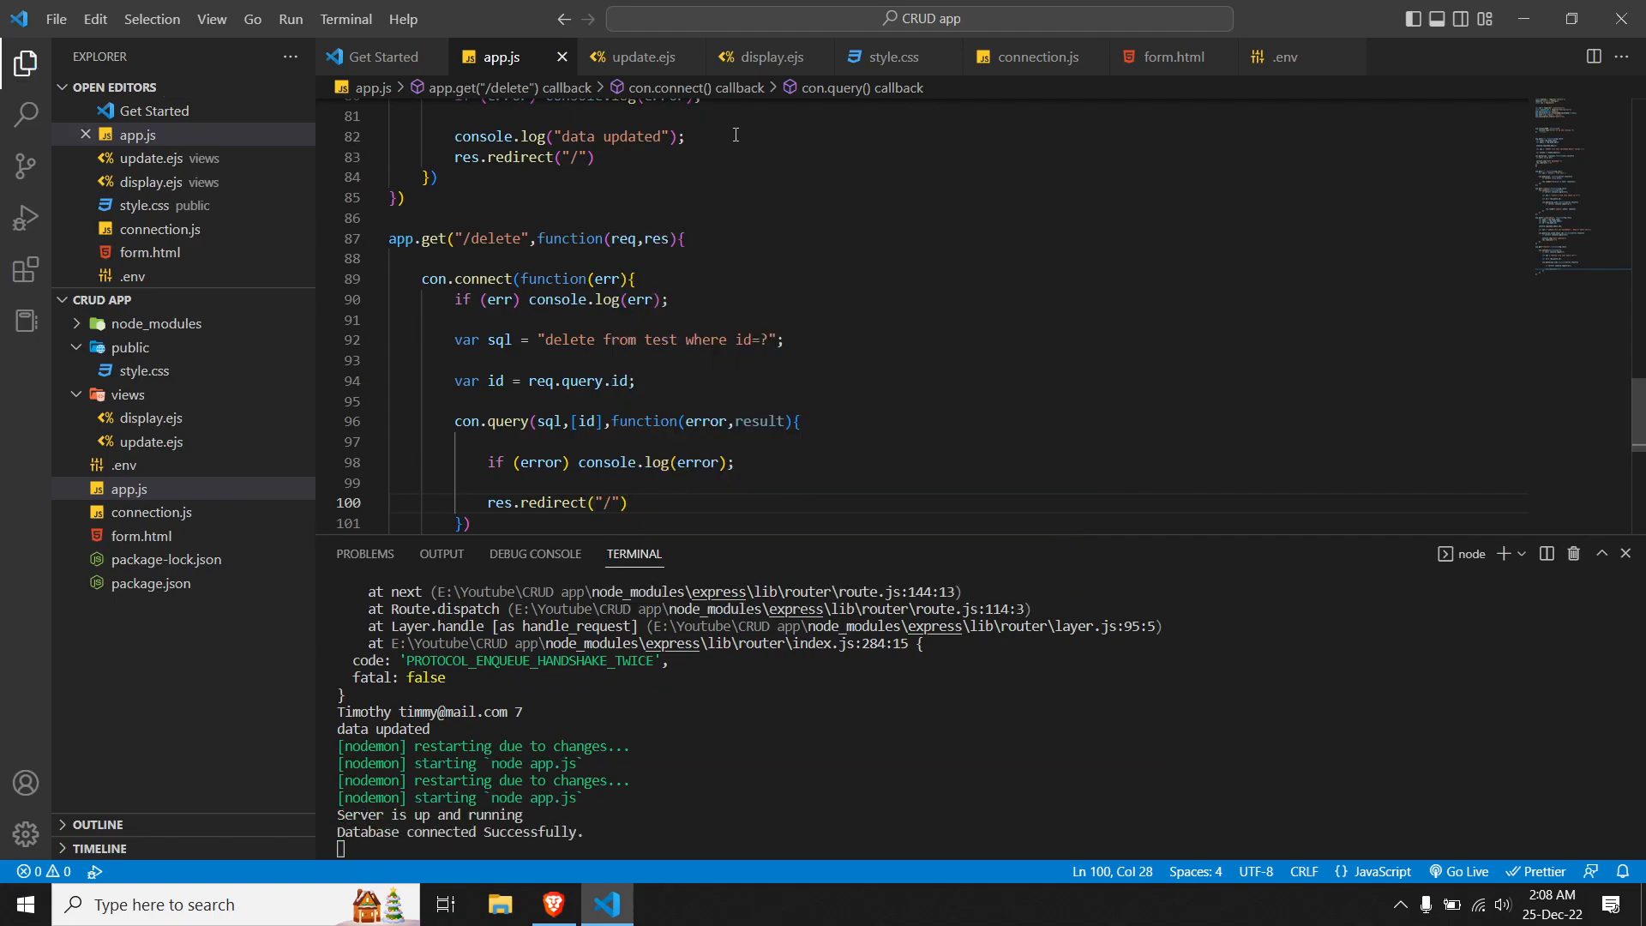
left_click(767, 56)
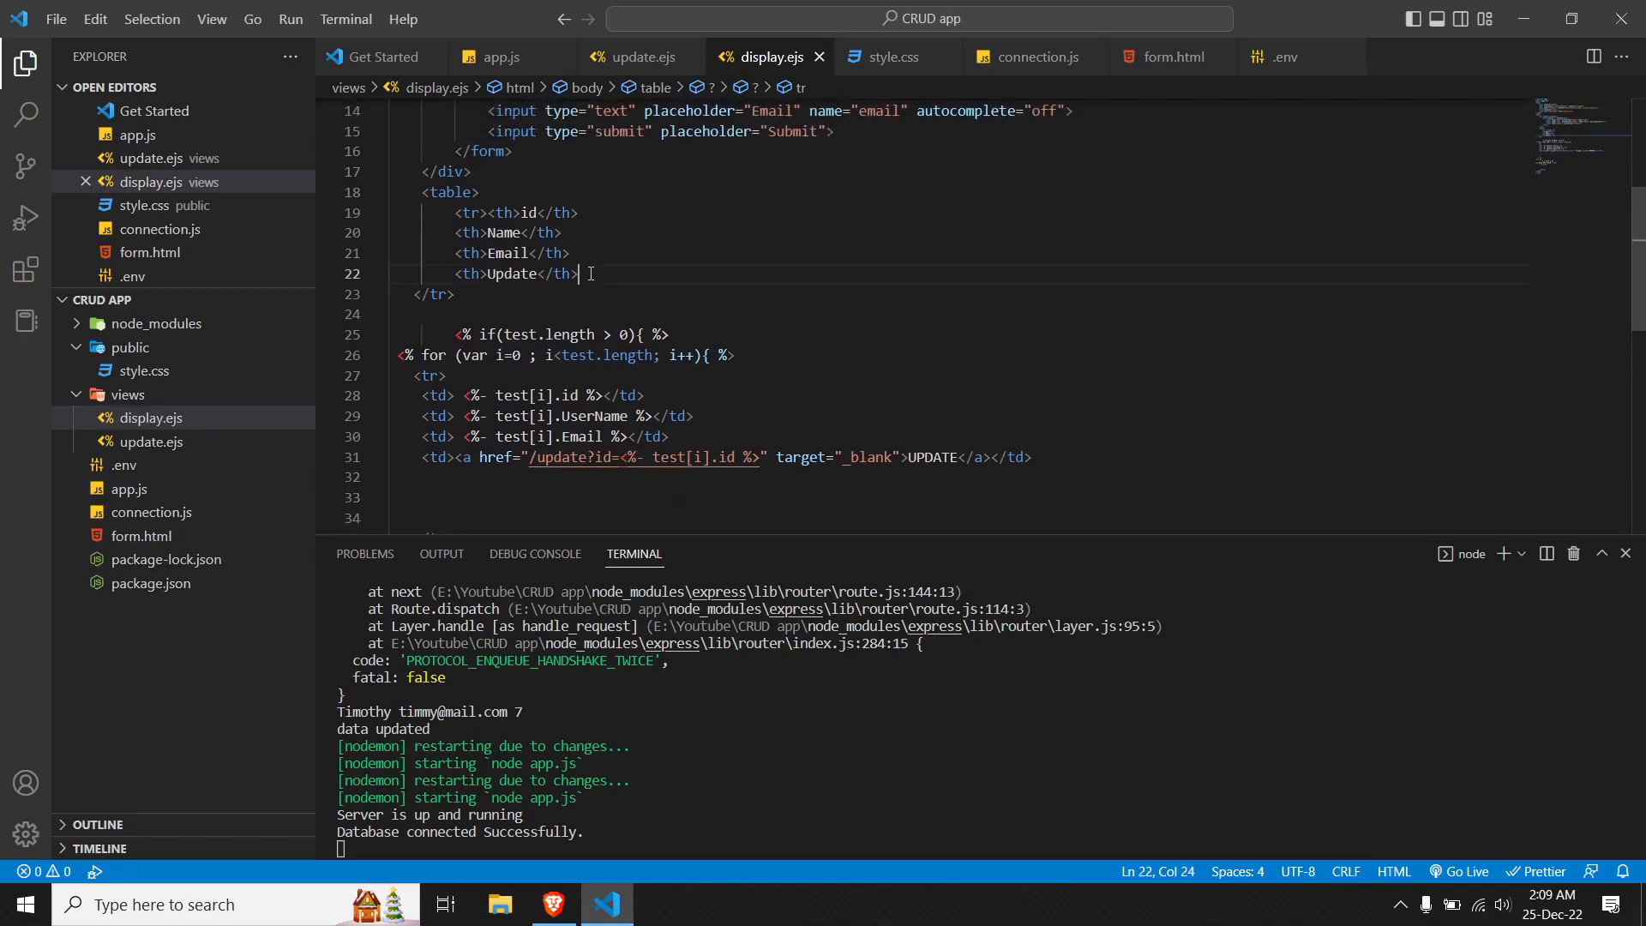
Step: Add a <th>Delete</th> header and a per-row Delete link to /delete?id=… in display.ejs
type("th>Delete</th>")
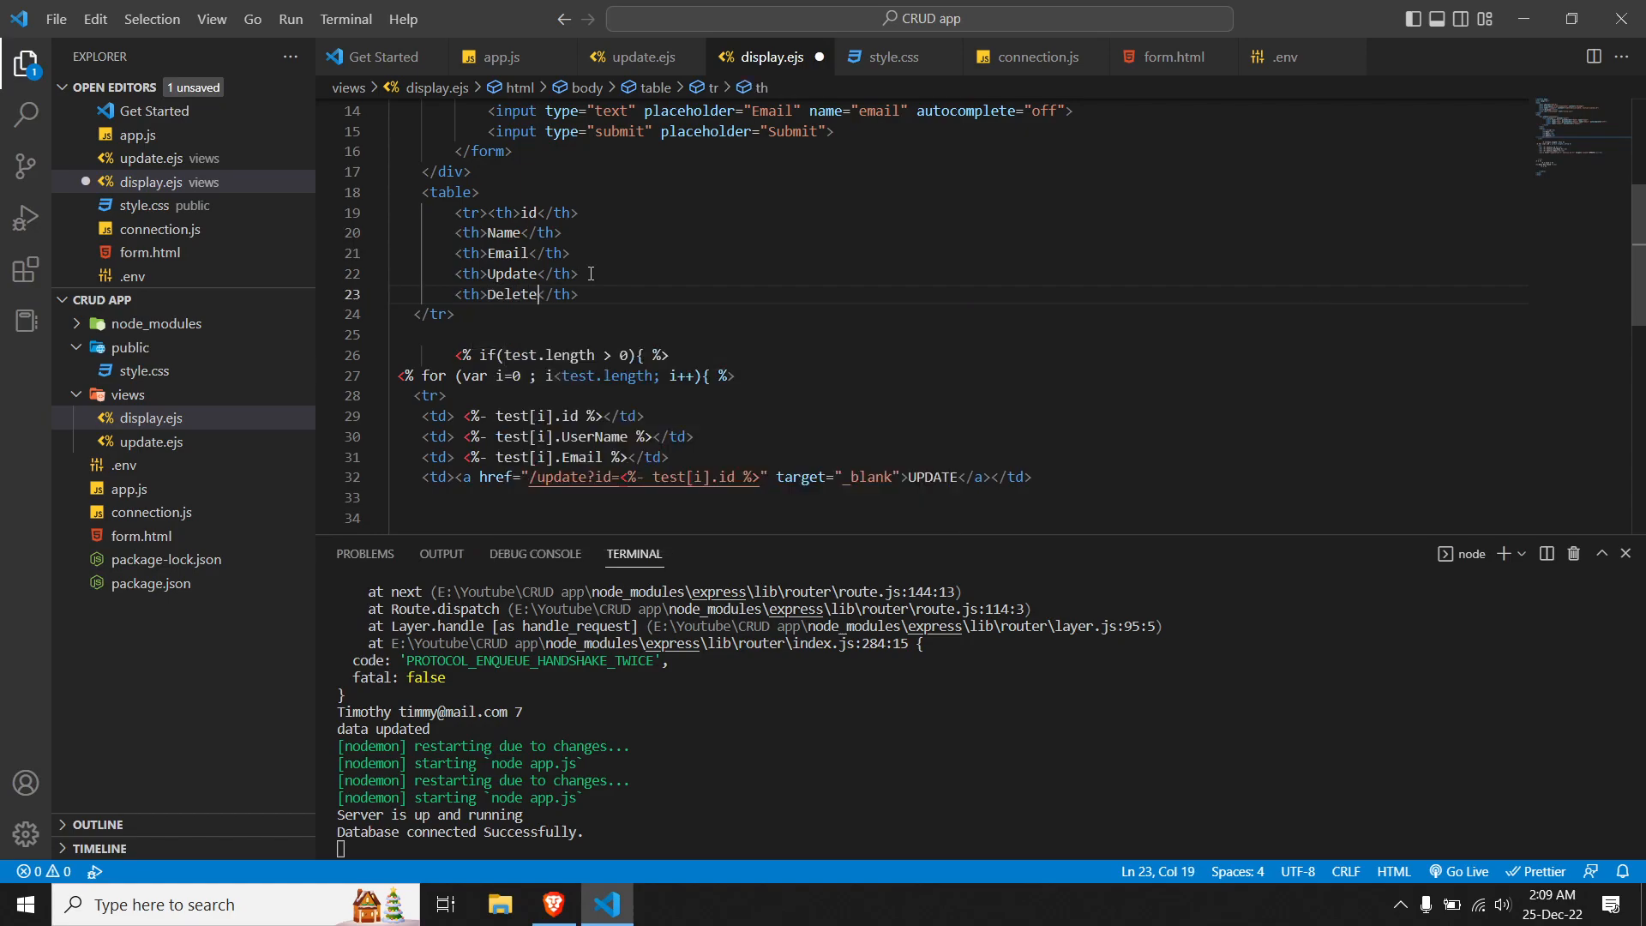
mouse_move(1027, 473)
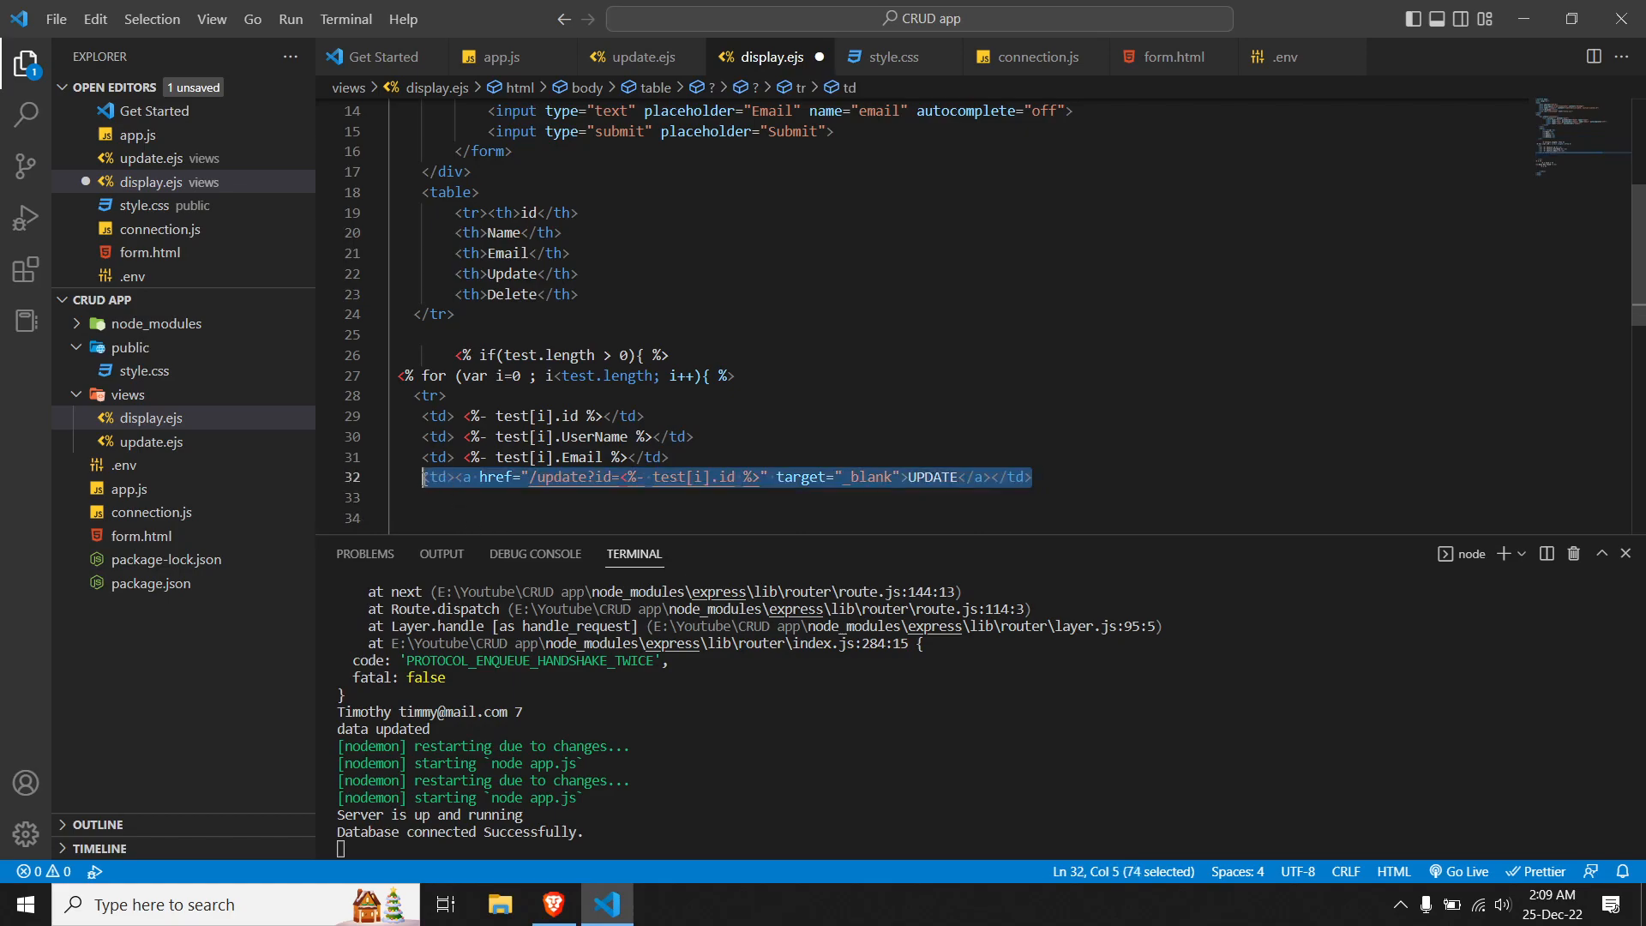
left_click(1039, 477)
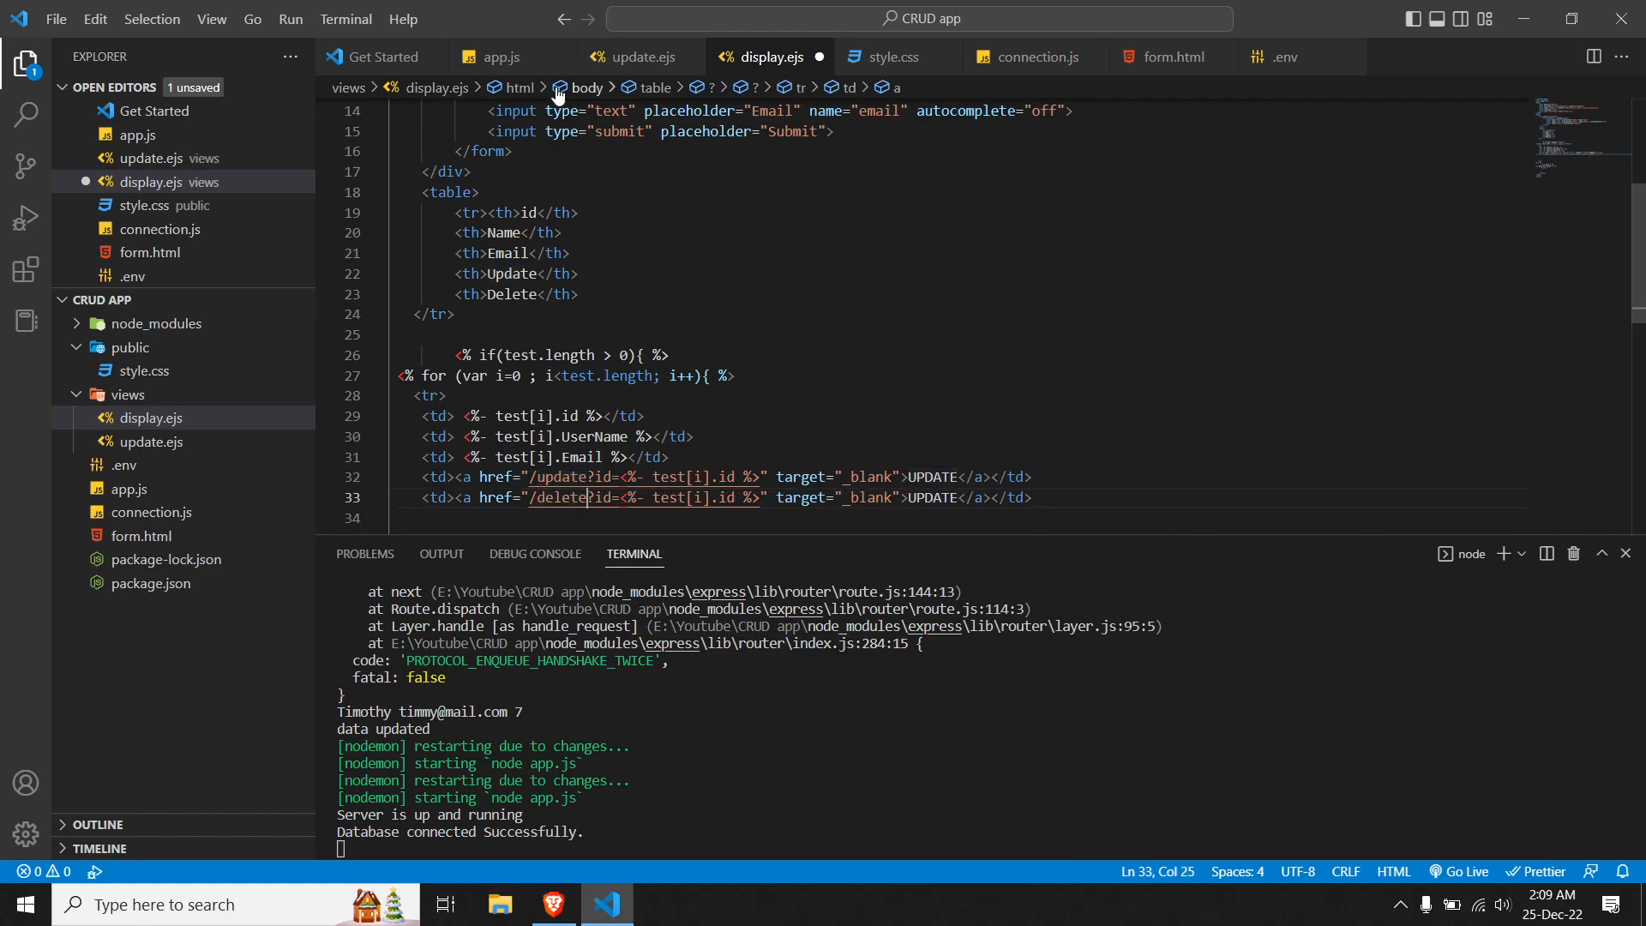
left_click(499, 57)
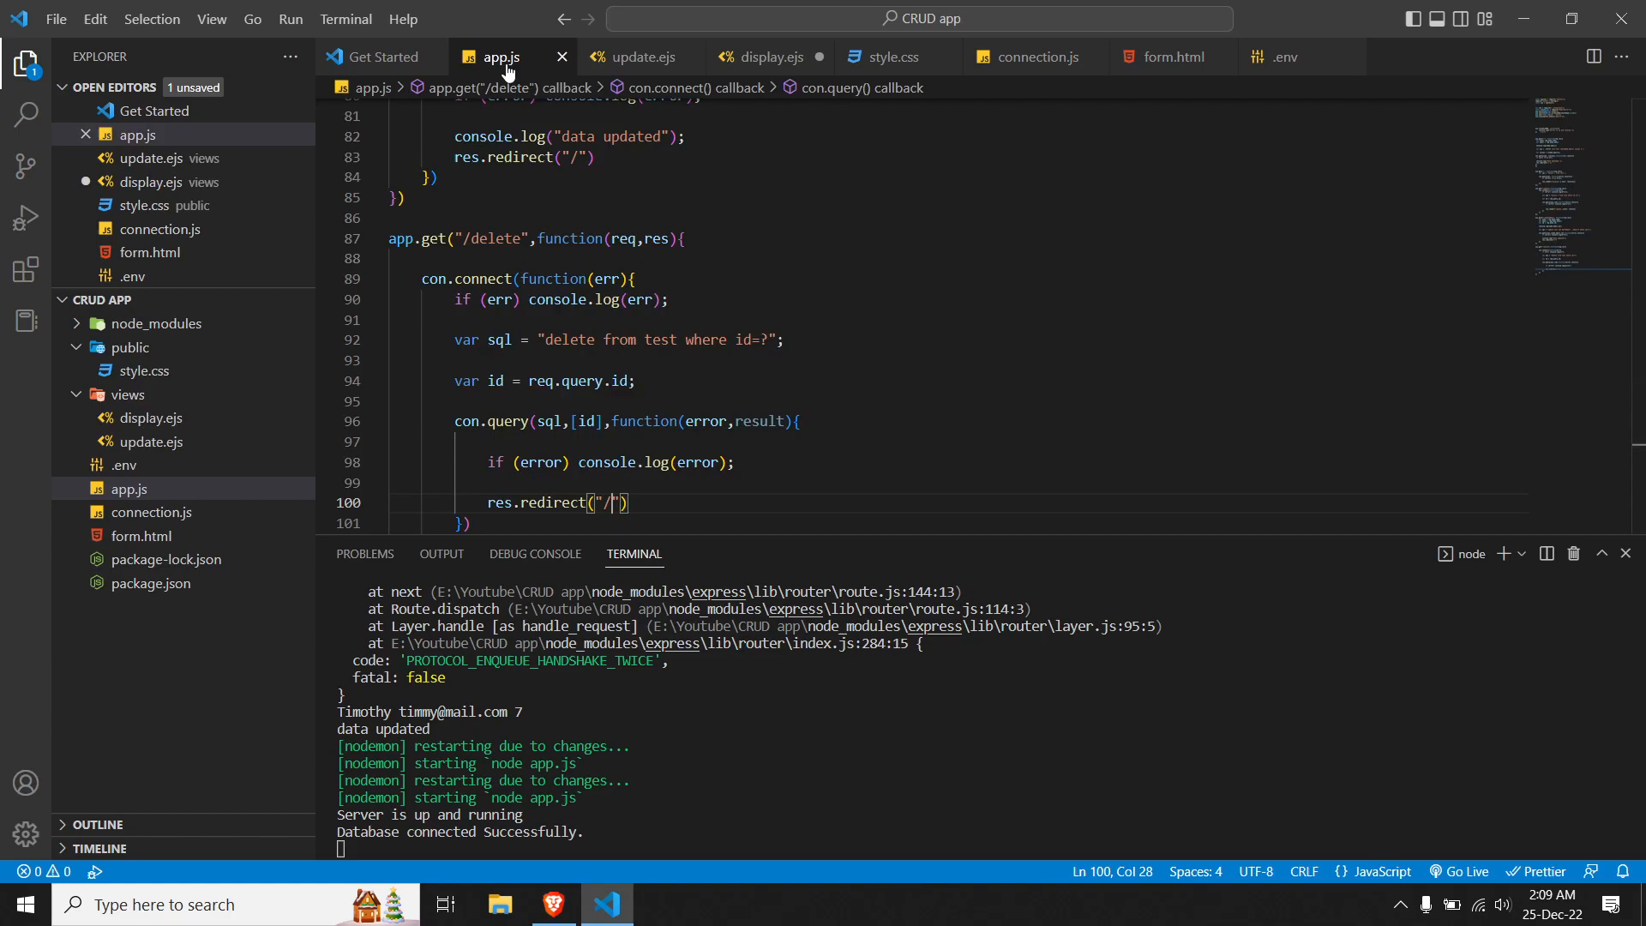
left_click(763, 57)
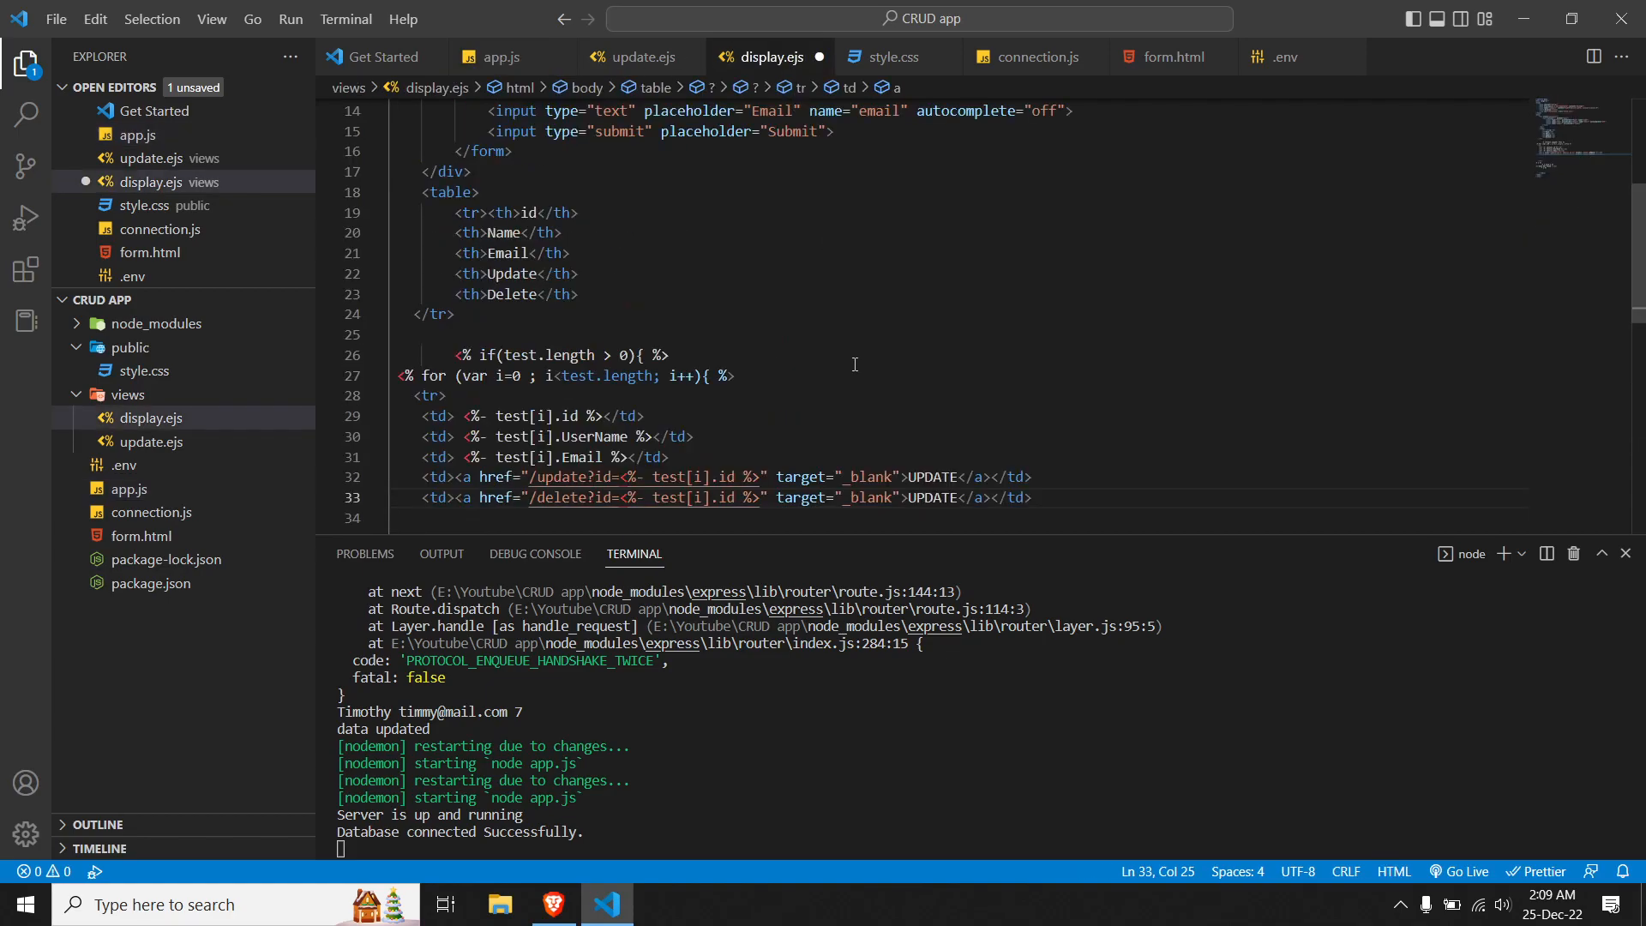
scroll("down", 3)
type("el")
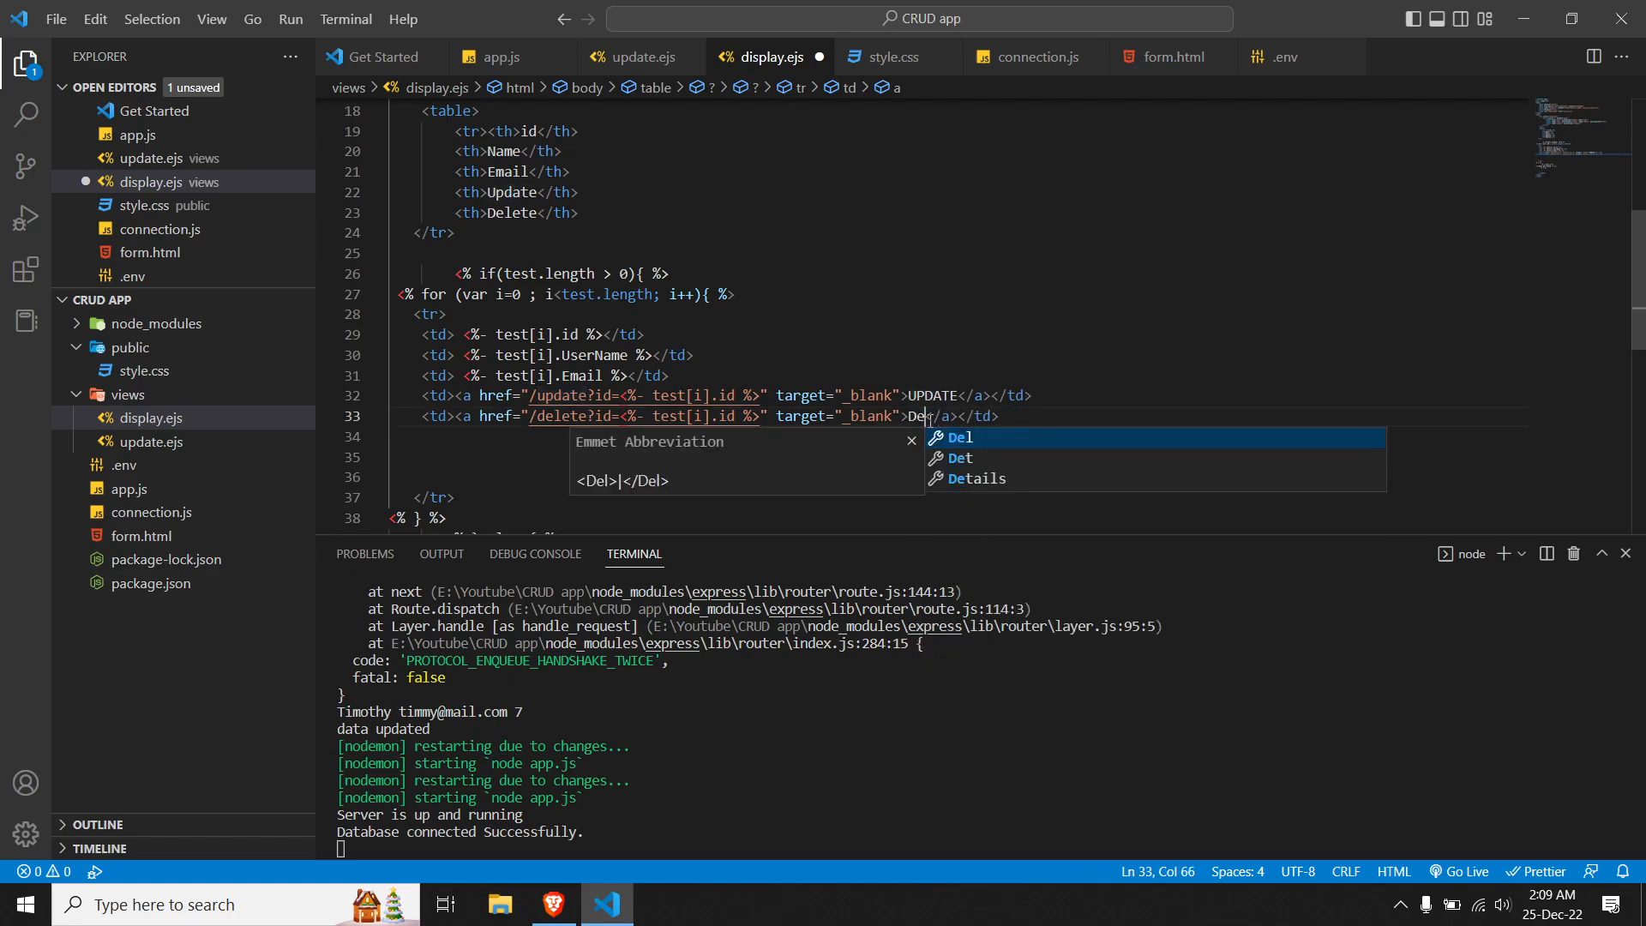
type("ete")
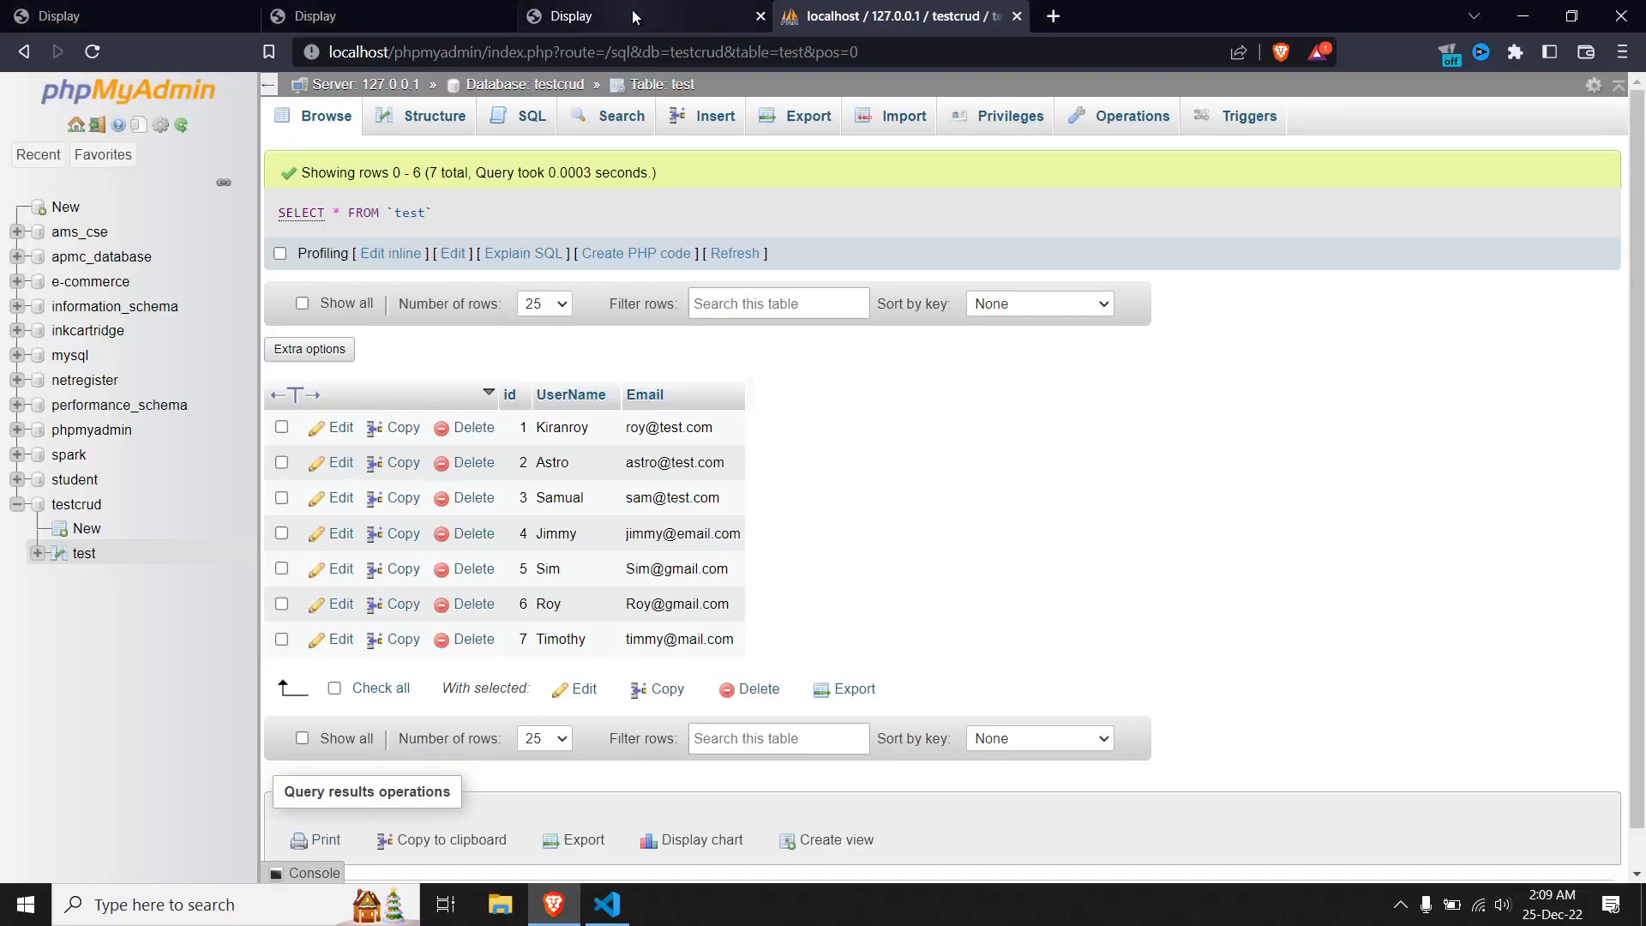
Step: Close the duplicate localhost:3000 app tabs in Brave
left_click(572, 16)
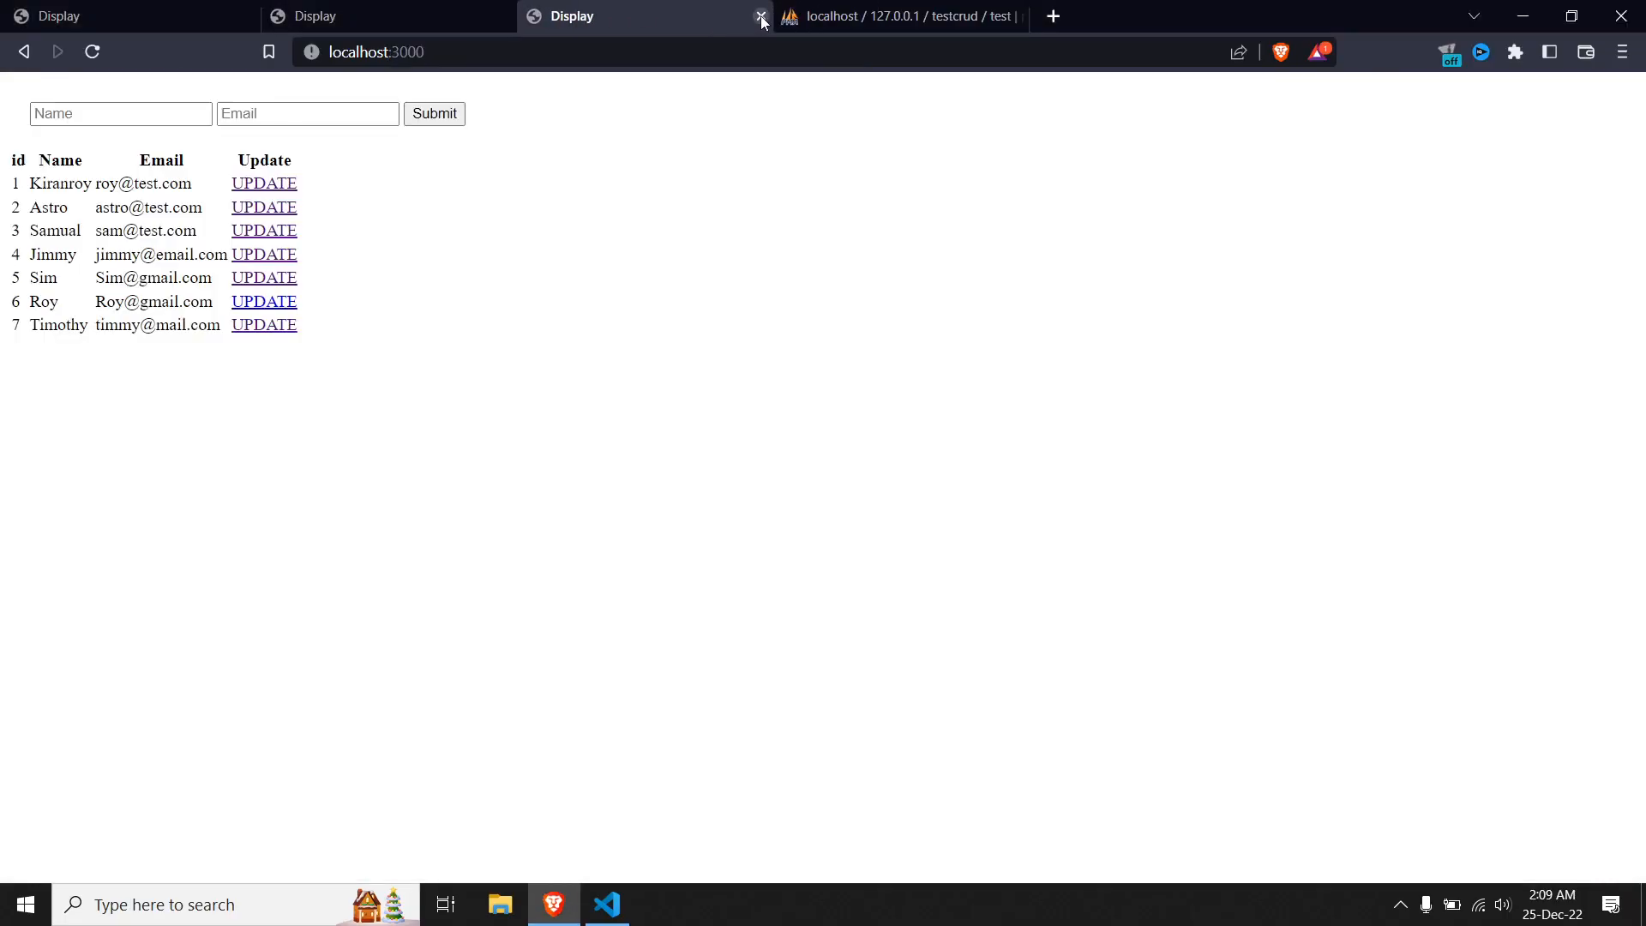
left_click(761, 16)
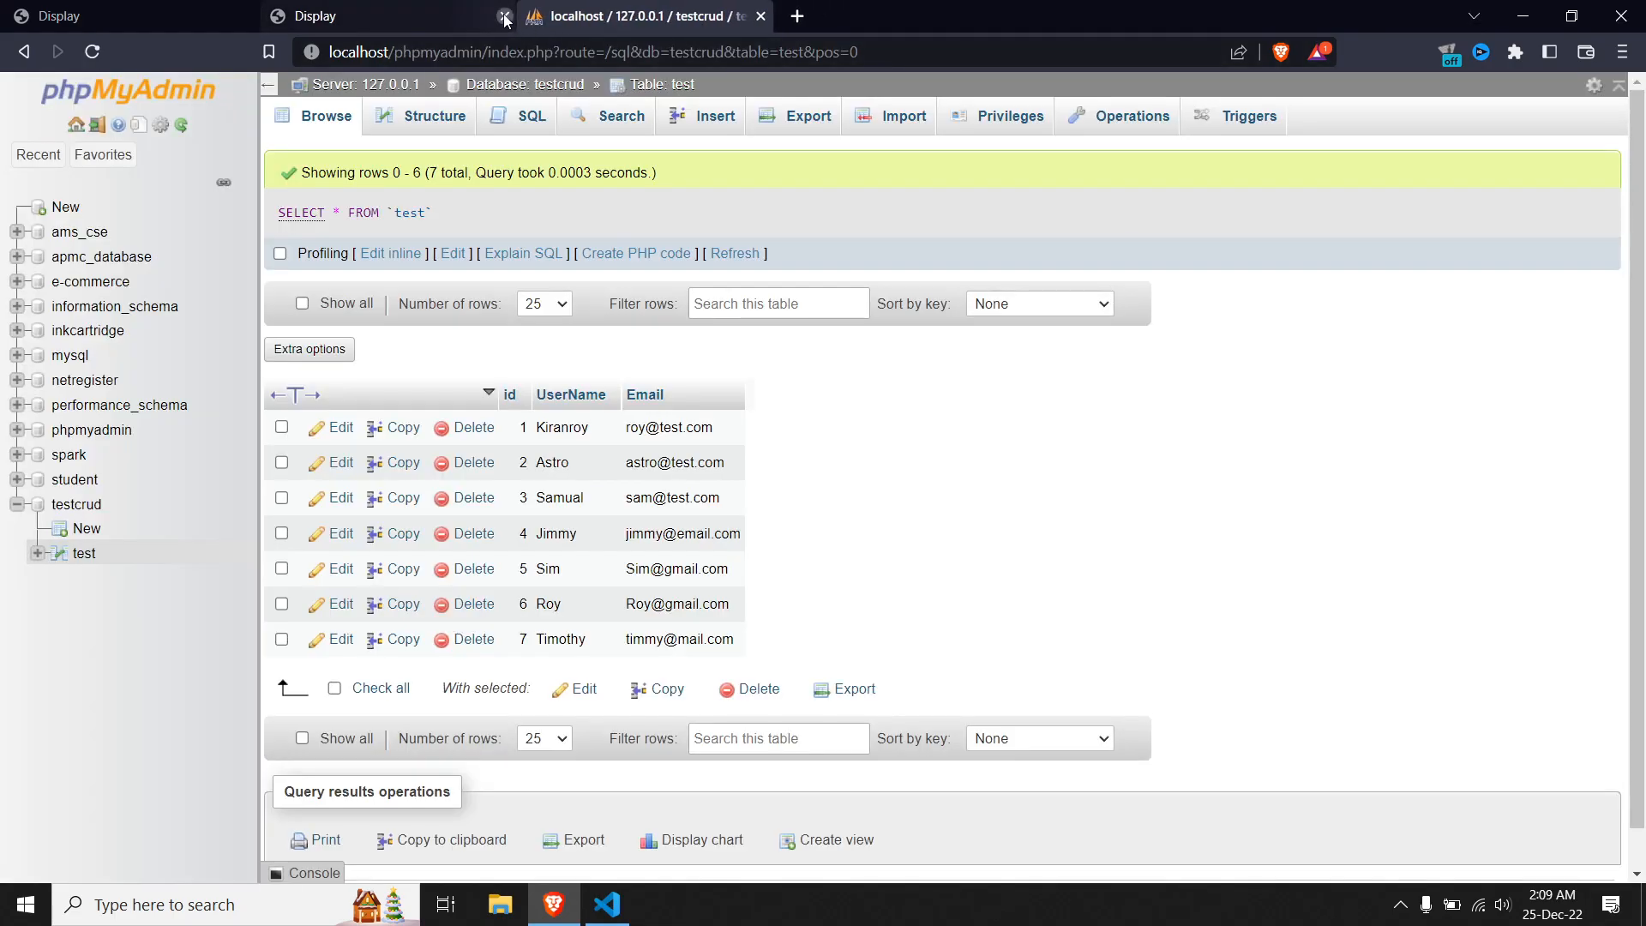
left_click(505, 15)
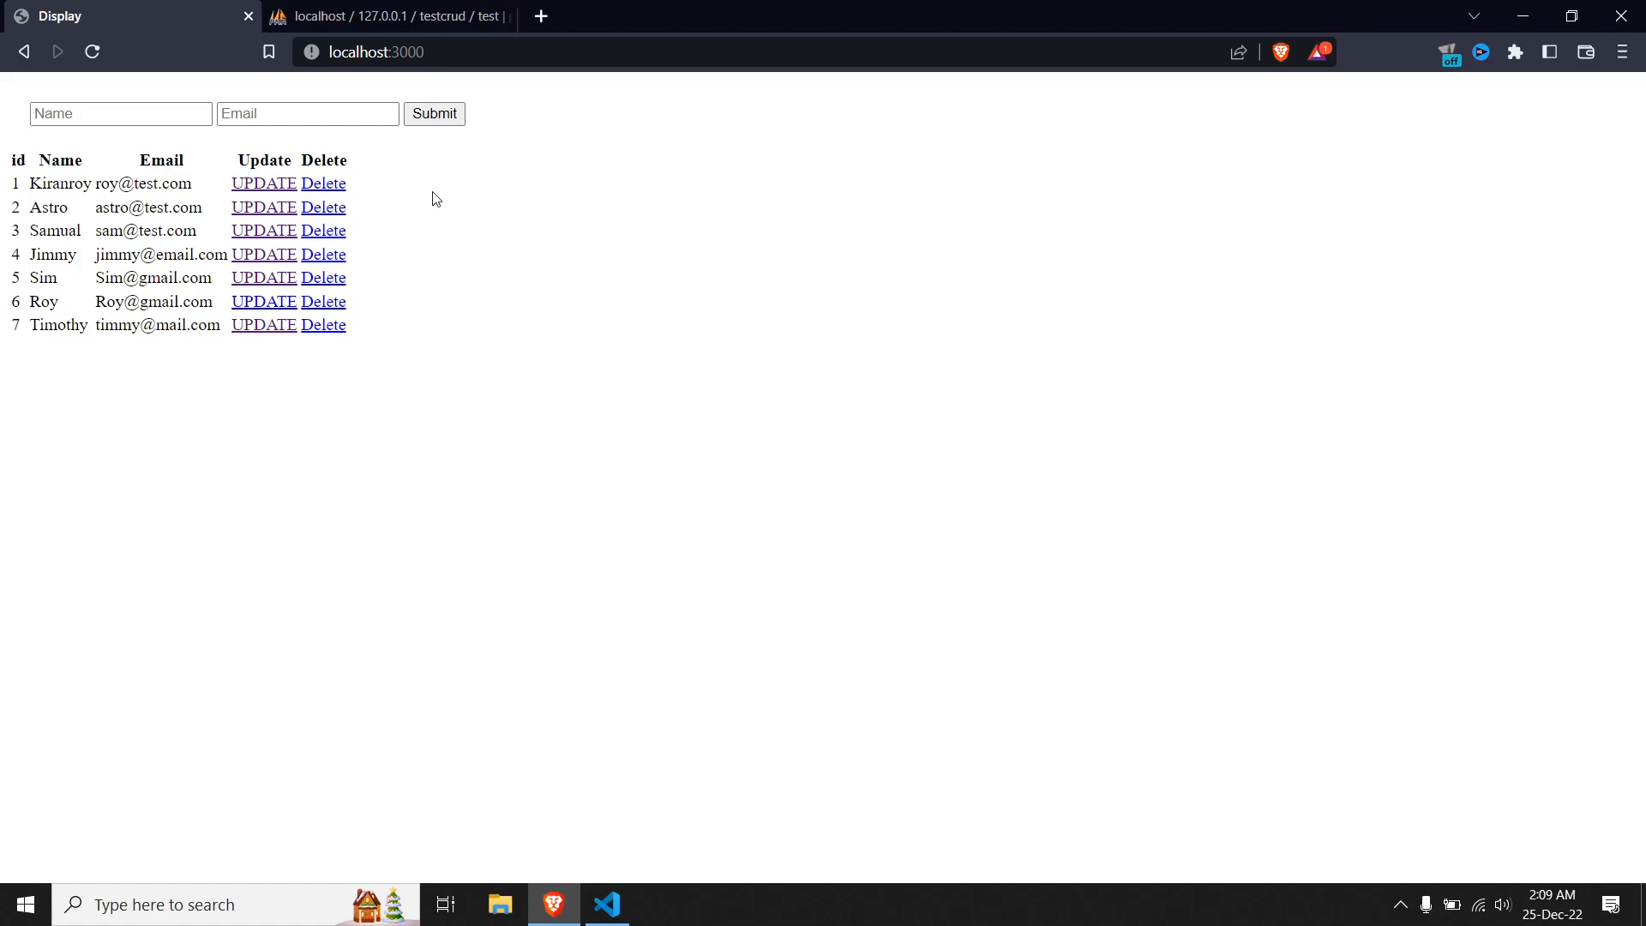
mouse_move(410, 364)
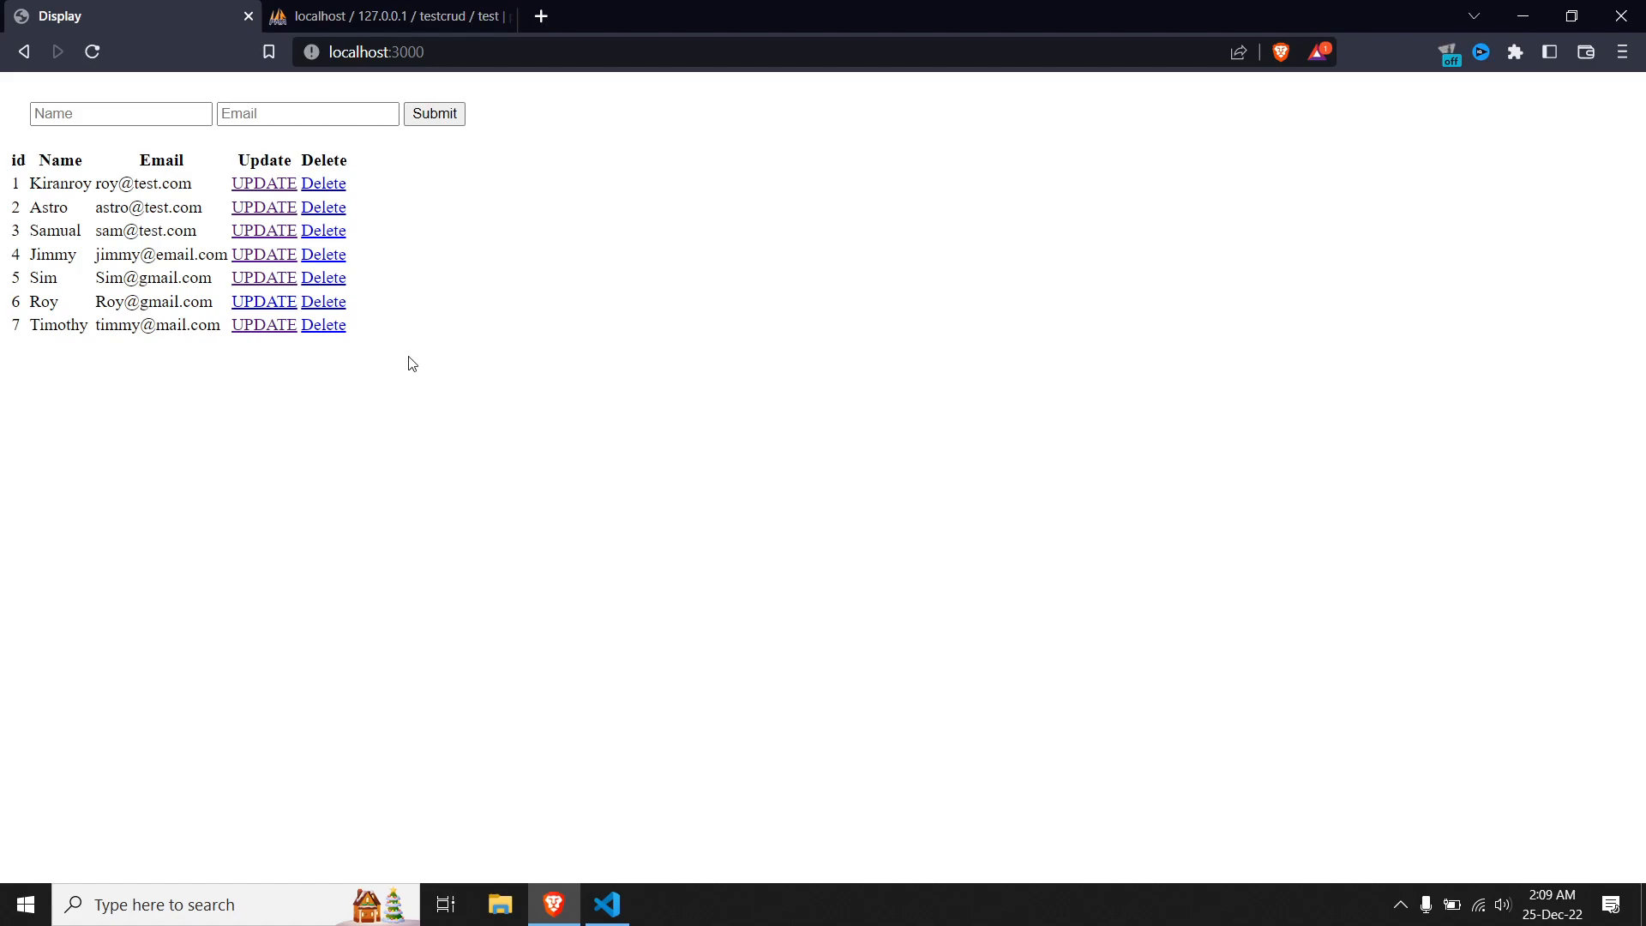
mouse_move(324, 207)
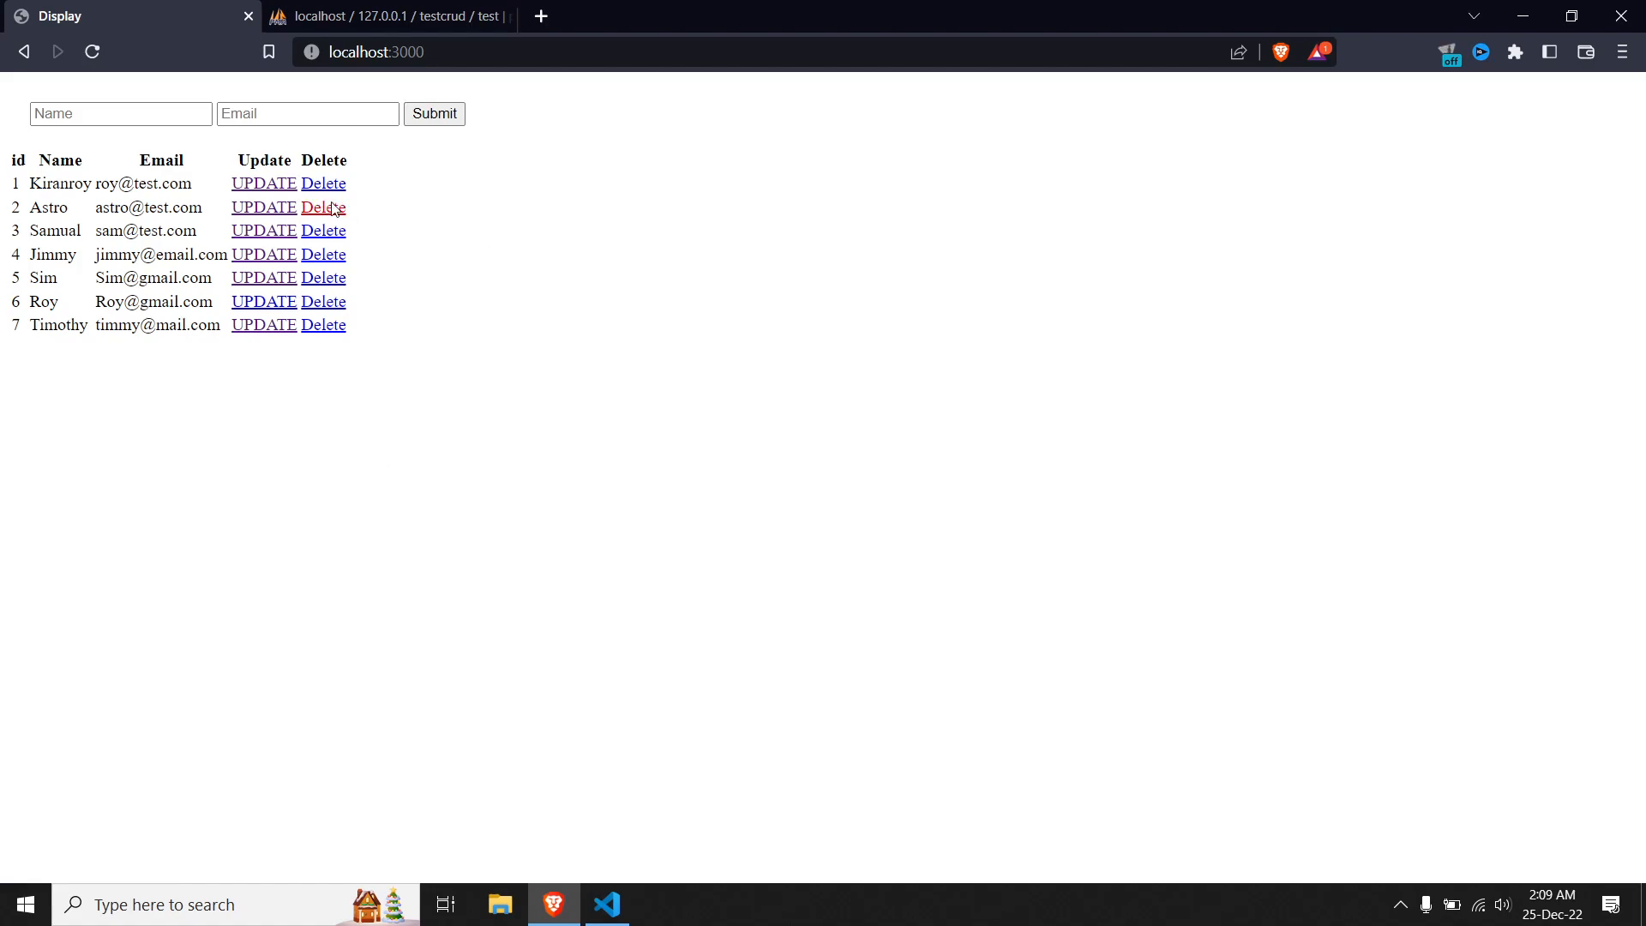
Step: Delete Astro (id 2) and Timothy (id 7) via their Delete links
left_click(324, 206)
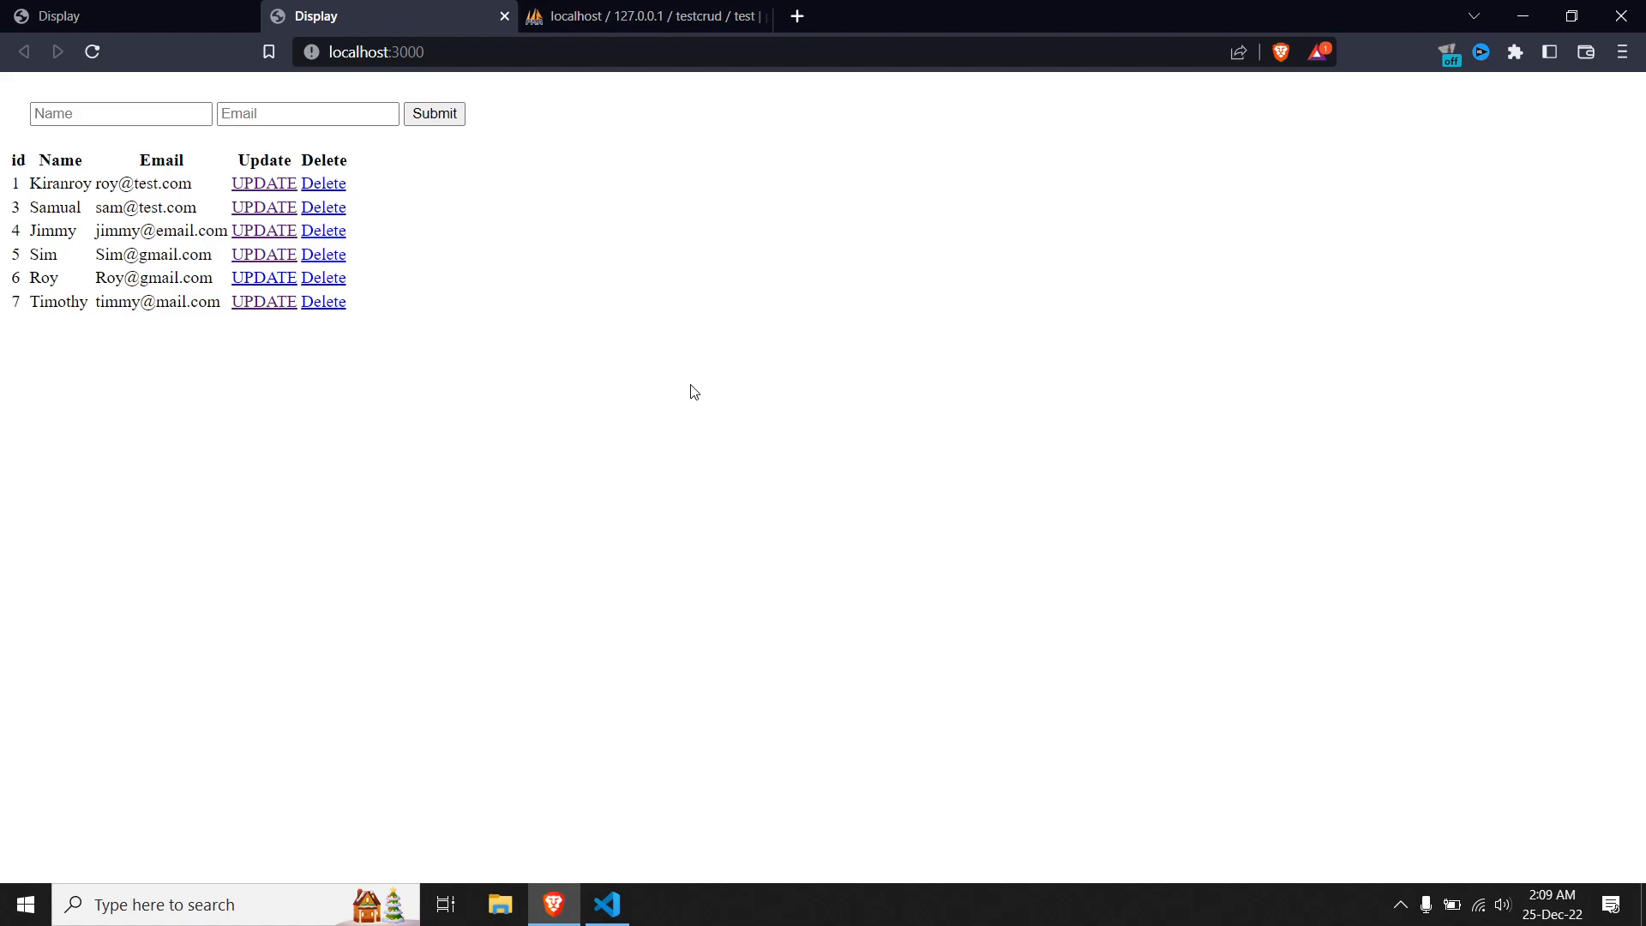
mouse_move(323, 303)
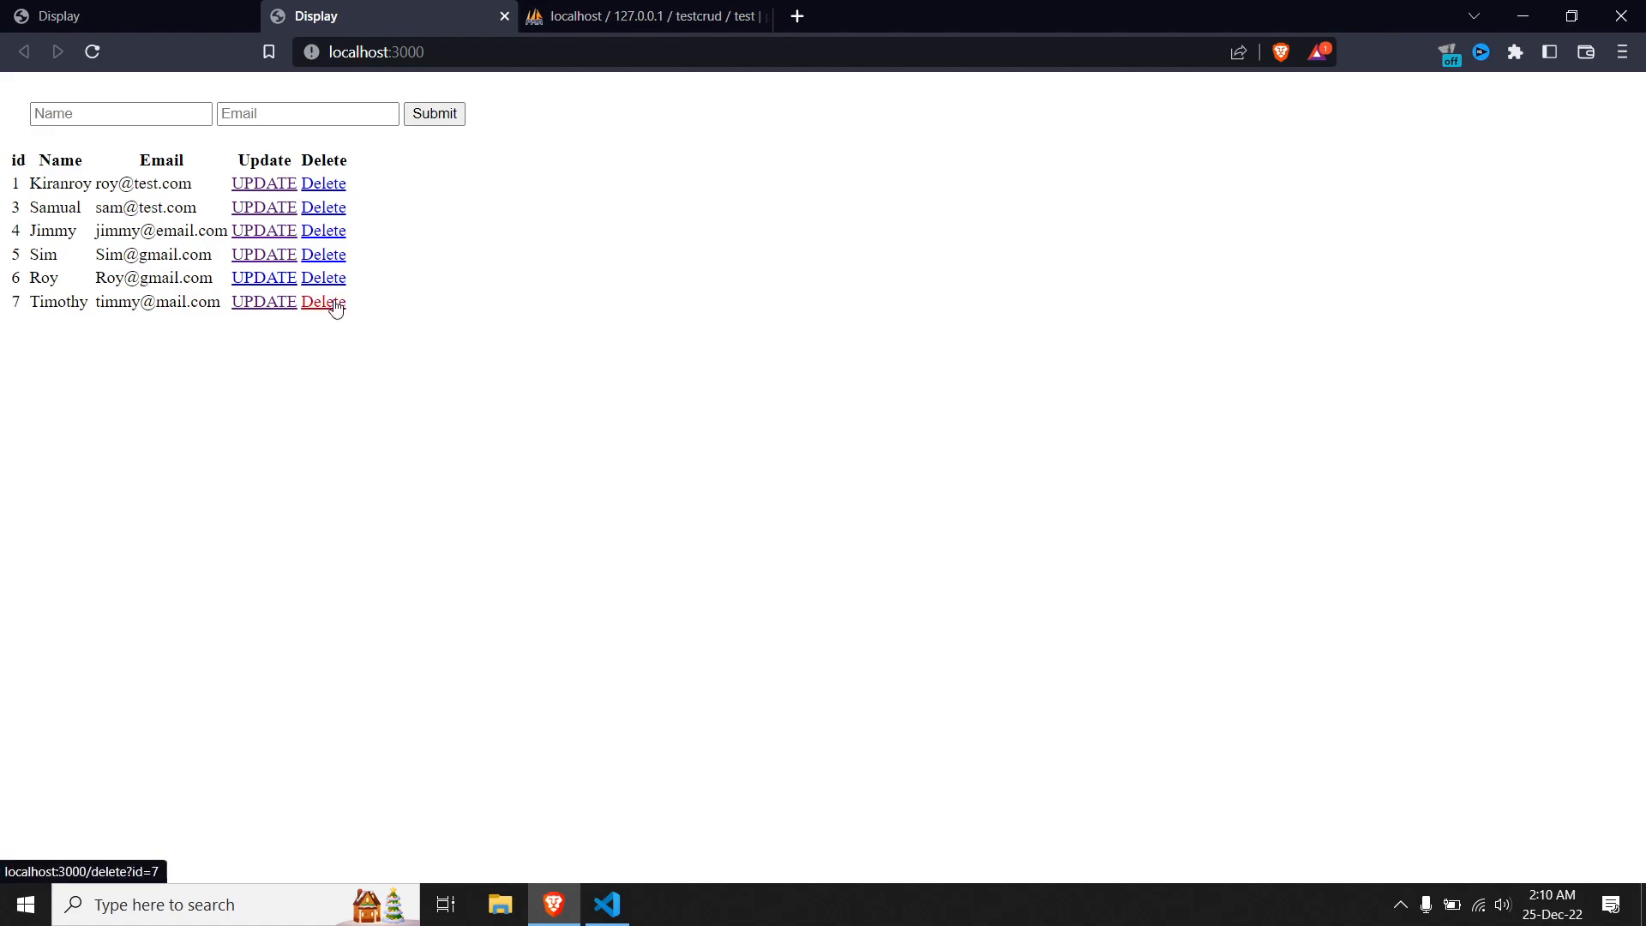
left_click(323, 303)
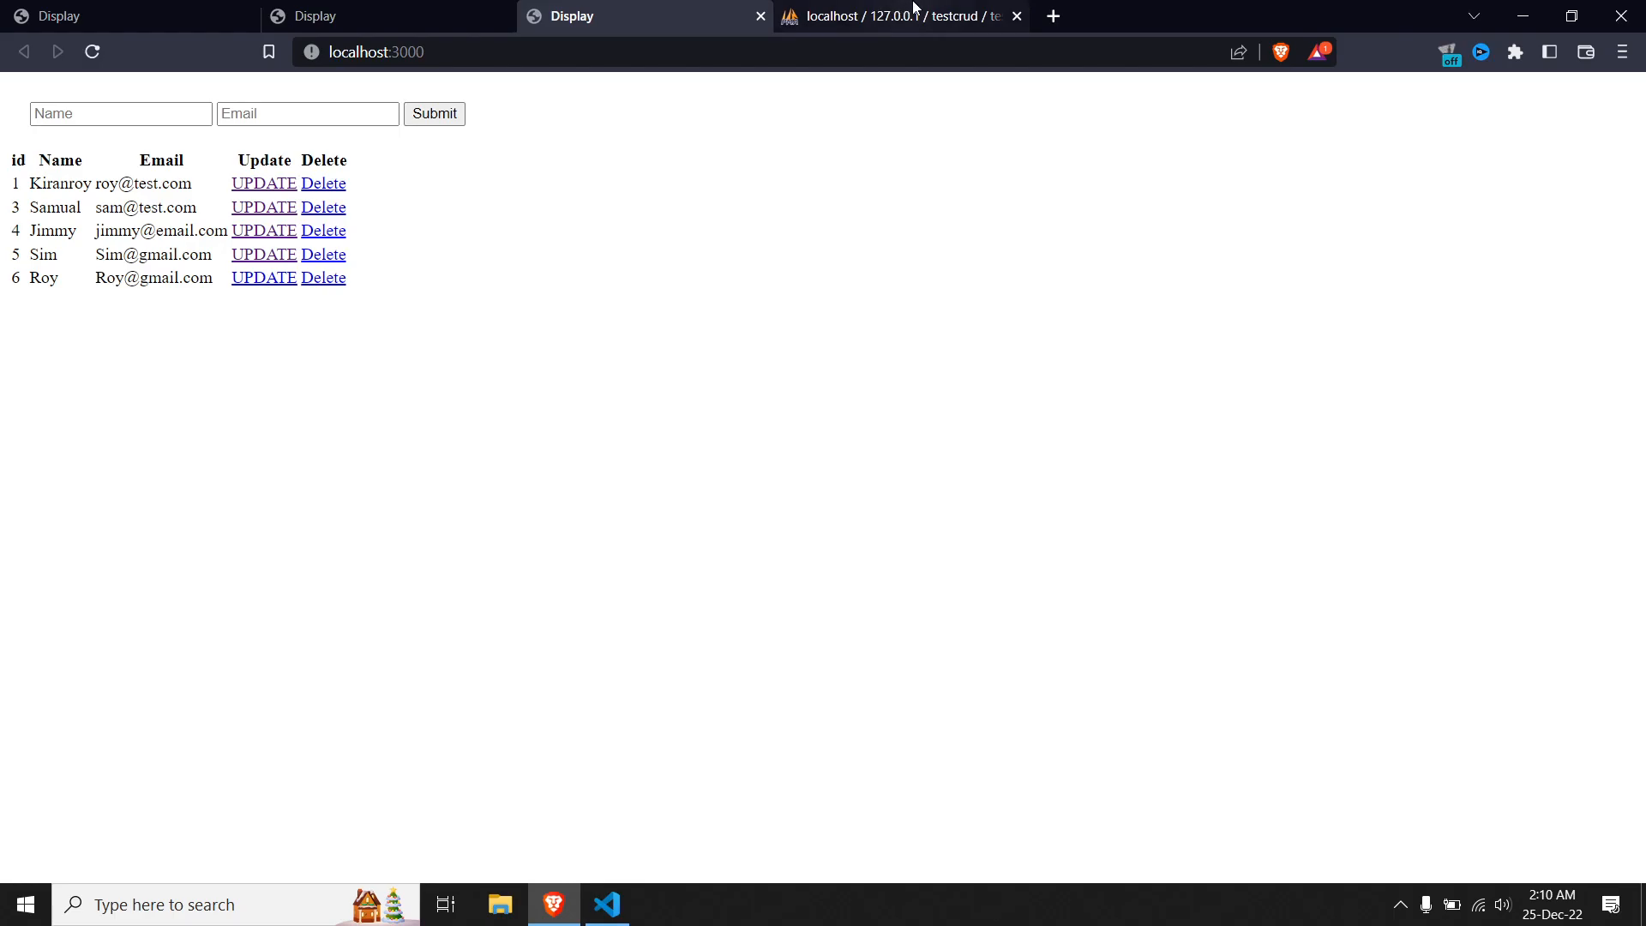
Step: Confirm phpMyAdmin's test table now shows five rows with ids 1, 3, 4, 5, 6
left_click(898, 15)
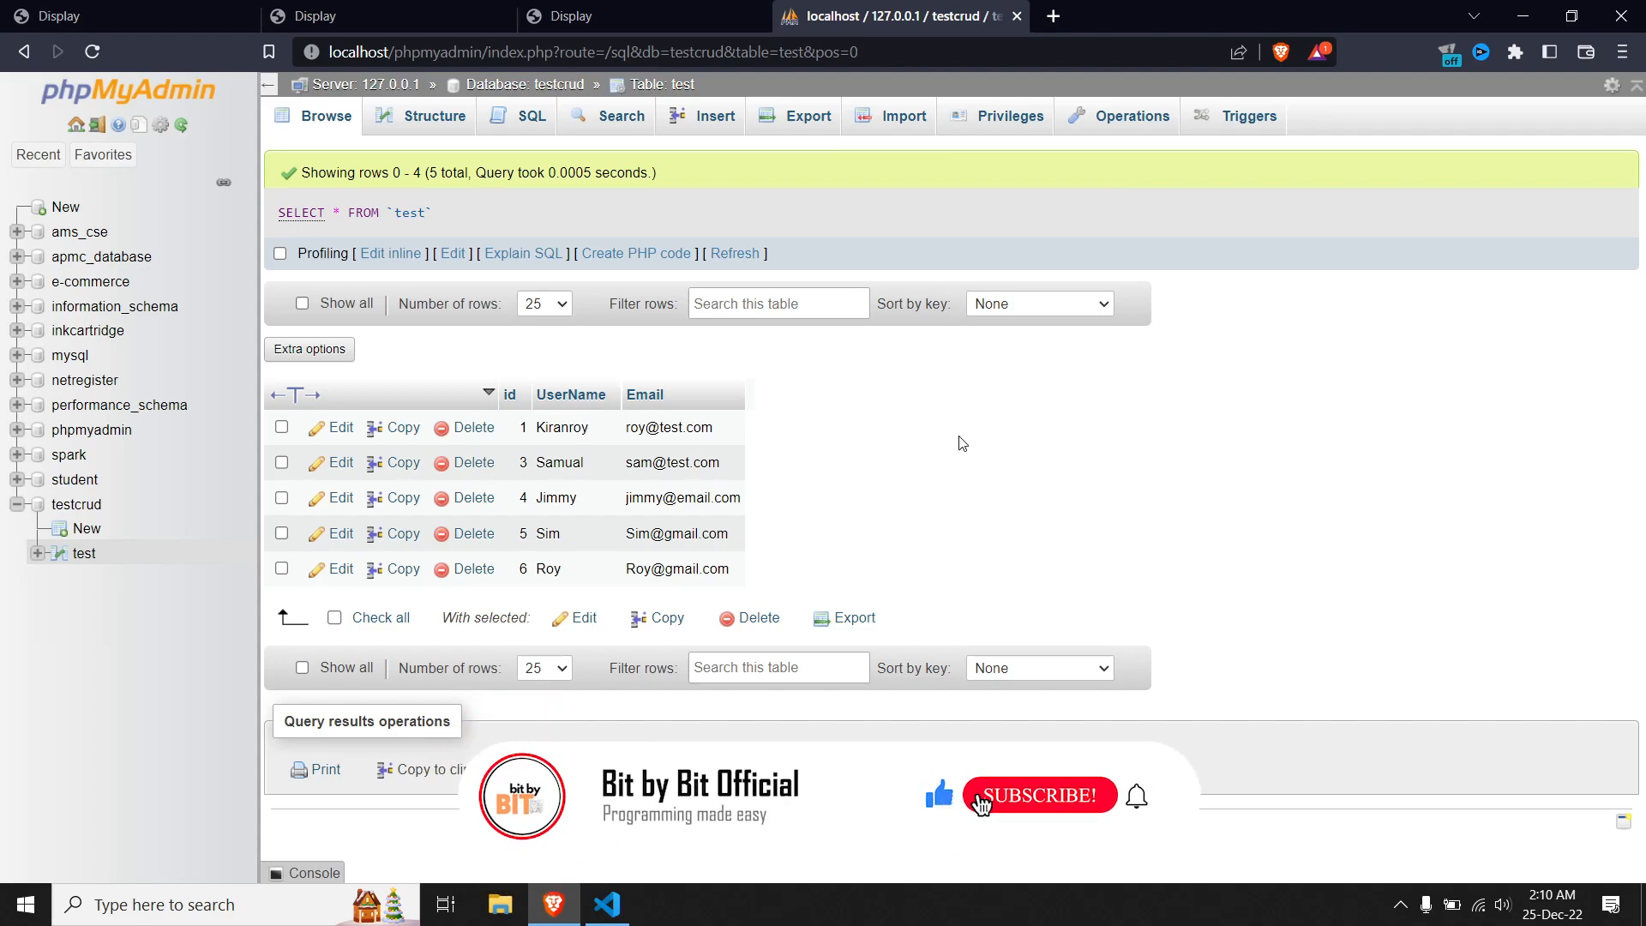
left_click(1037, 794)
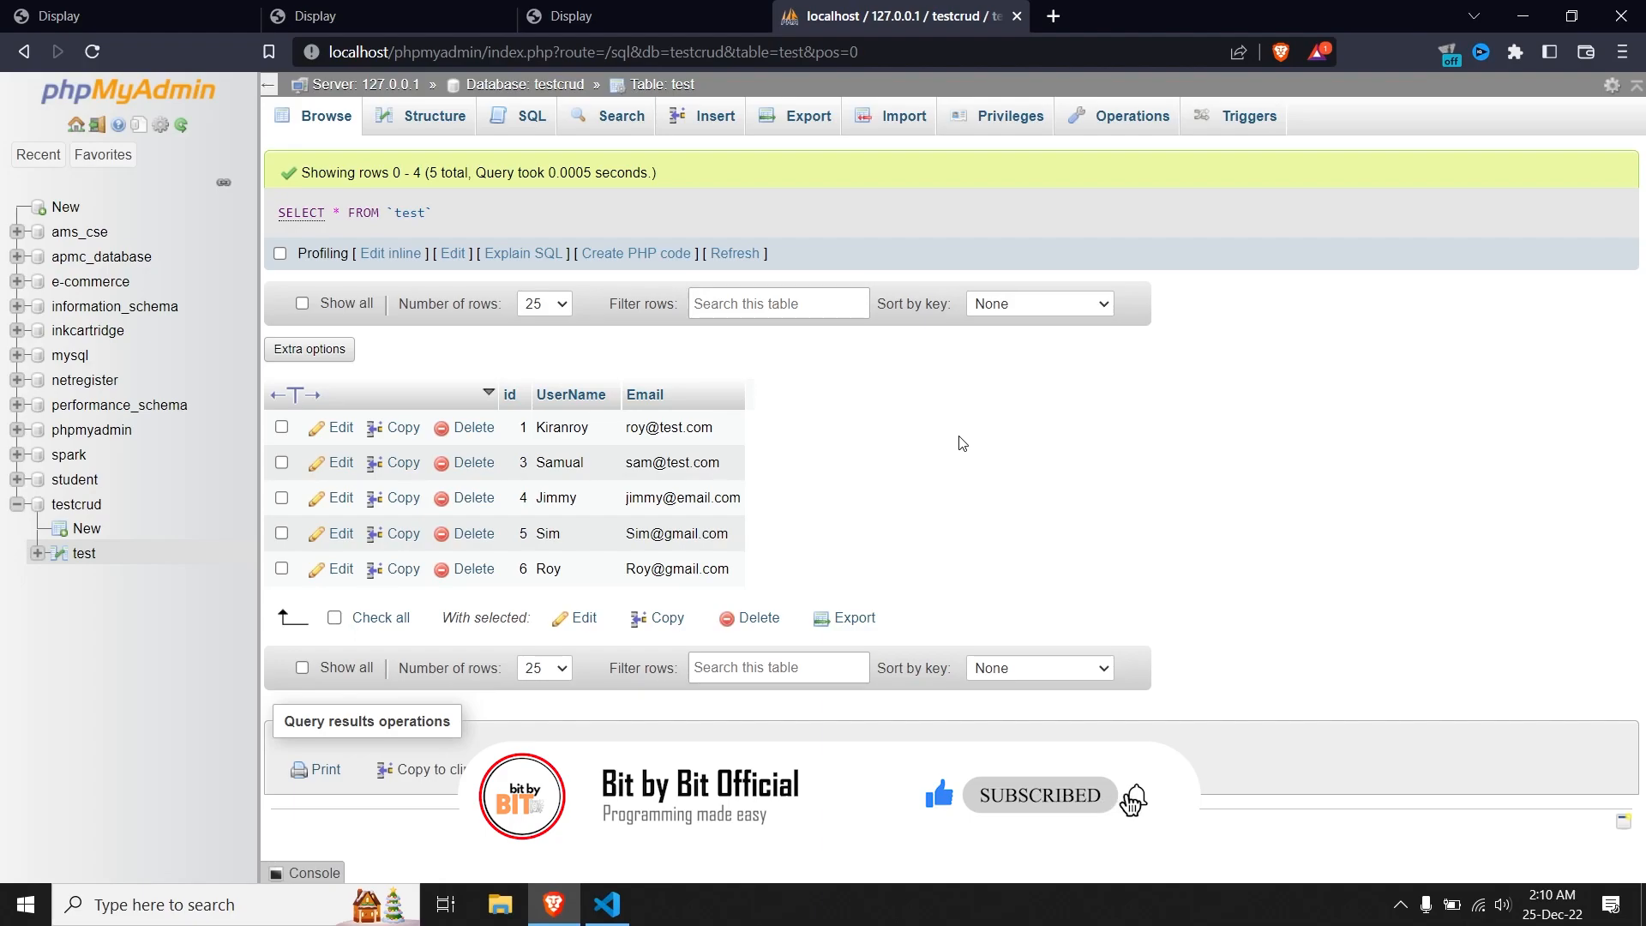